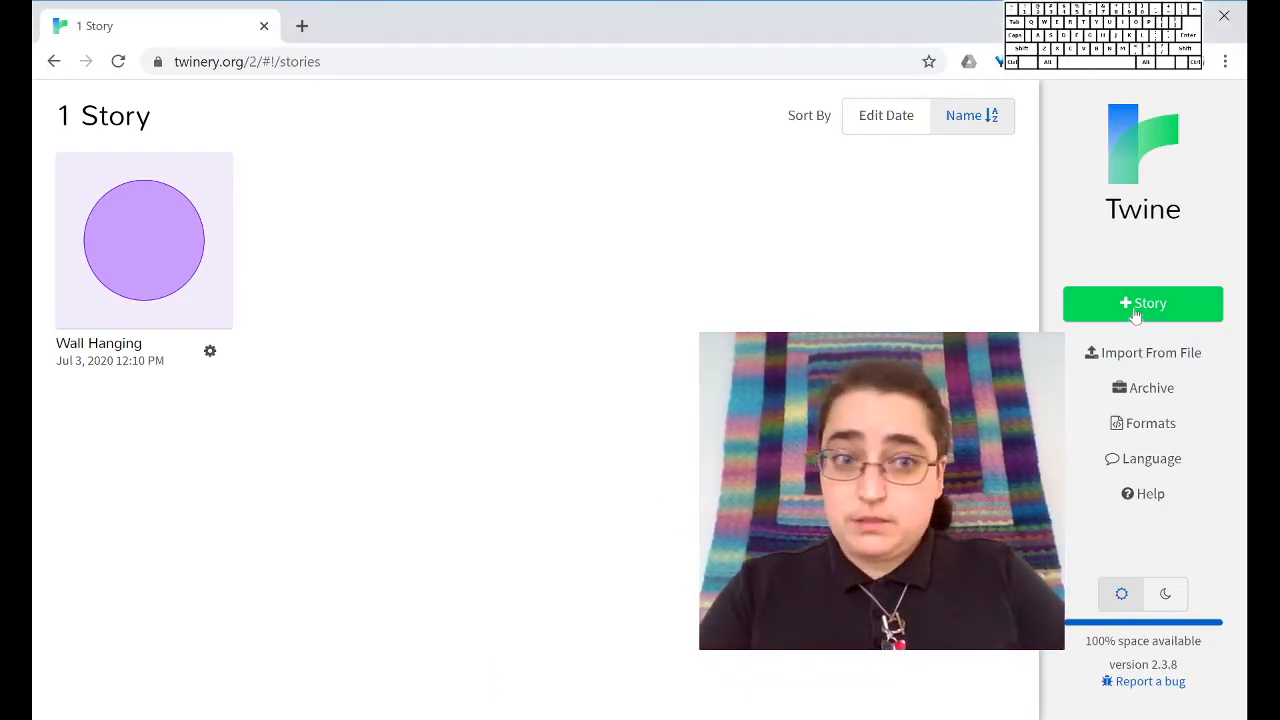
- Add a story named 'Passcode' and open it to its untitled starting passage
left_click(1142, 303)
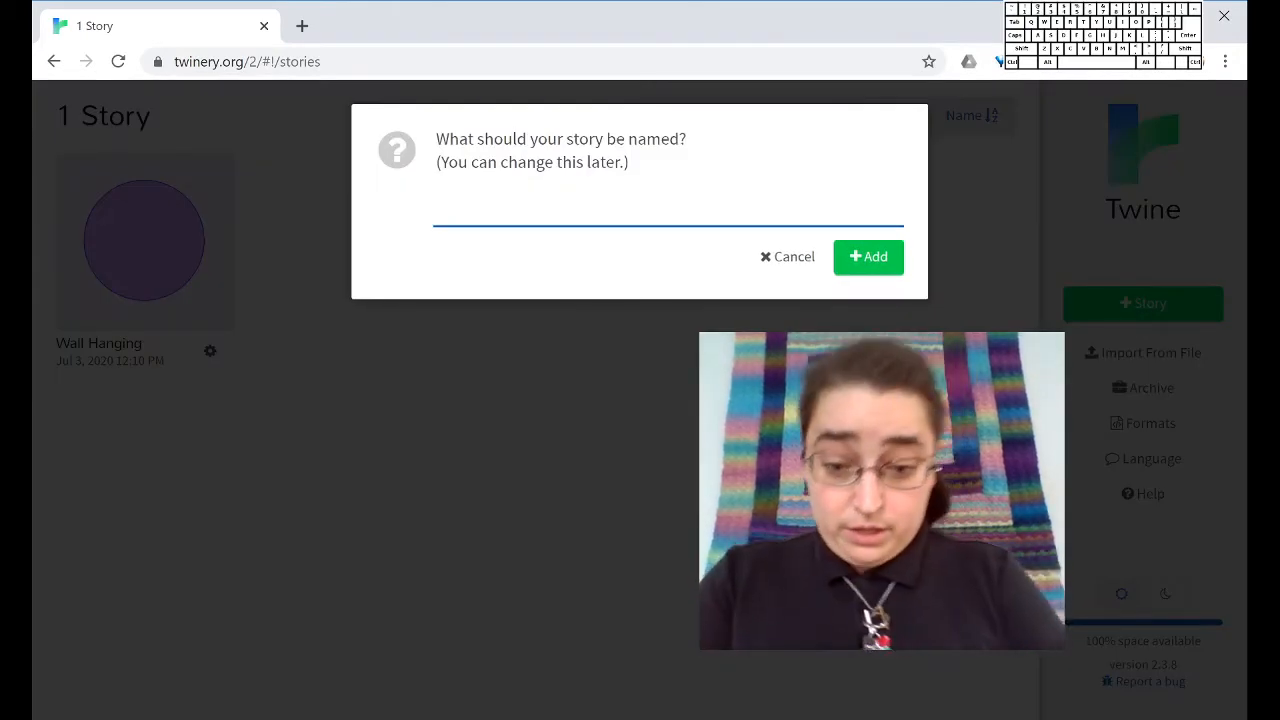
type("Pas")
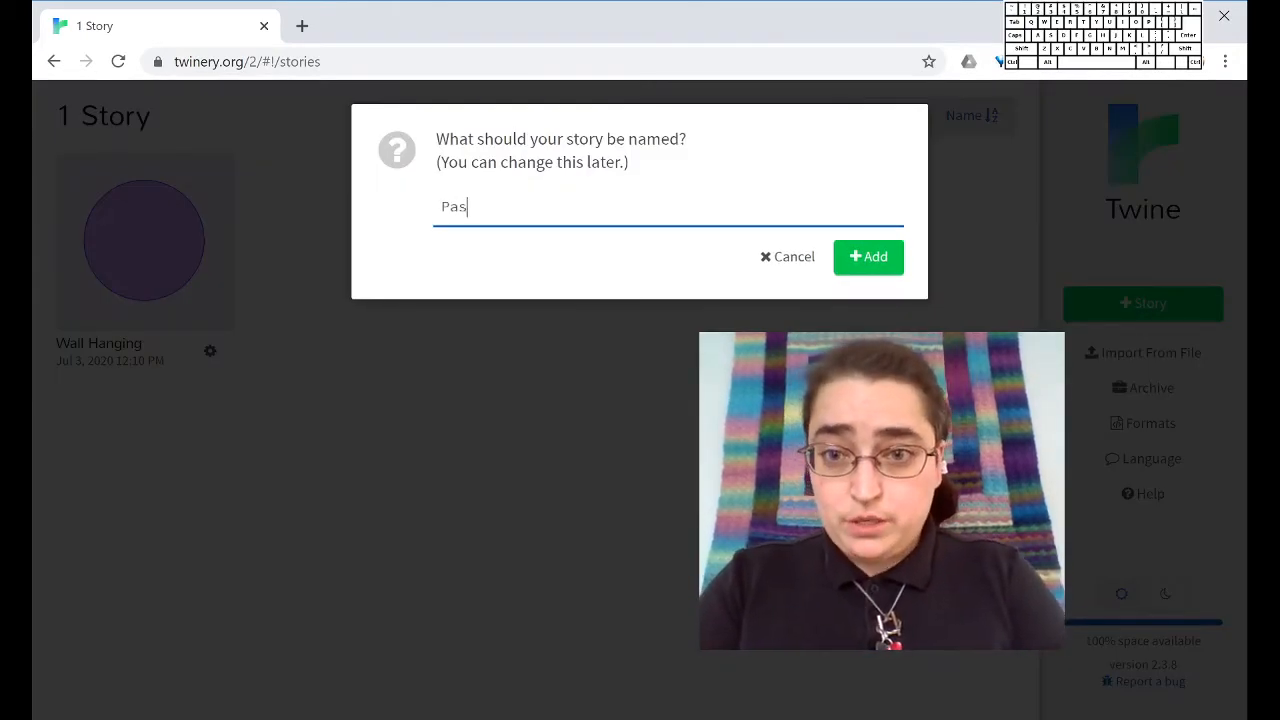
type("scode")
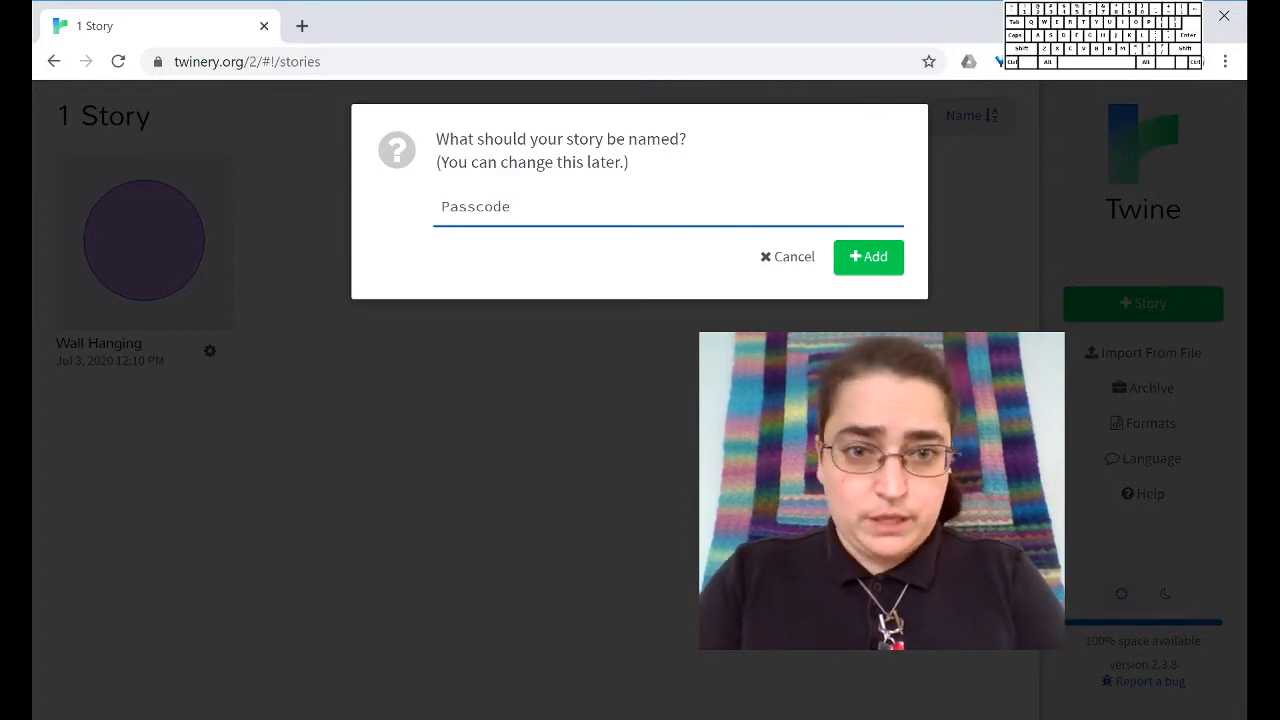
left_click(867, 256)
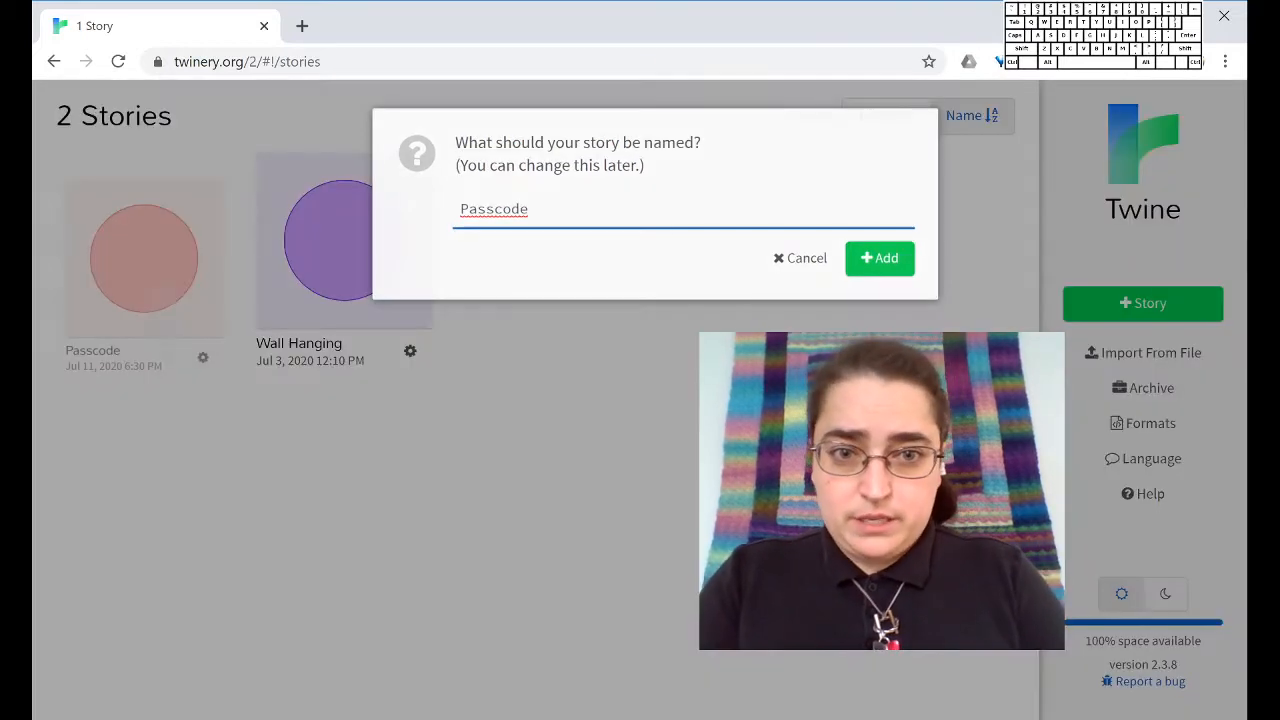
left_click(879, 258)
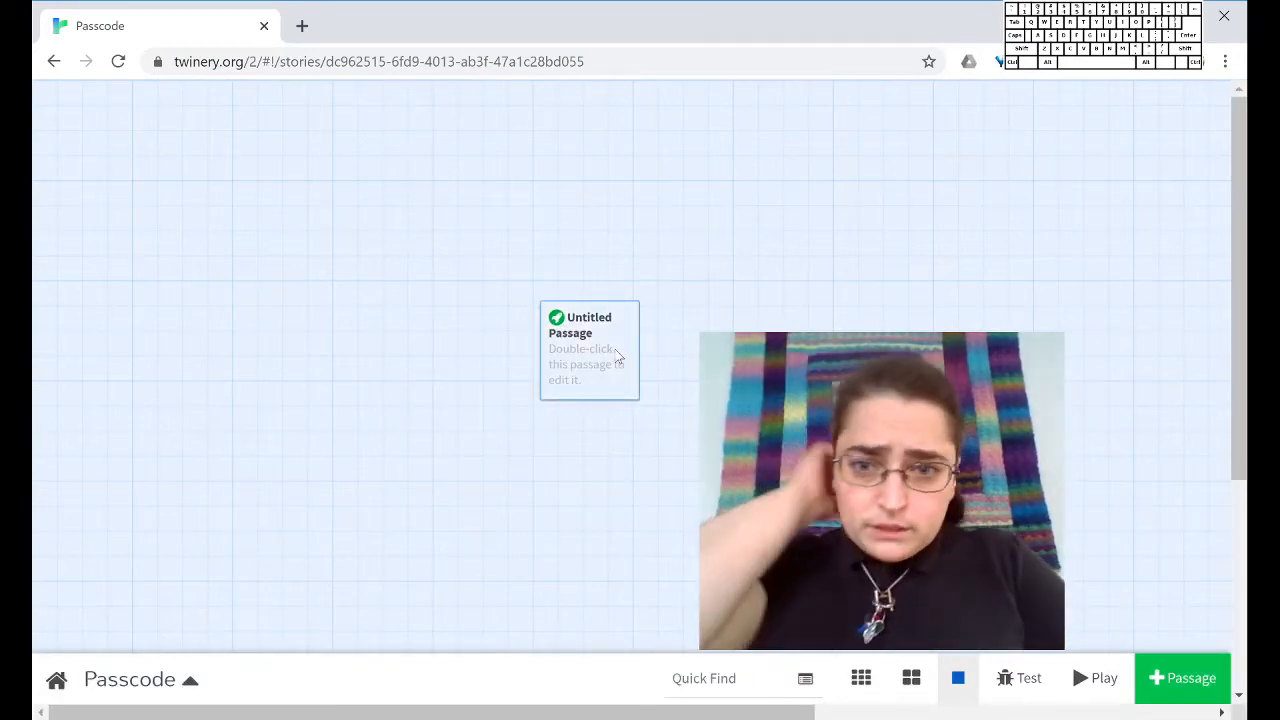
- Rename the starting passage to 'Passcode'
double_click(588, 350)
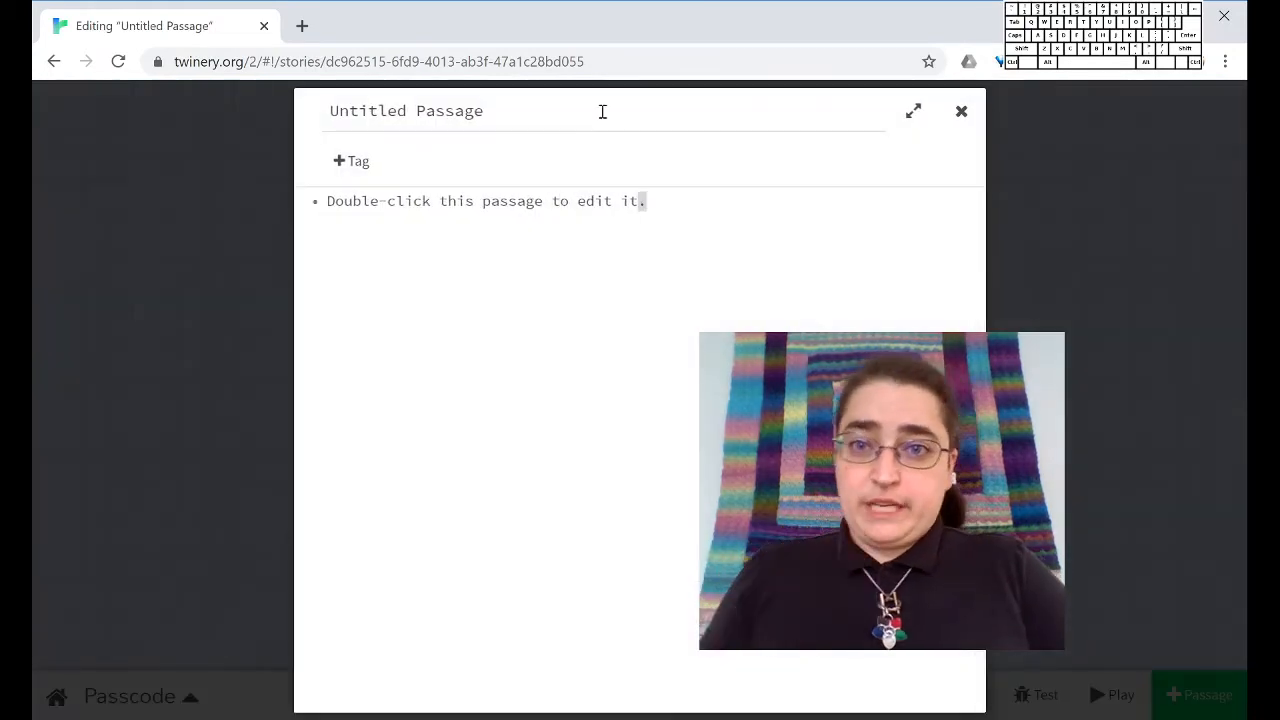
triple_click(406, 111)
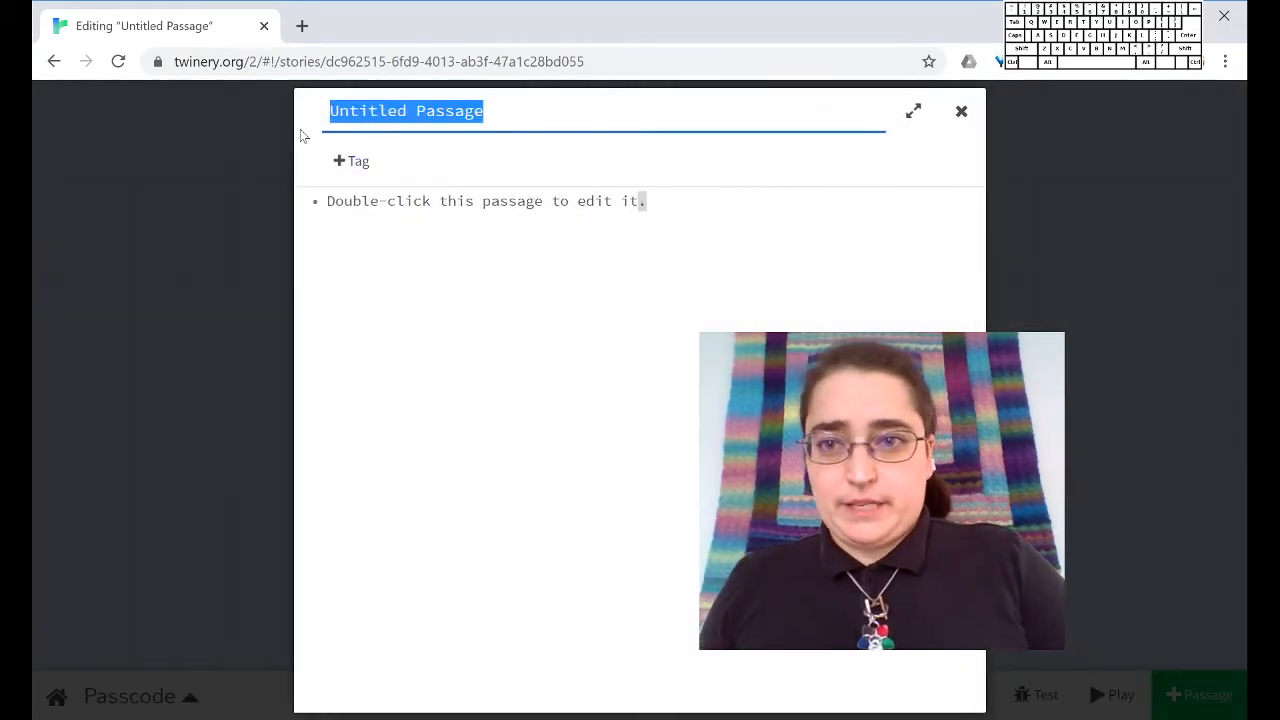
type("P")
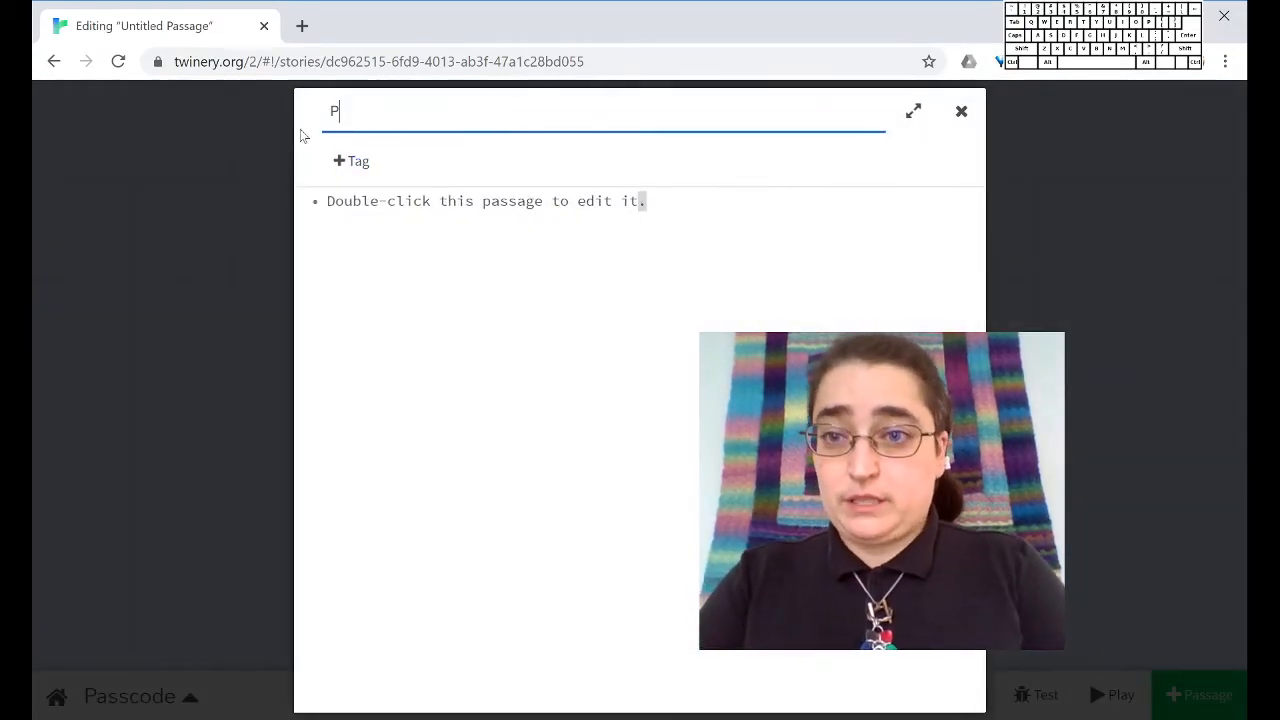
type("asscode")
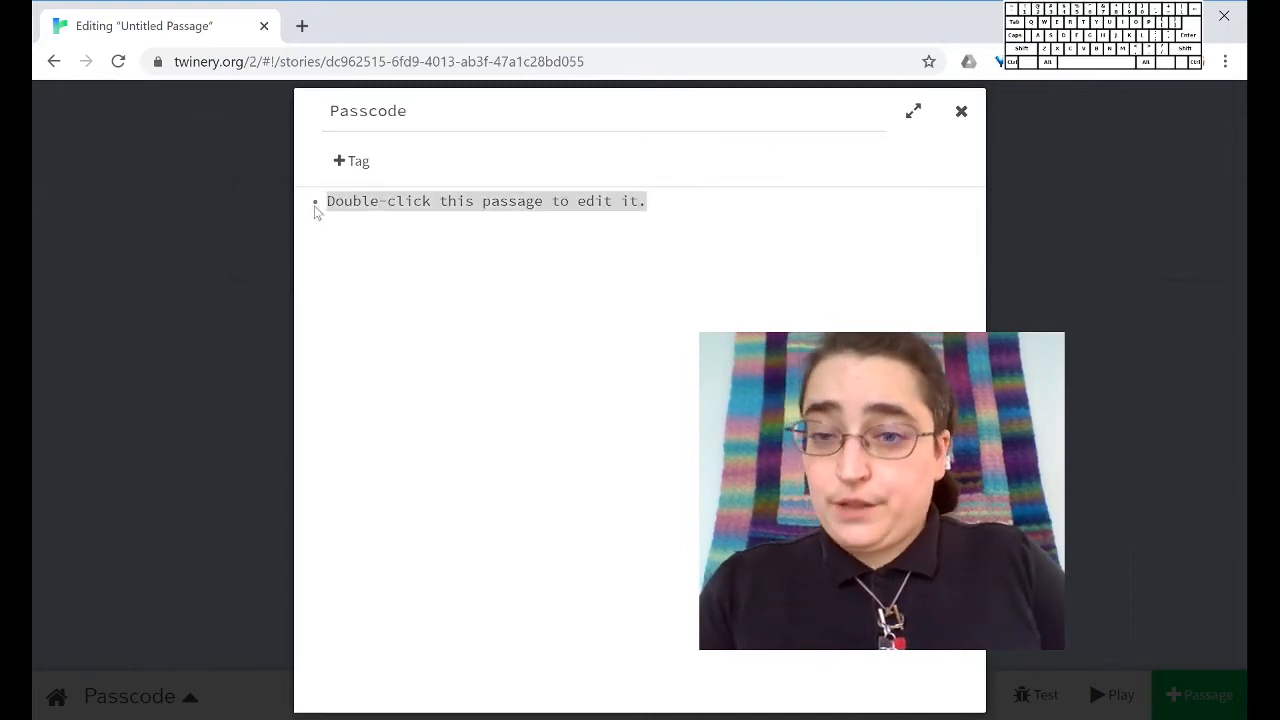
- Replace the passage body with (prompt: "What's the passcode?") and an empty (set:)
double_click(485, 201)
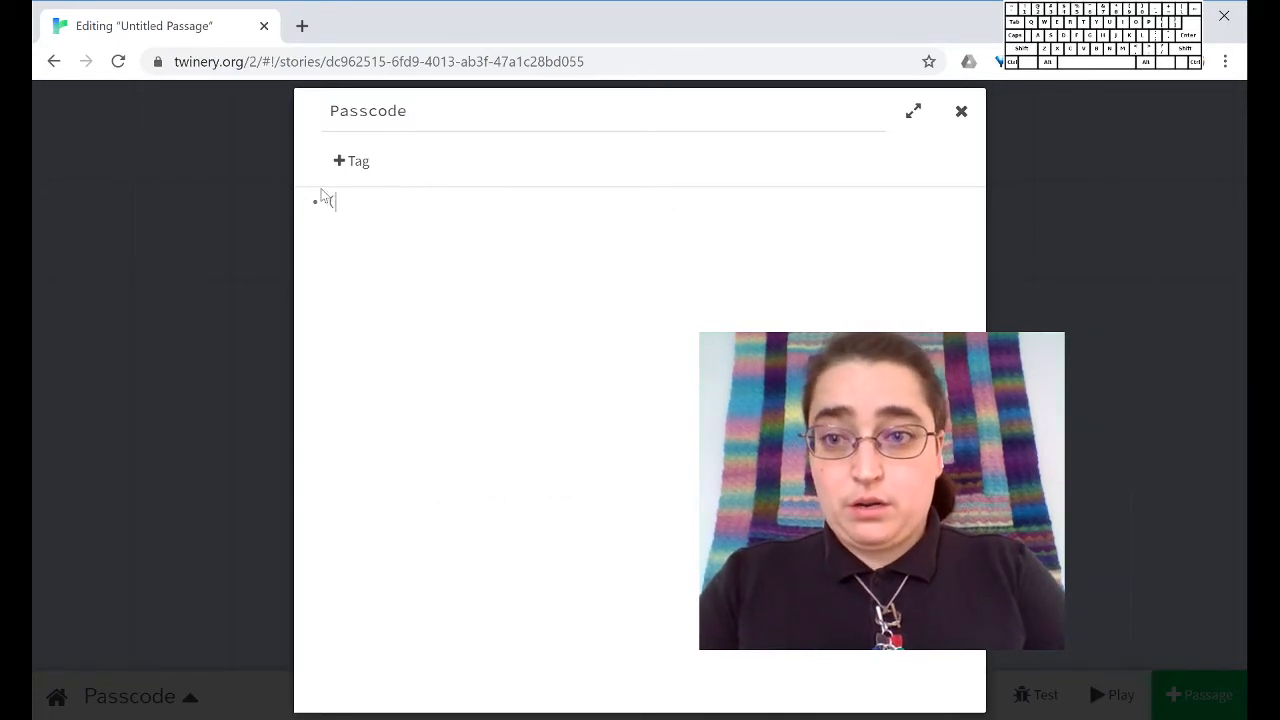
type("(prompt")
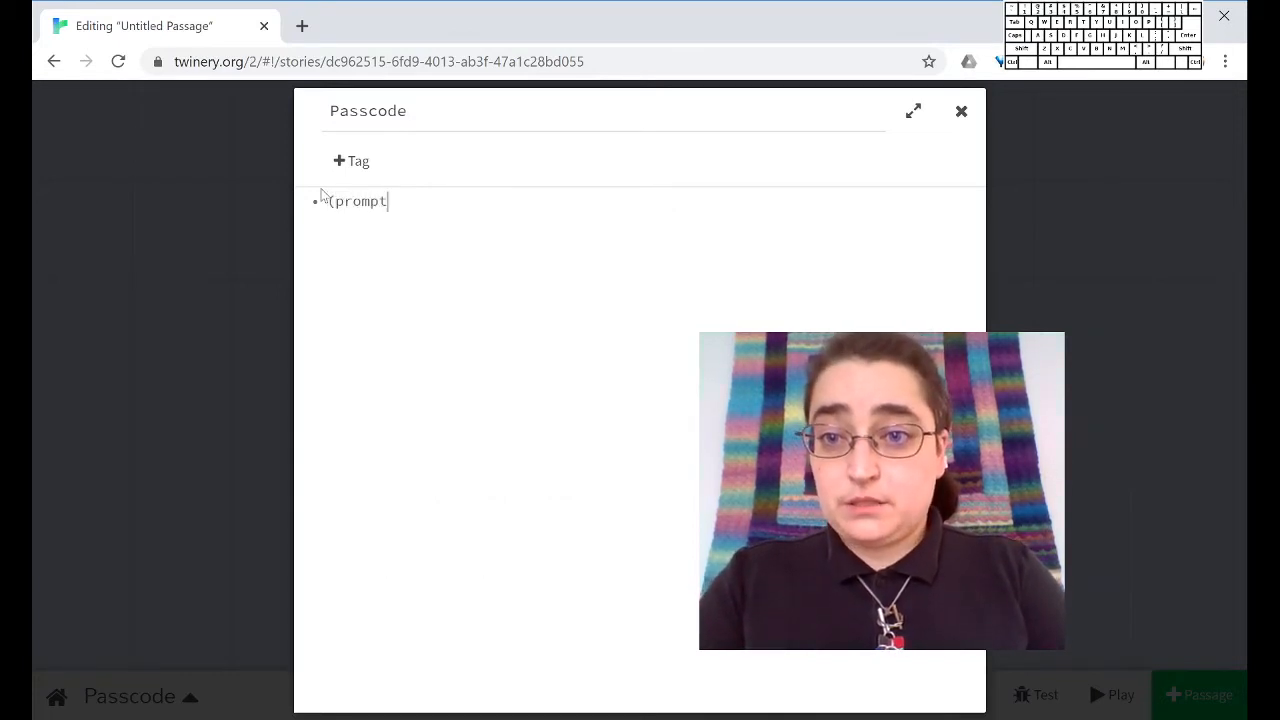
type(":)")
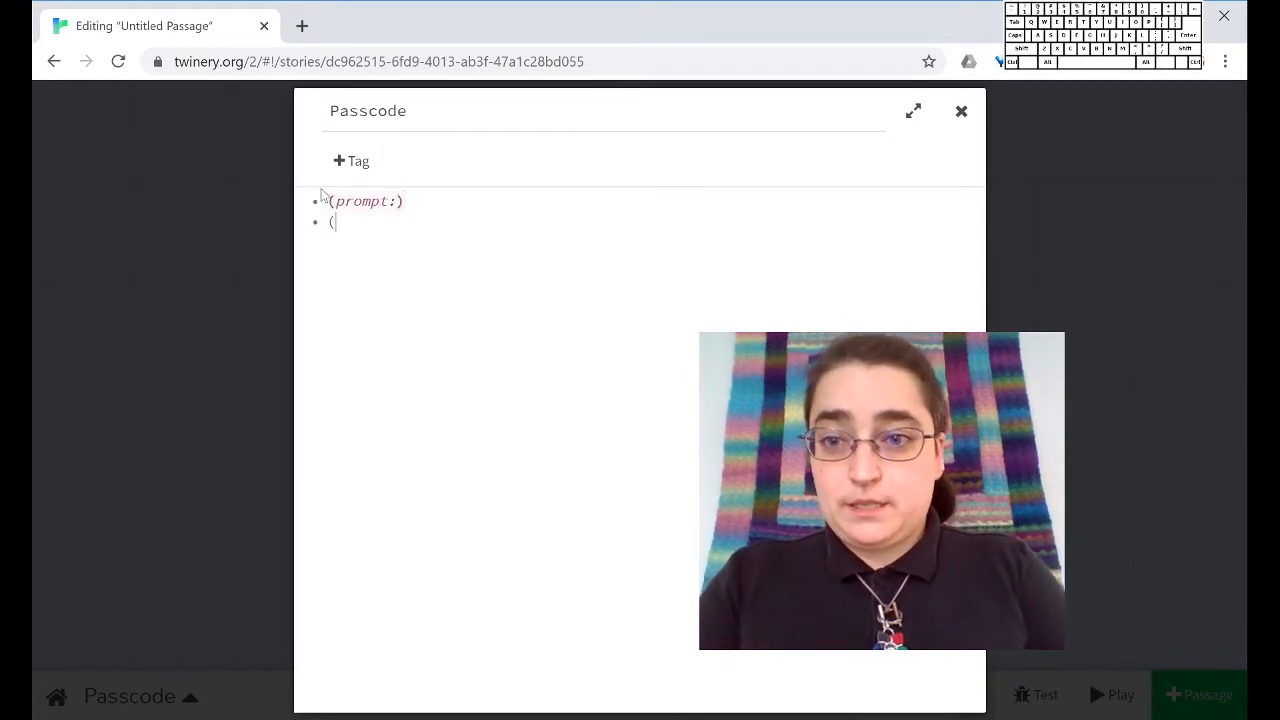
type("set:)")
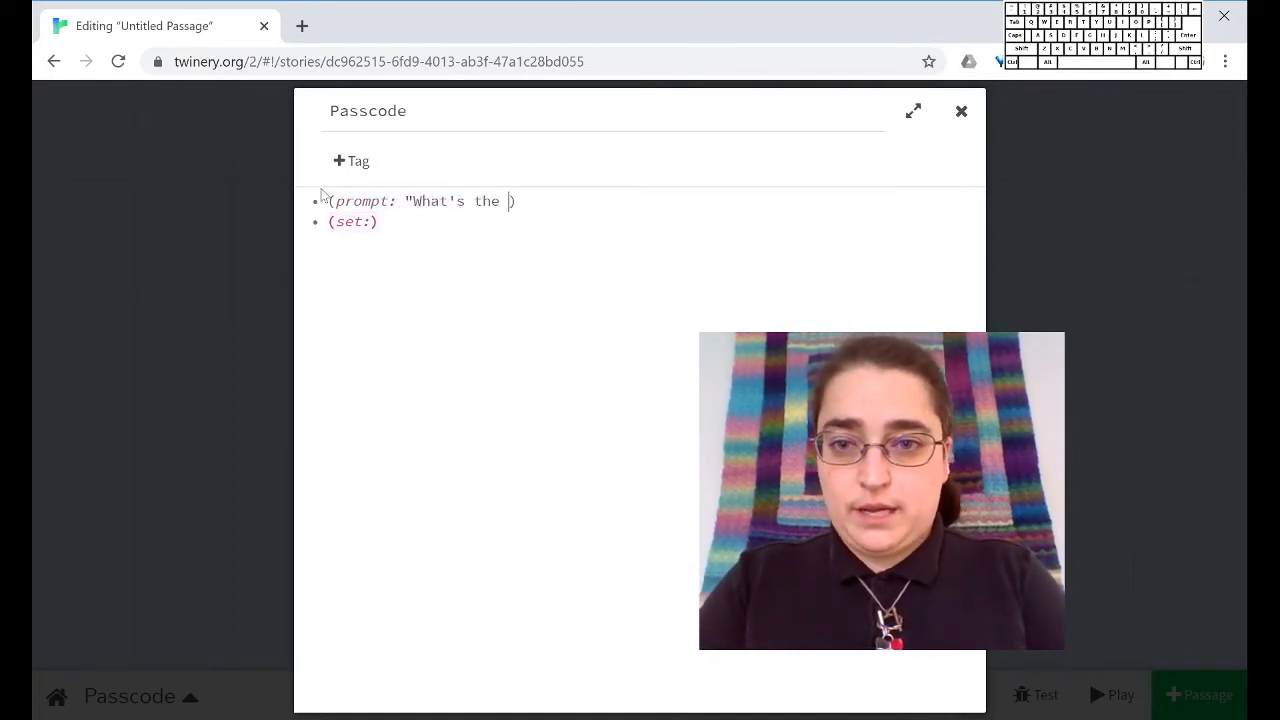
type("passcode")
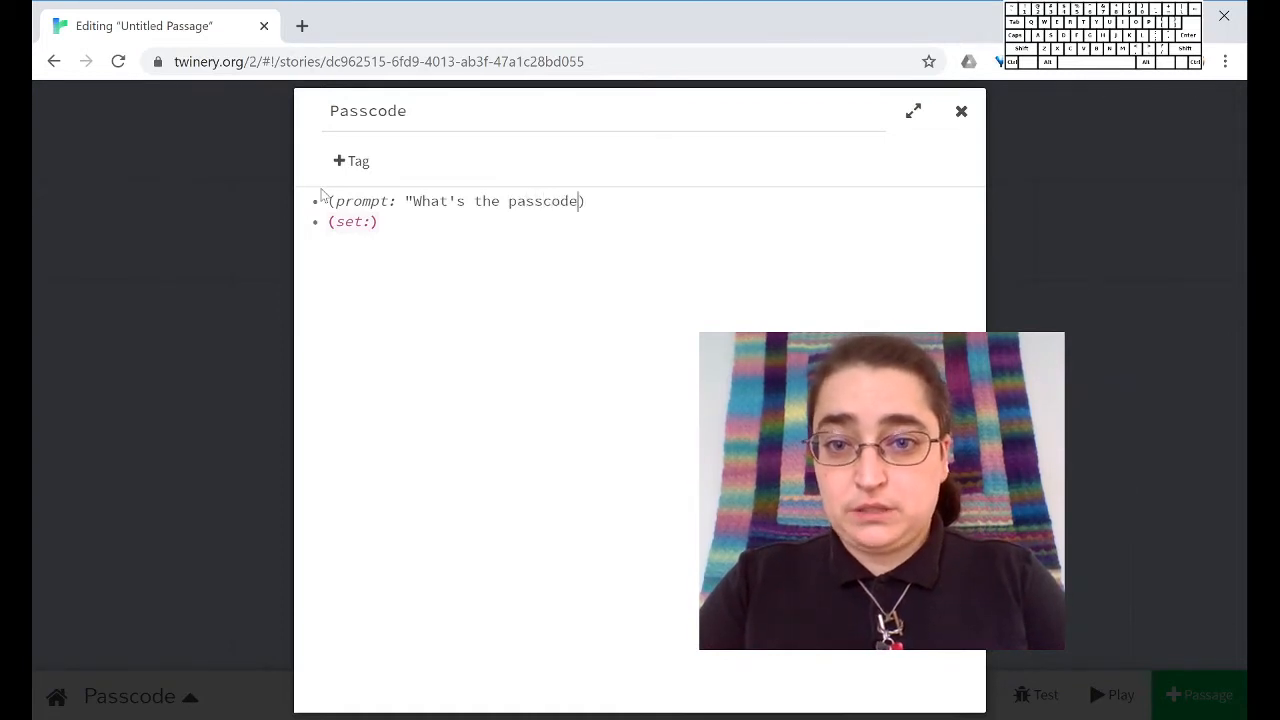
type("?\"")
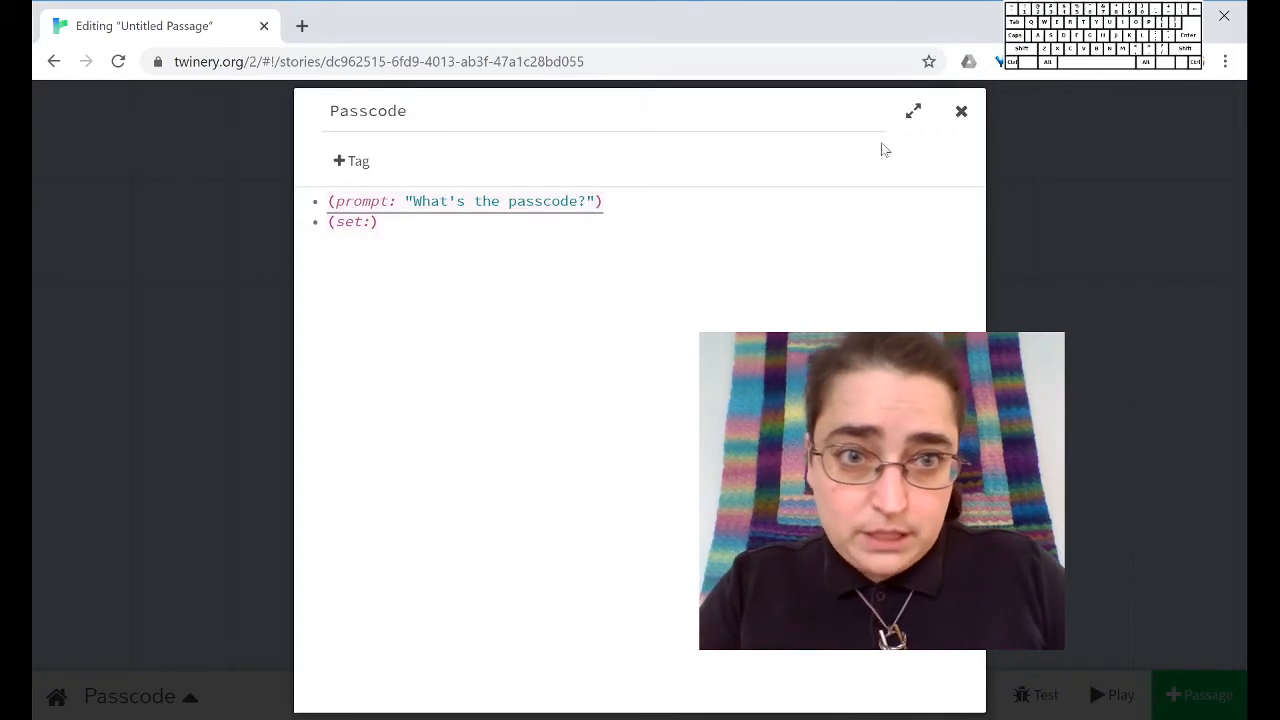
left_click(960, 111)
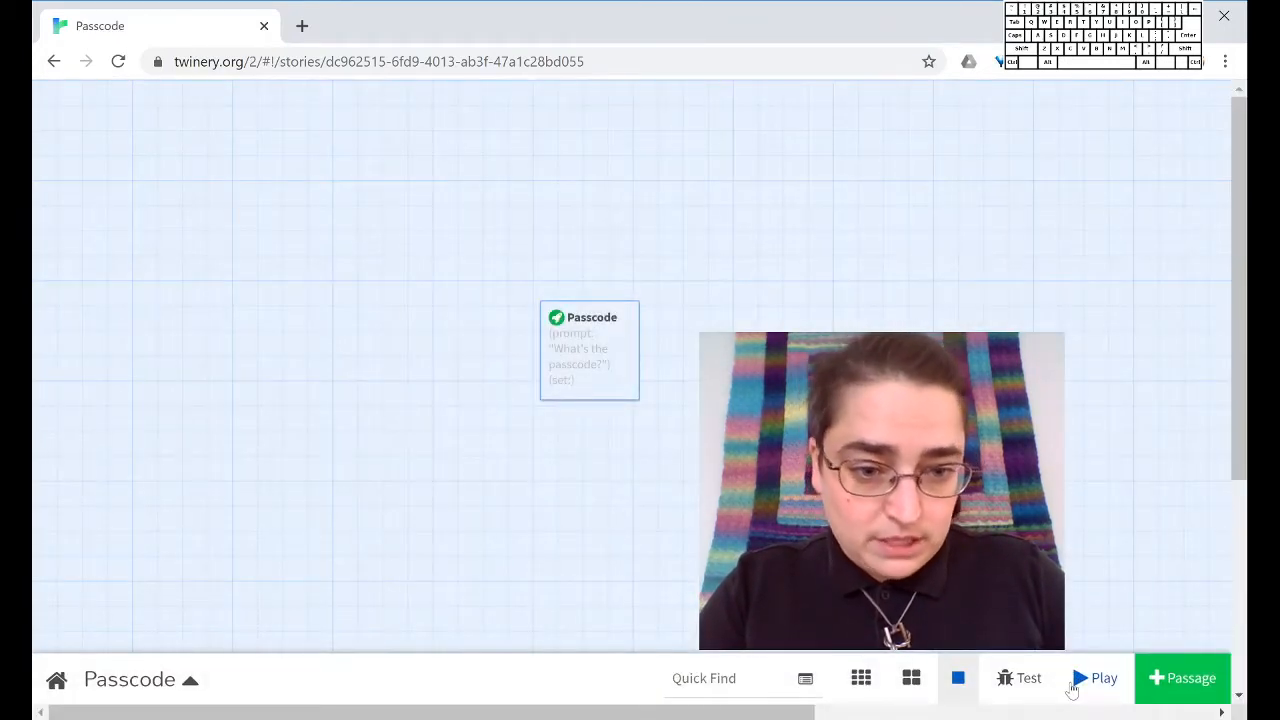
left_click(1104, 678)
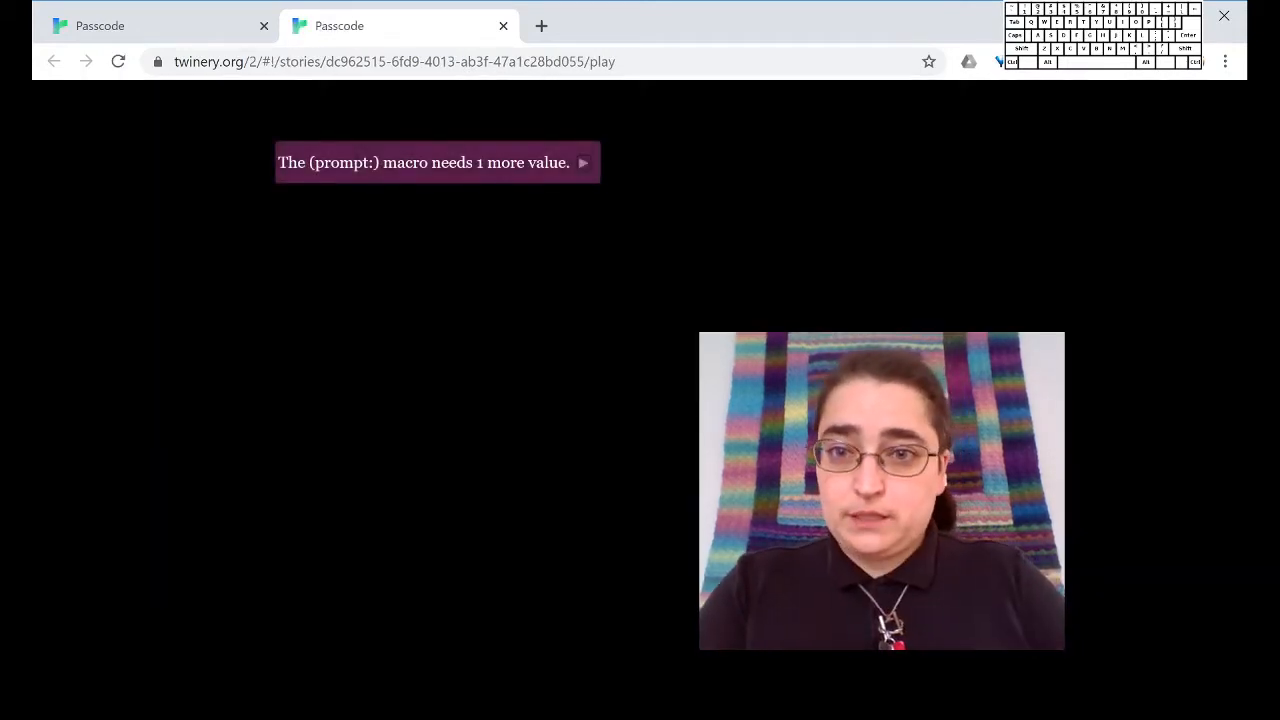
mouse_move(656, 262)
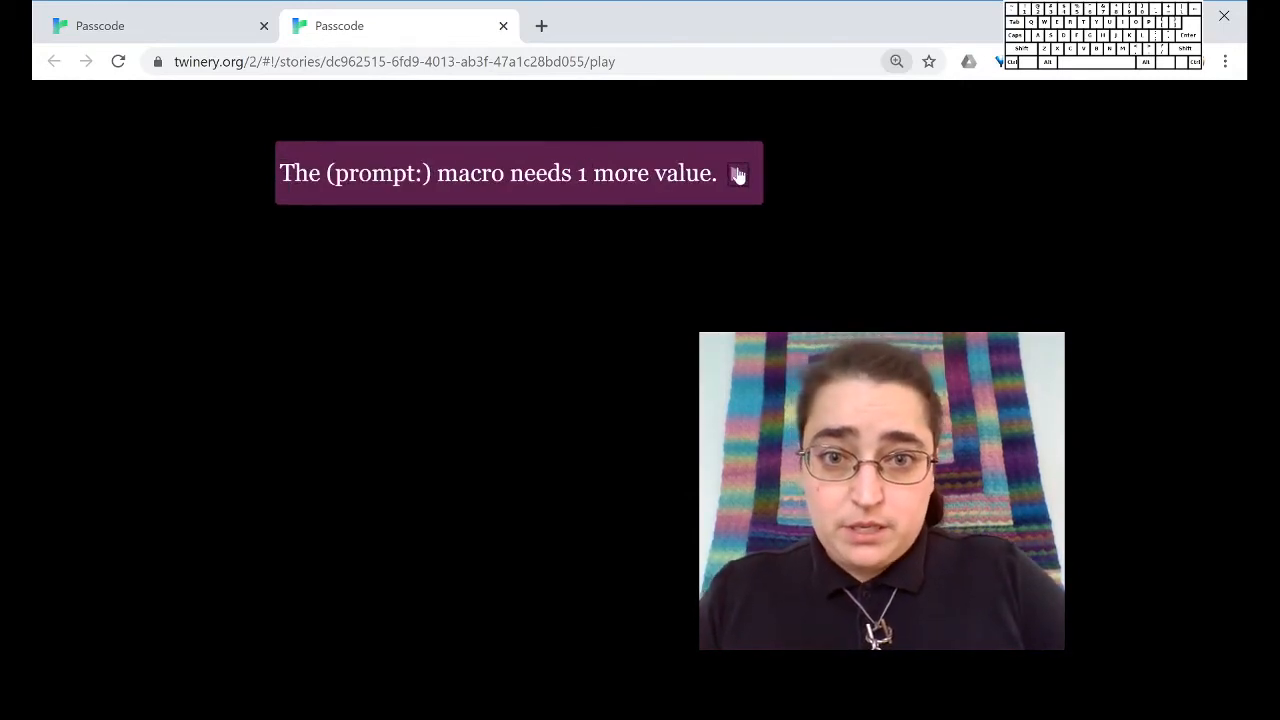
left_click(738, 173)
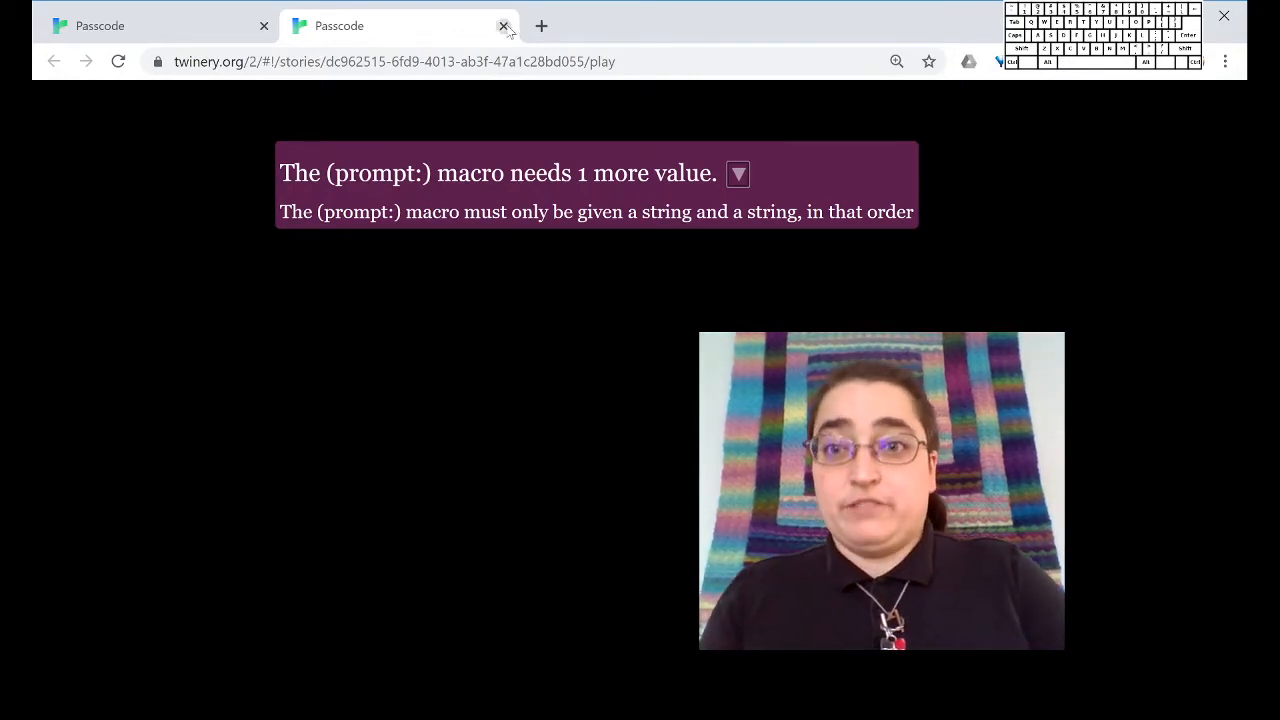
left_click(504, 25)
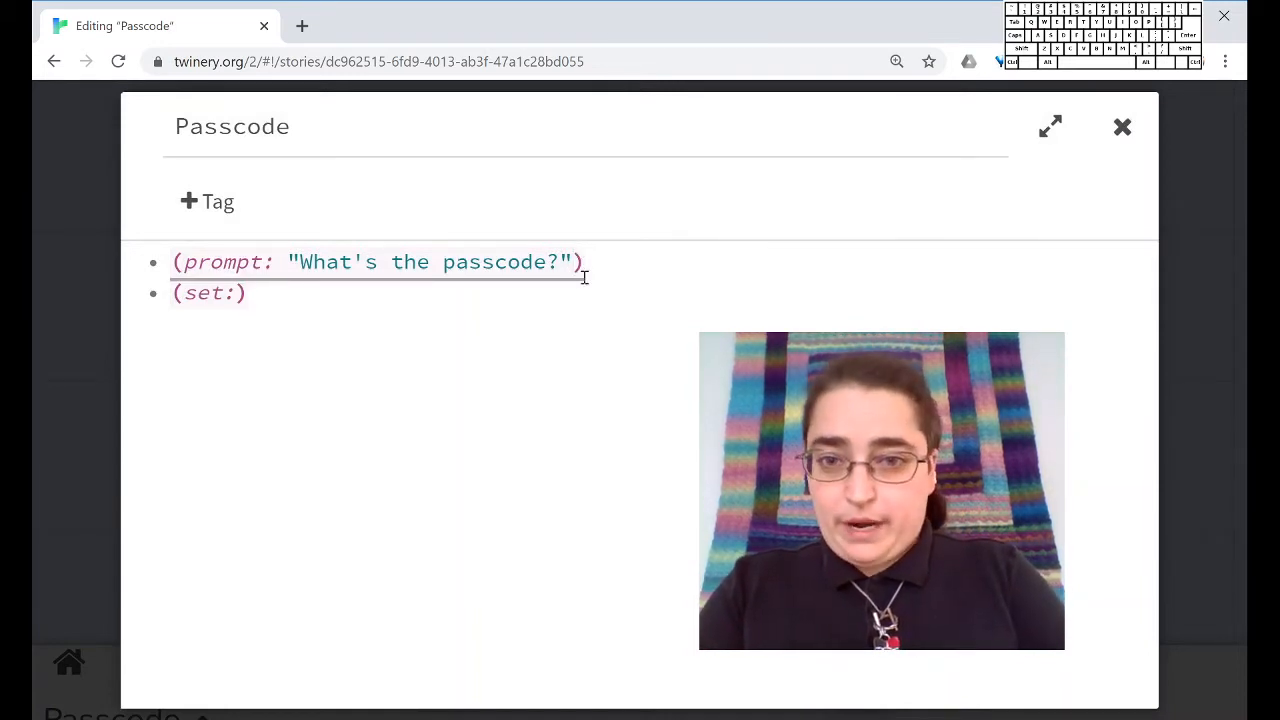
- Add an empty "" second string to the (prompt:) macro and replay the story
type(",")
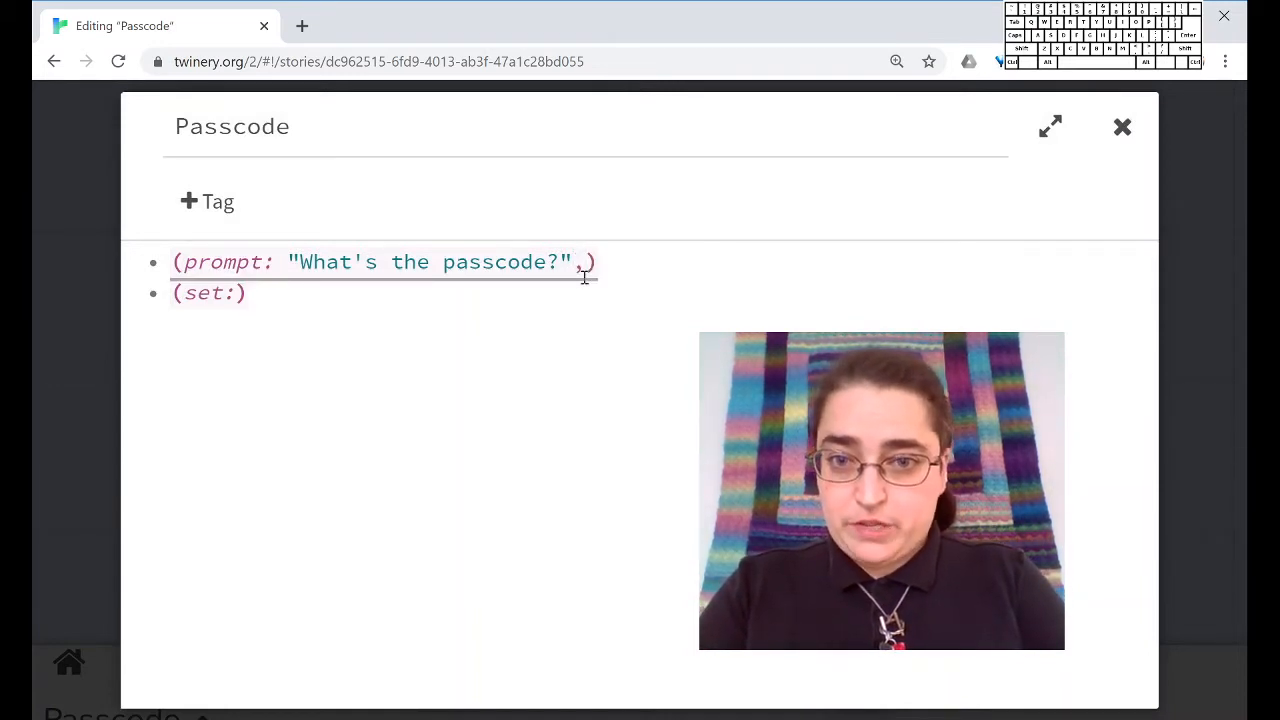
type("\"\"")
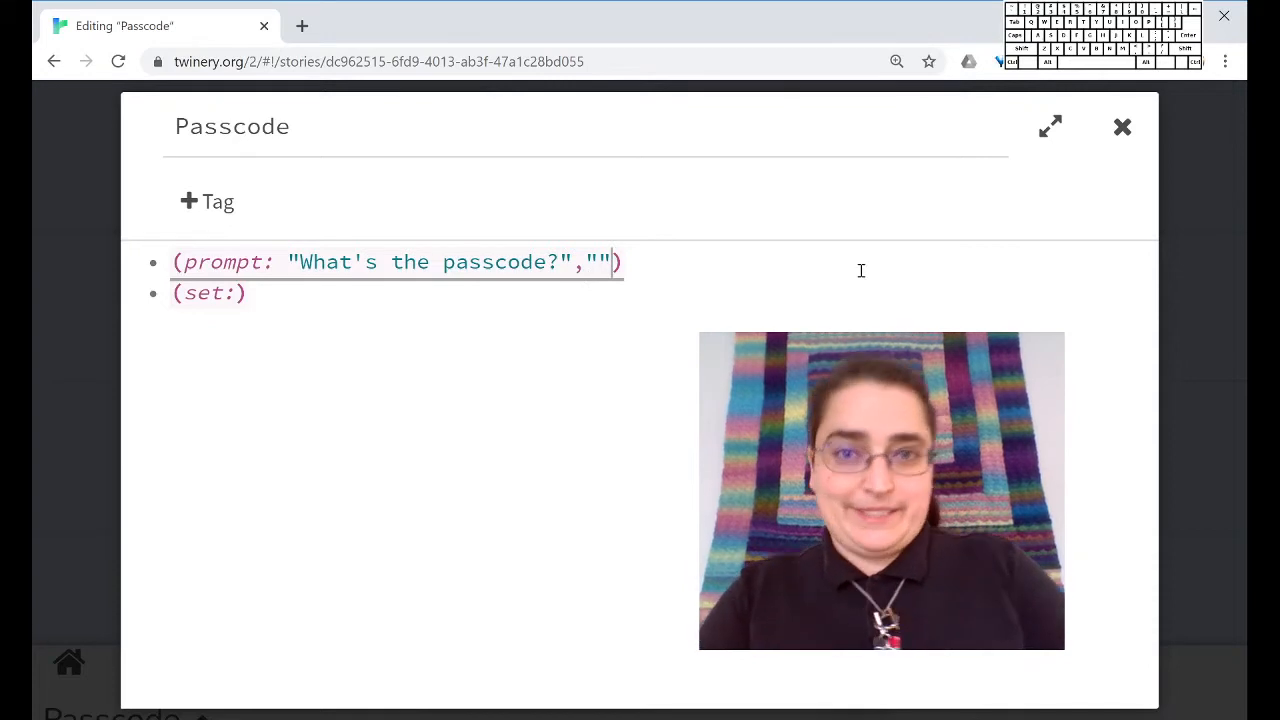
left_click(1122, 127)
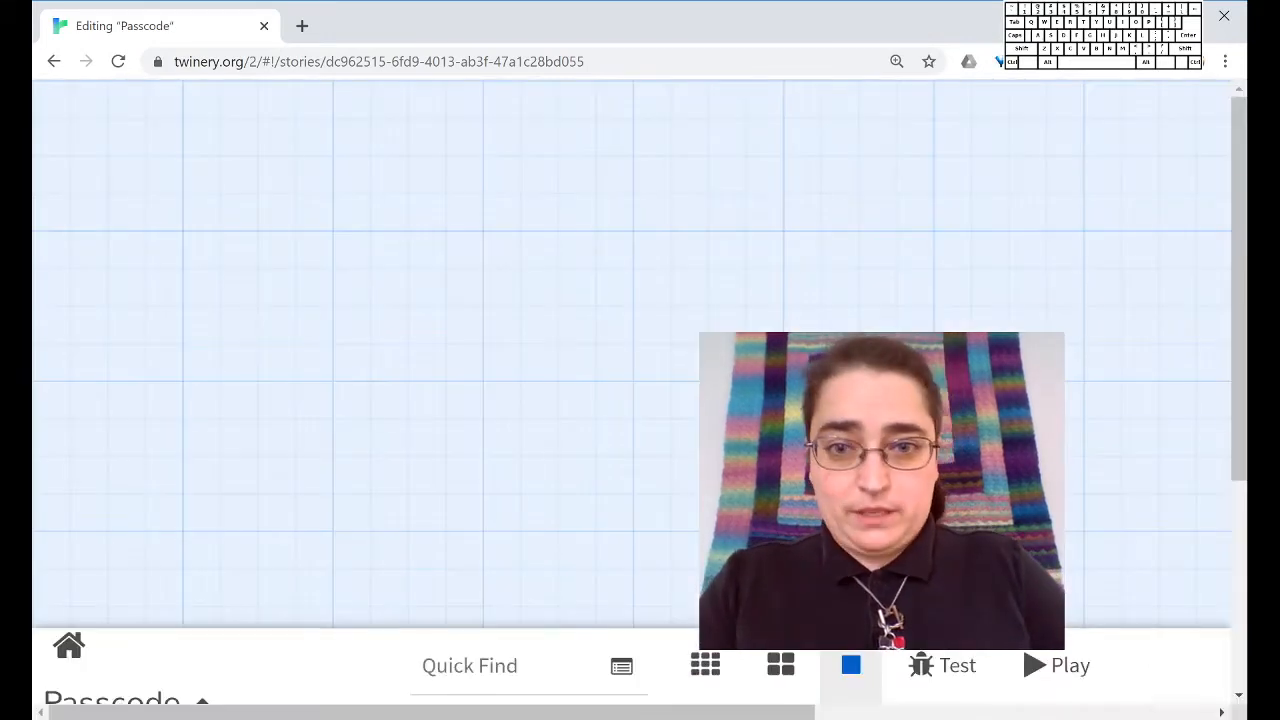
left_click(1055, 665)
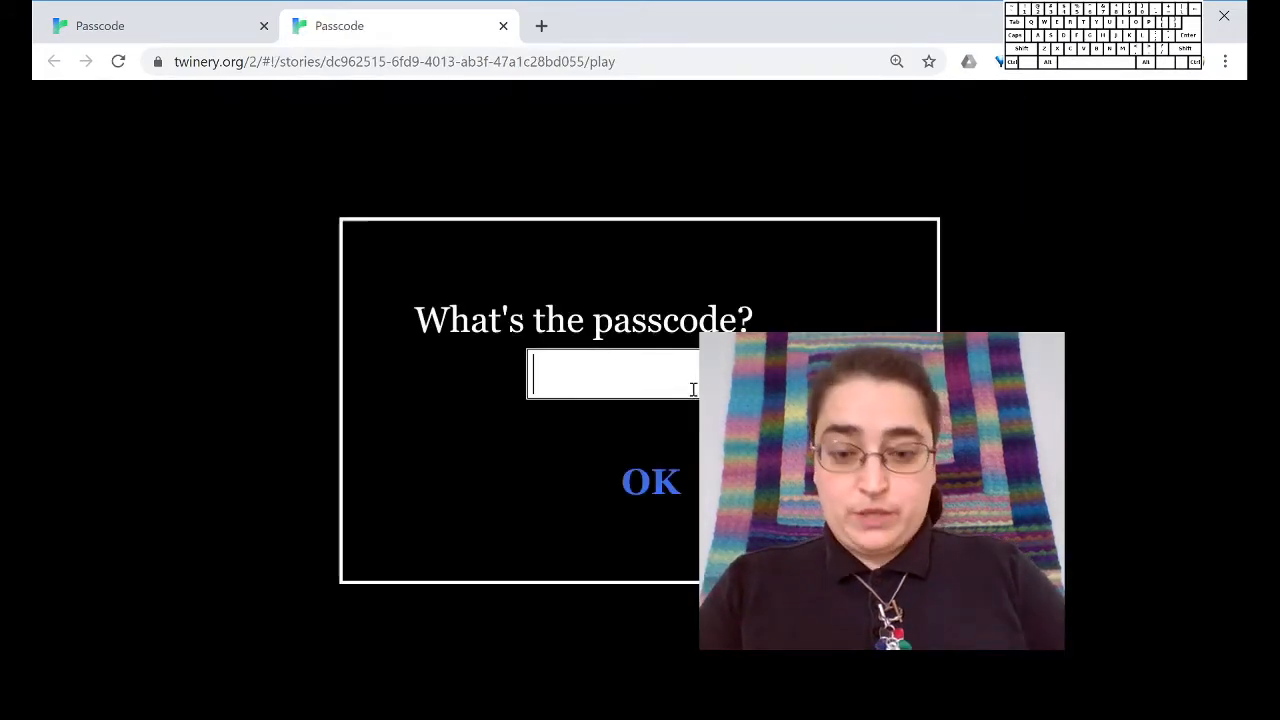
- Submit passcode 1234 and expand the details of the (set:) error
type("1234")
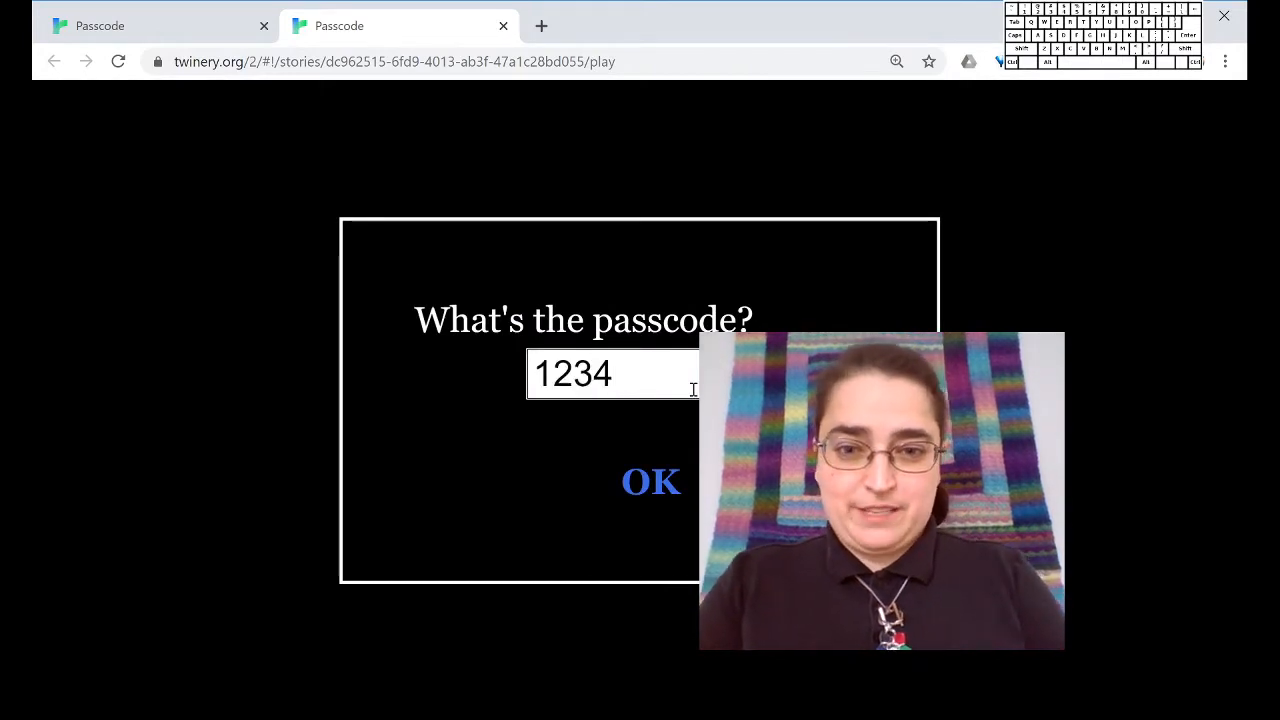
left_click(651, 481)
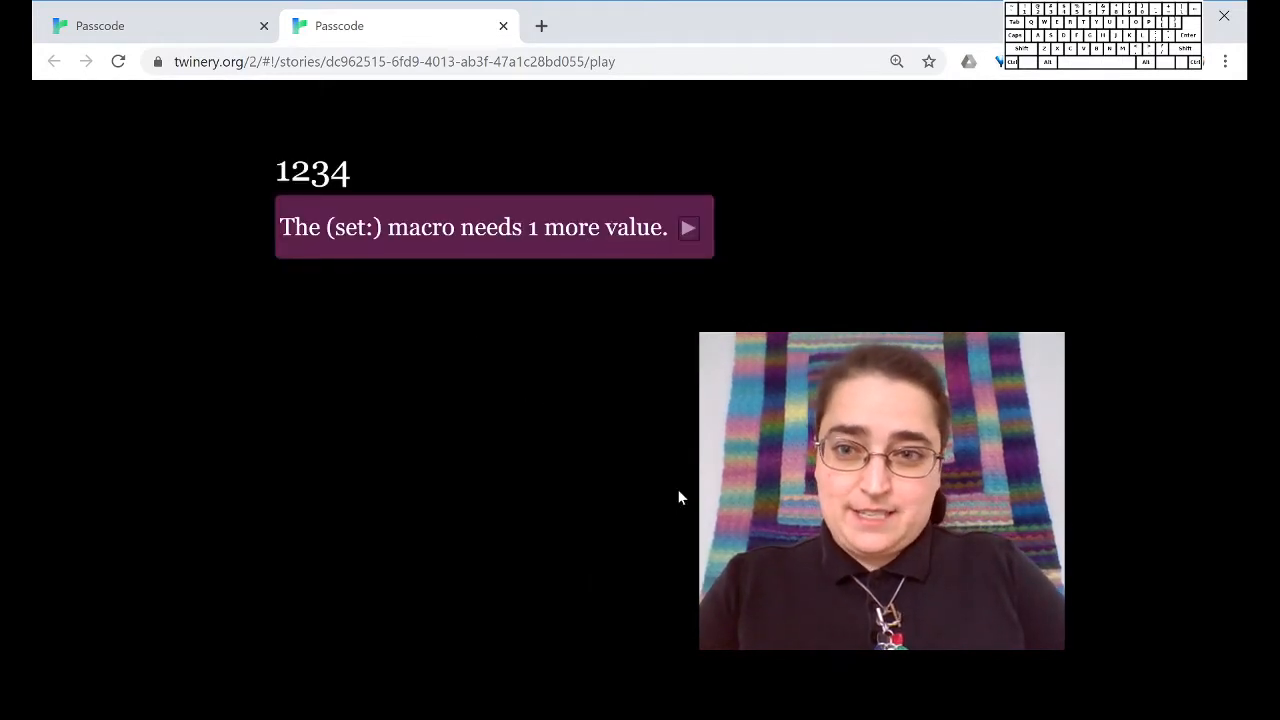
mouse_move(595, 336)
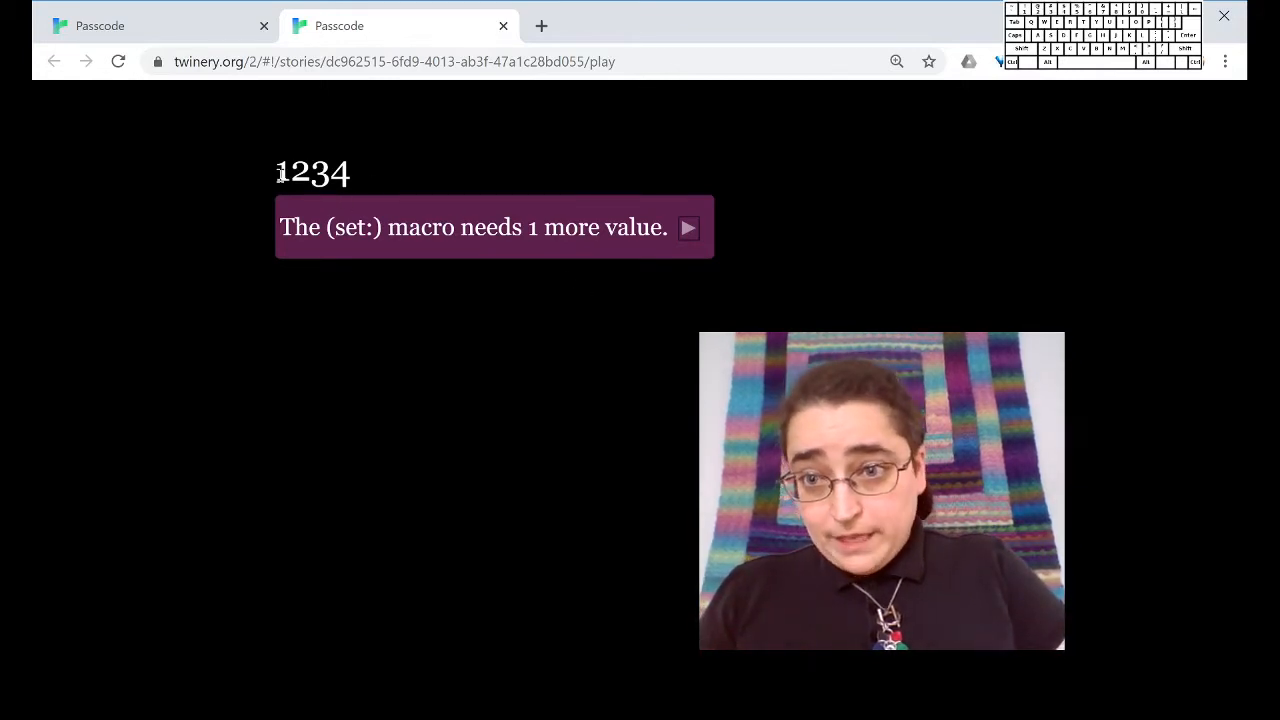
double_click(312, 170)
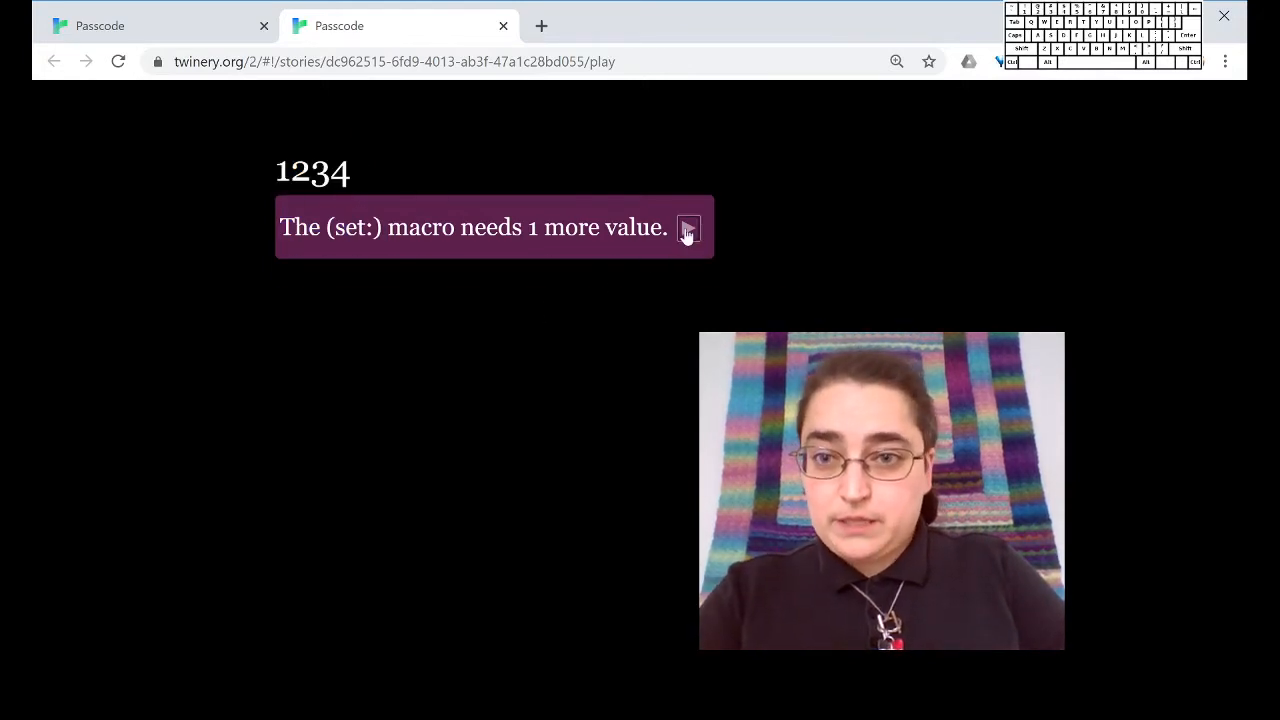
left_click(688, 228)
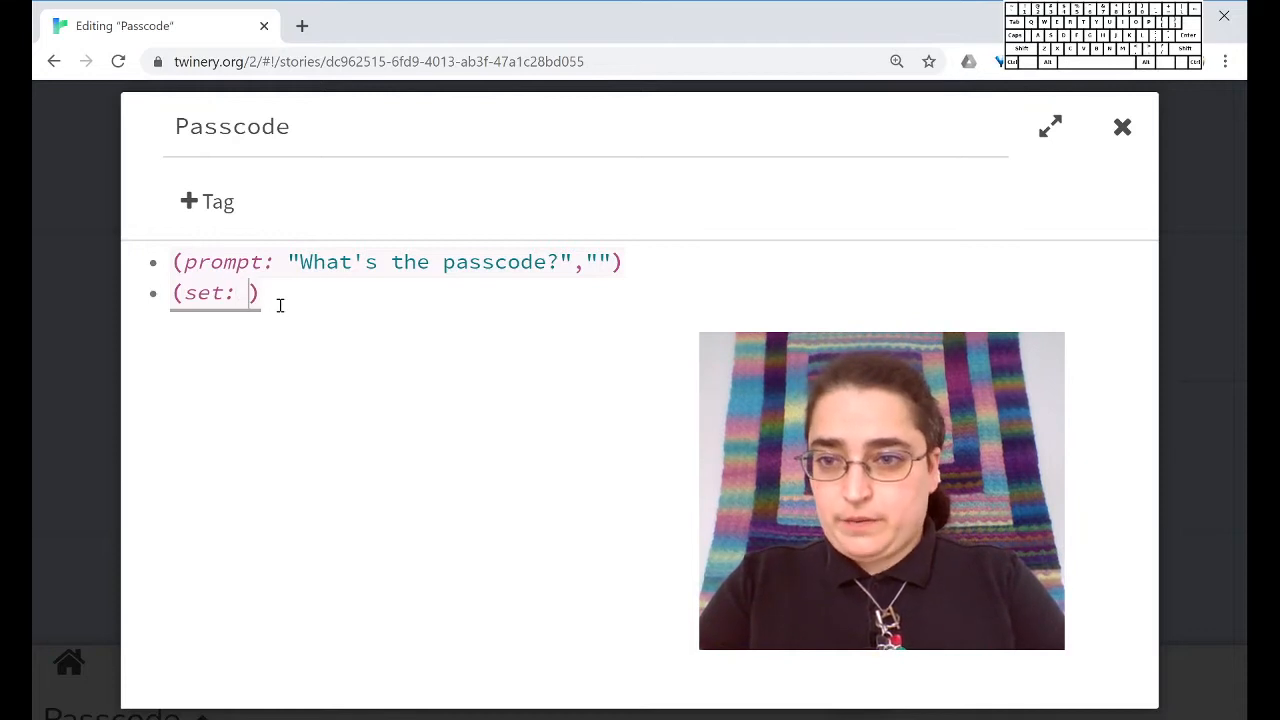
- Rewrite the passage as (set: $answer to (prompt: "What's the passcode?",""))
type("$")
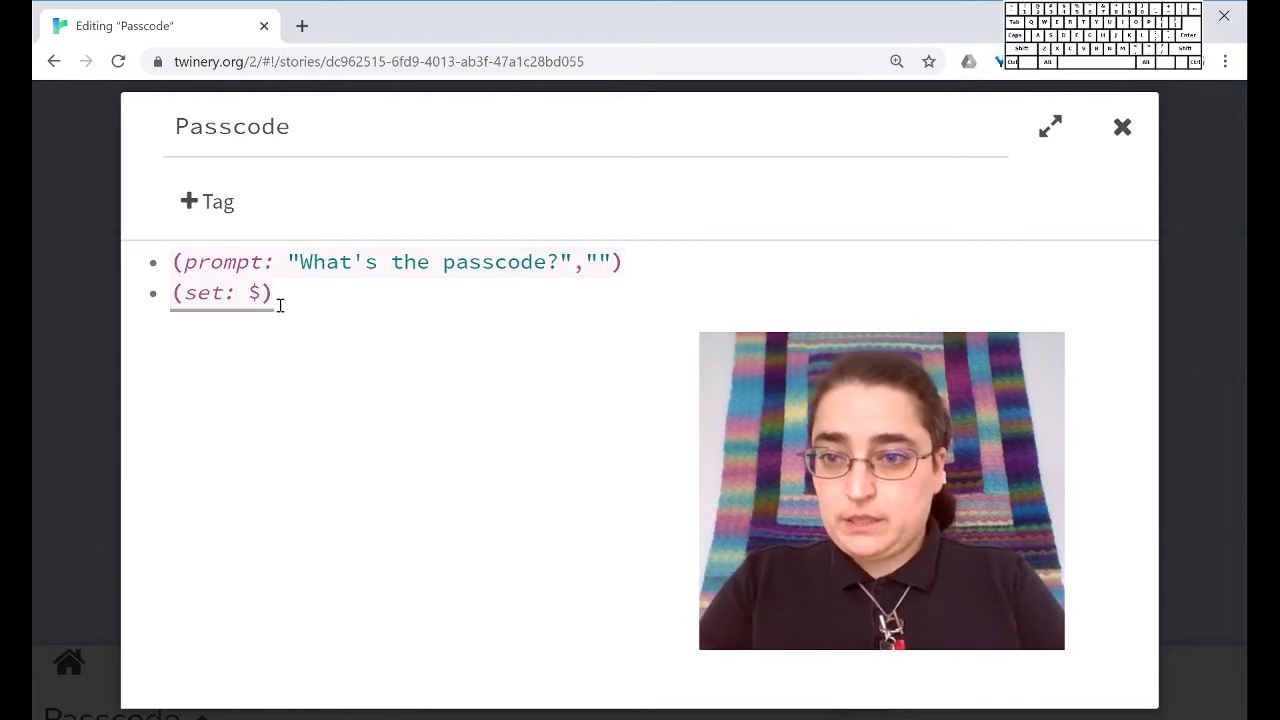
type("an")
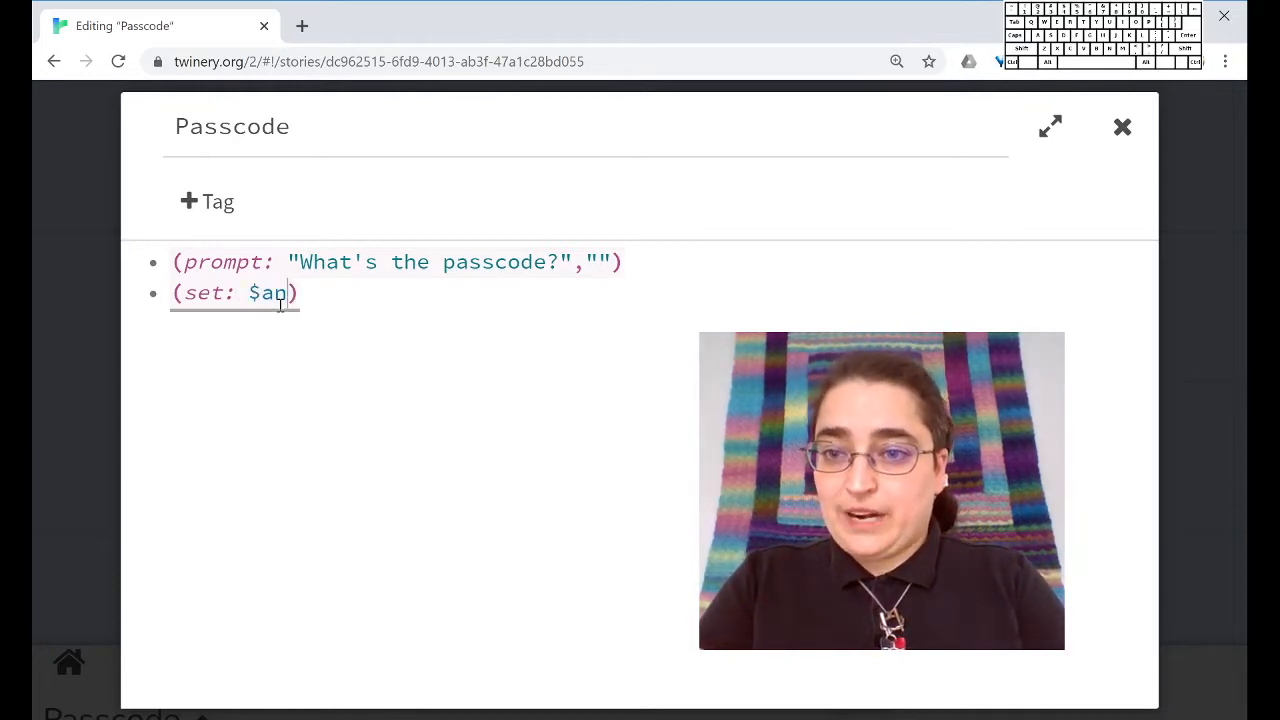
type("swer")
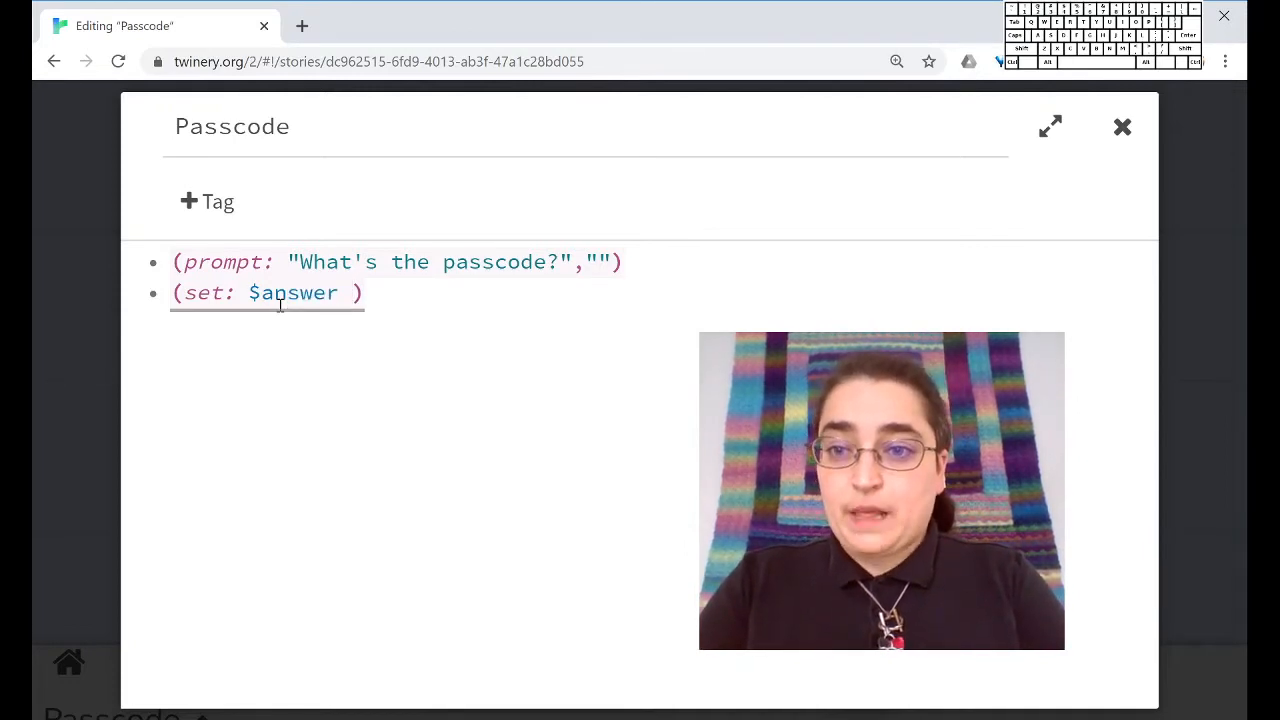
type("to")
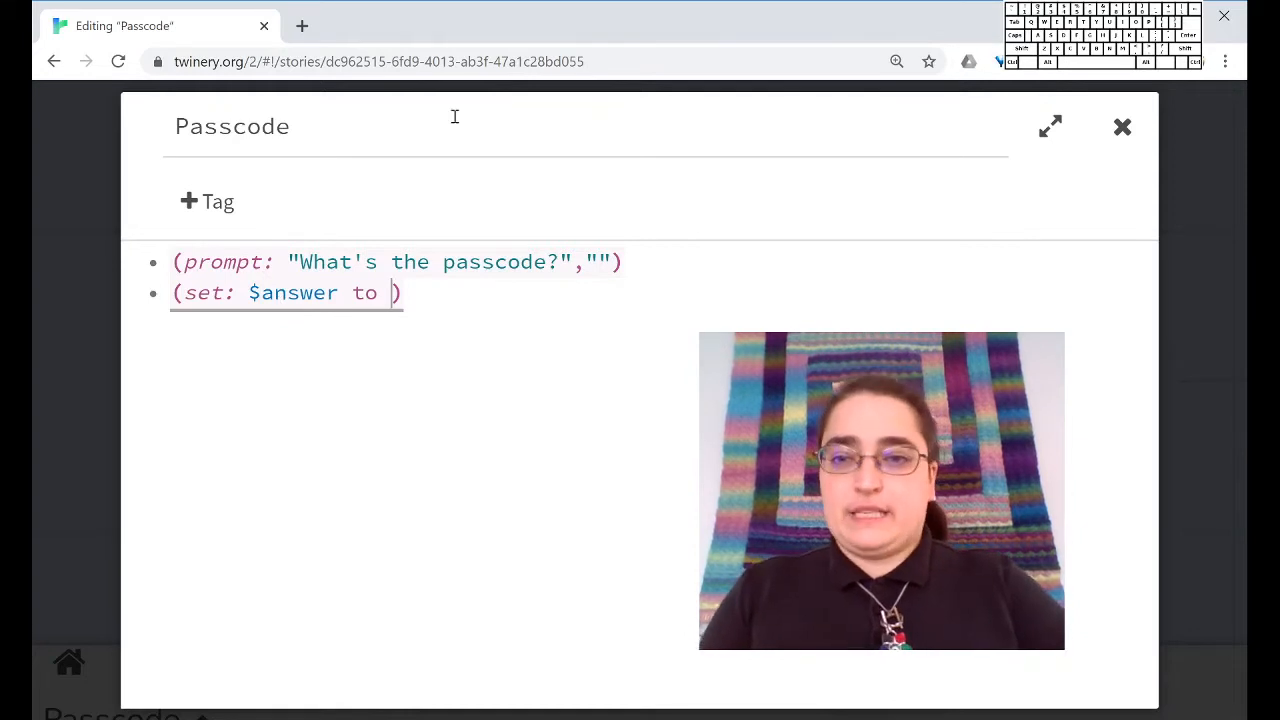
left_click(625, 262)
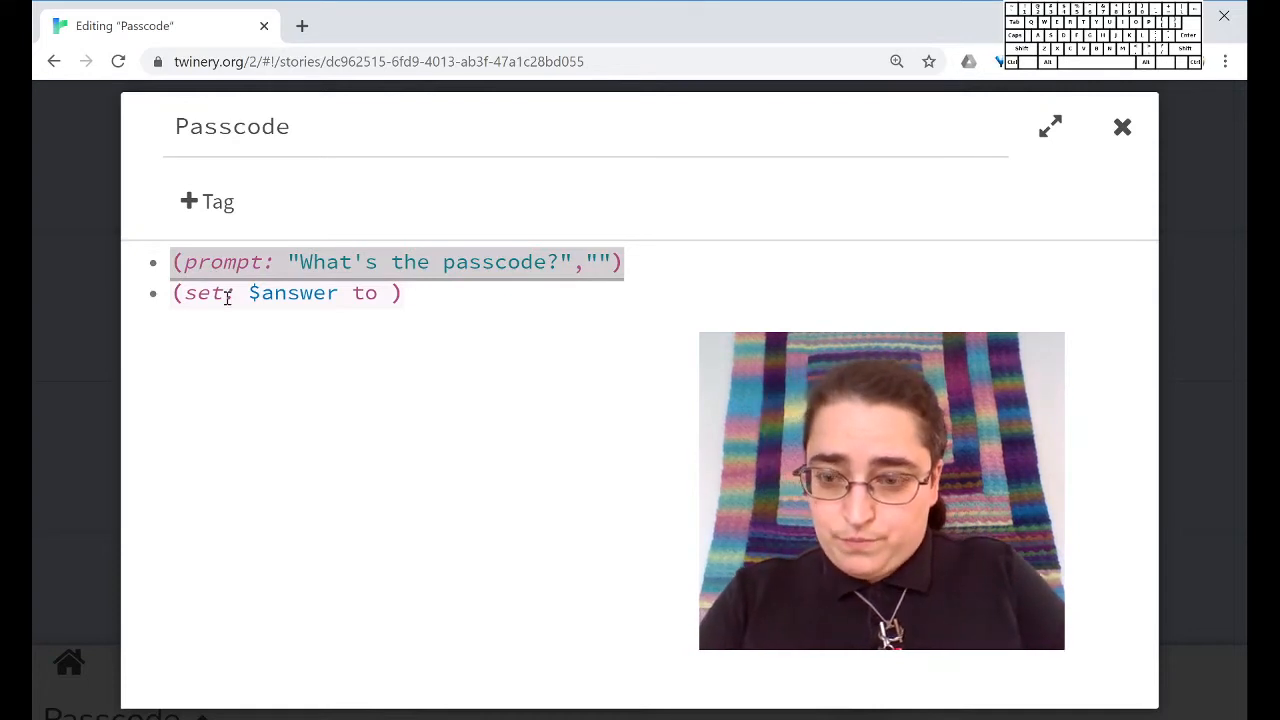
key("Delete")
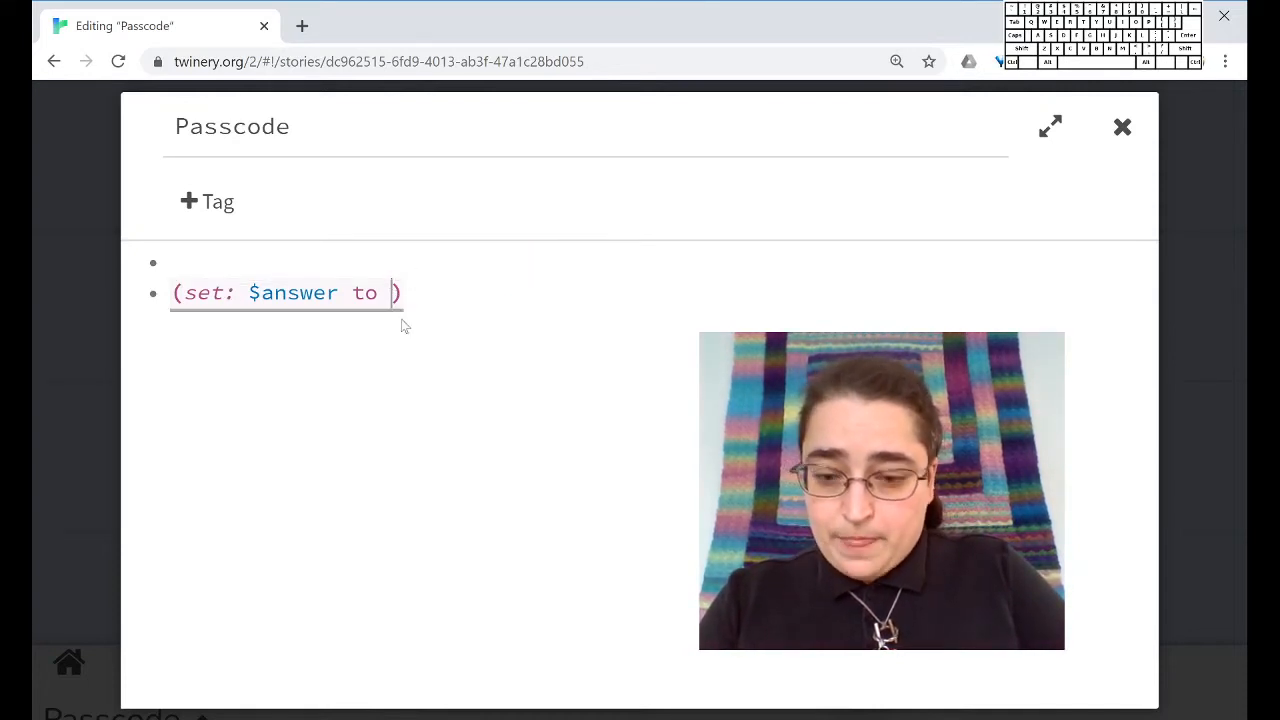
type("(prompt: \"What's the passcode?\",\"\")")
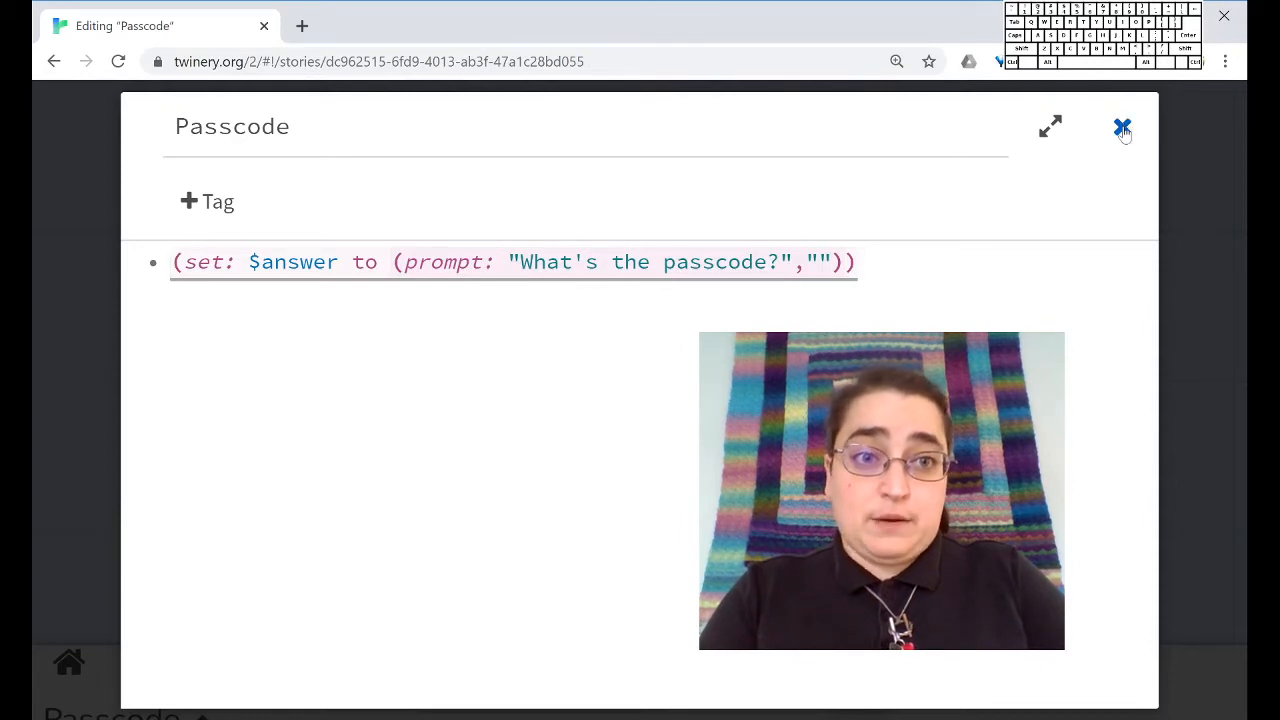
- Close the Passcode passage editor
left_click(1122, 130)
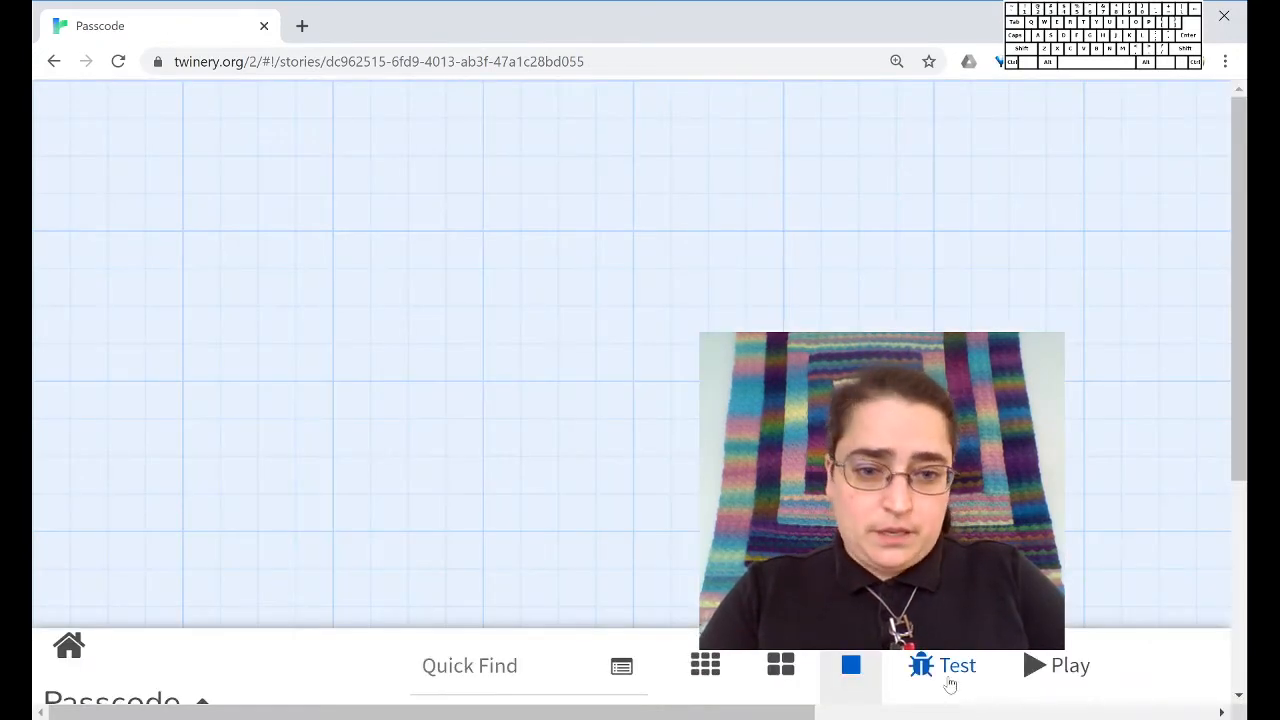
- Test-run the story with passcode 0000 and inspect $answer in the debug view
left_click(941, 665)
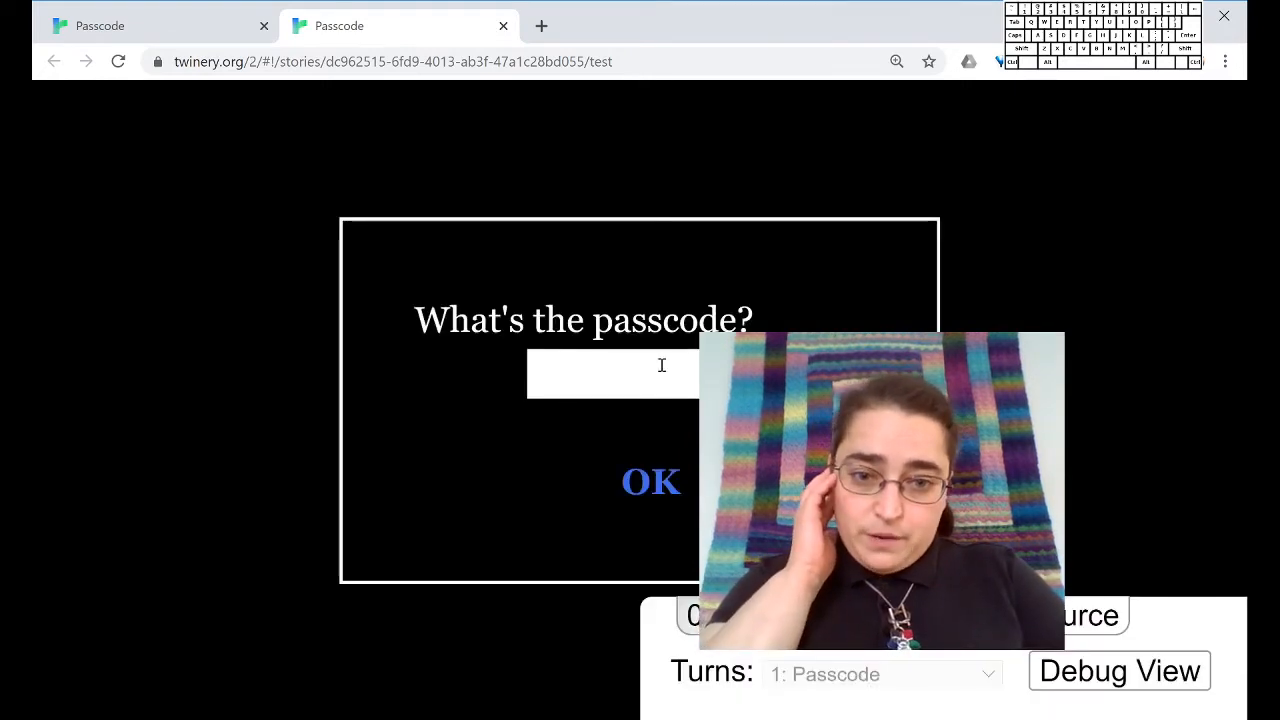
left_click(610, 373)
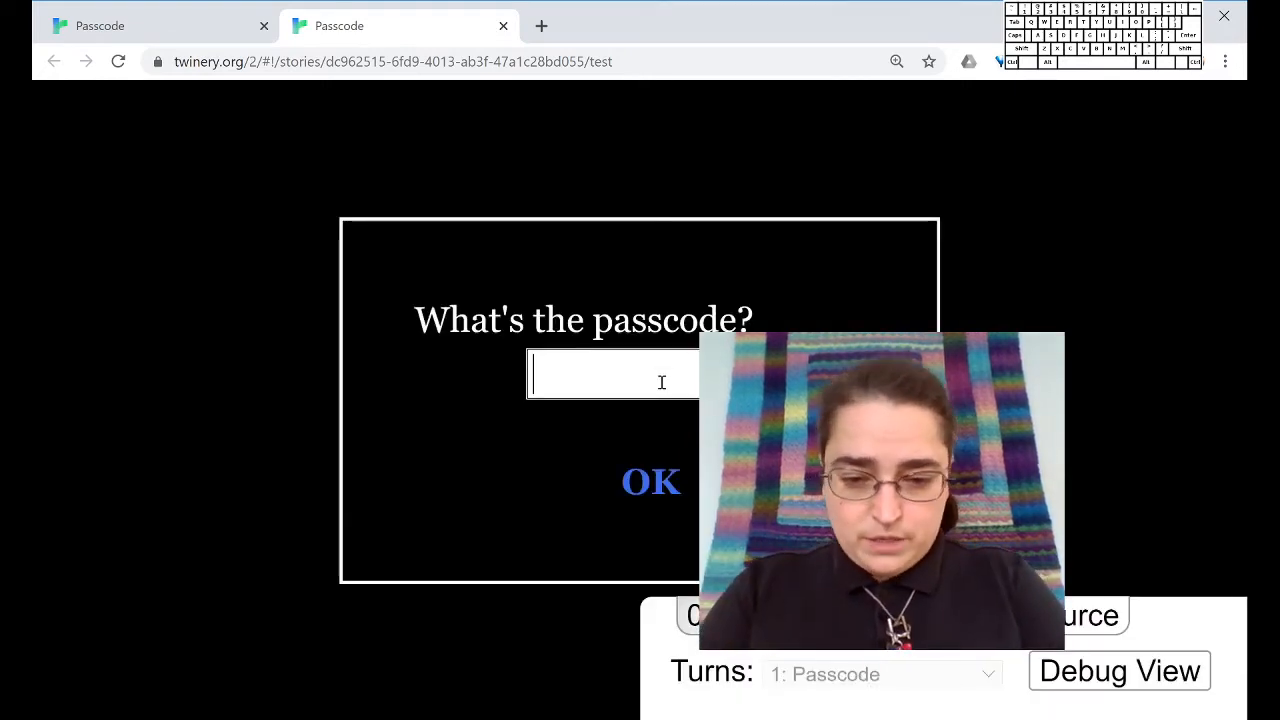
type("0000")
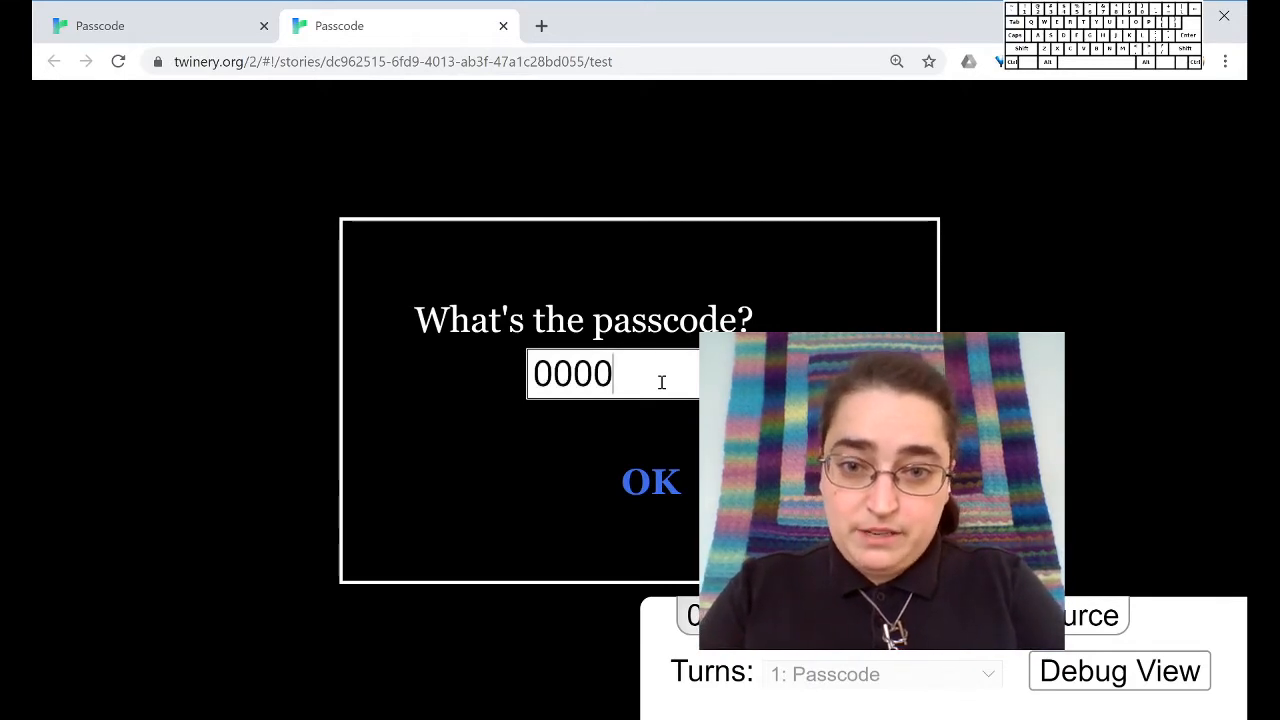
left_click(651, 481)
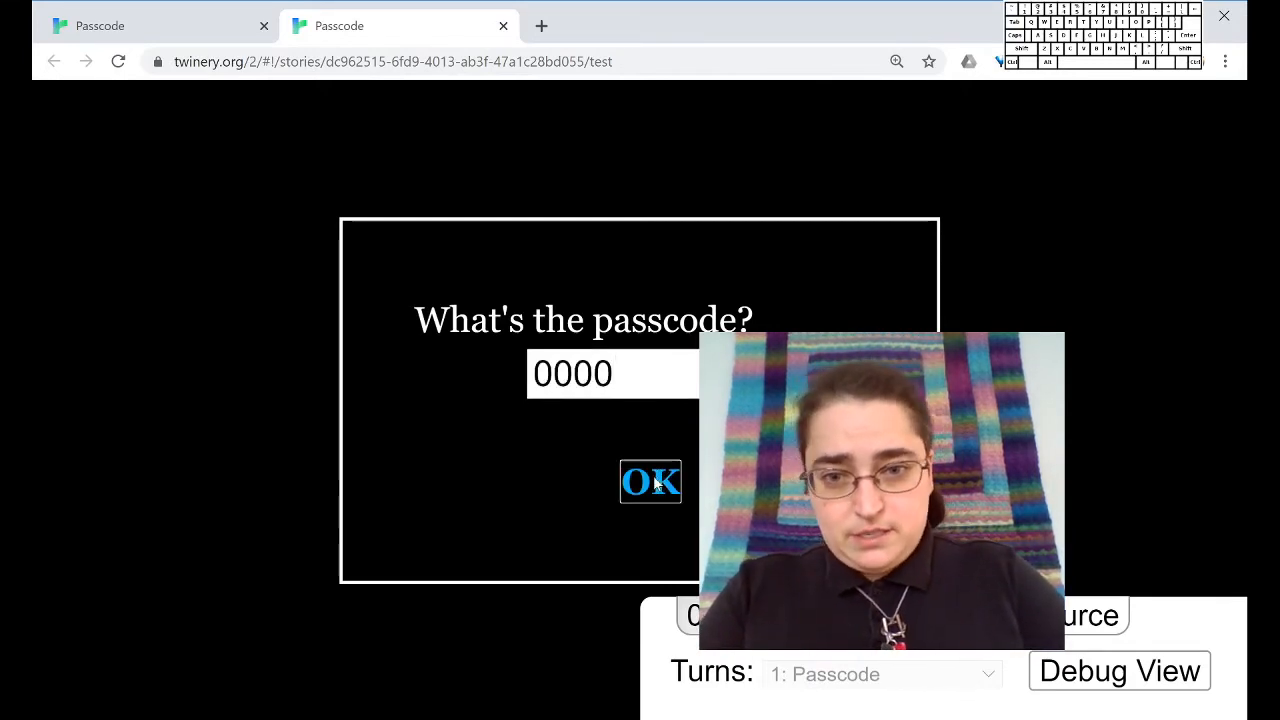
left_click(650, 481)
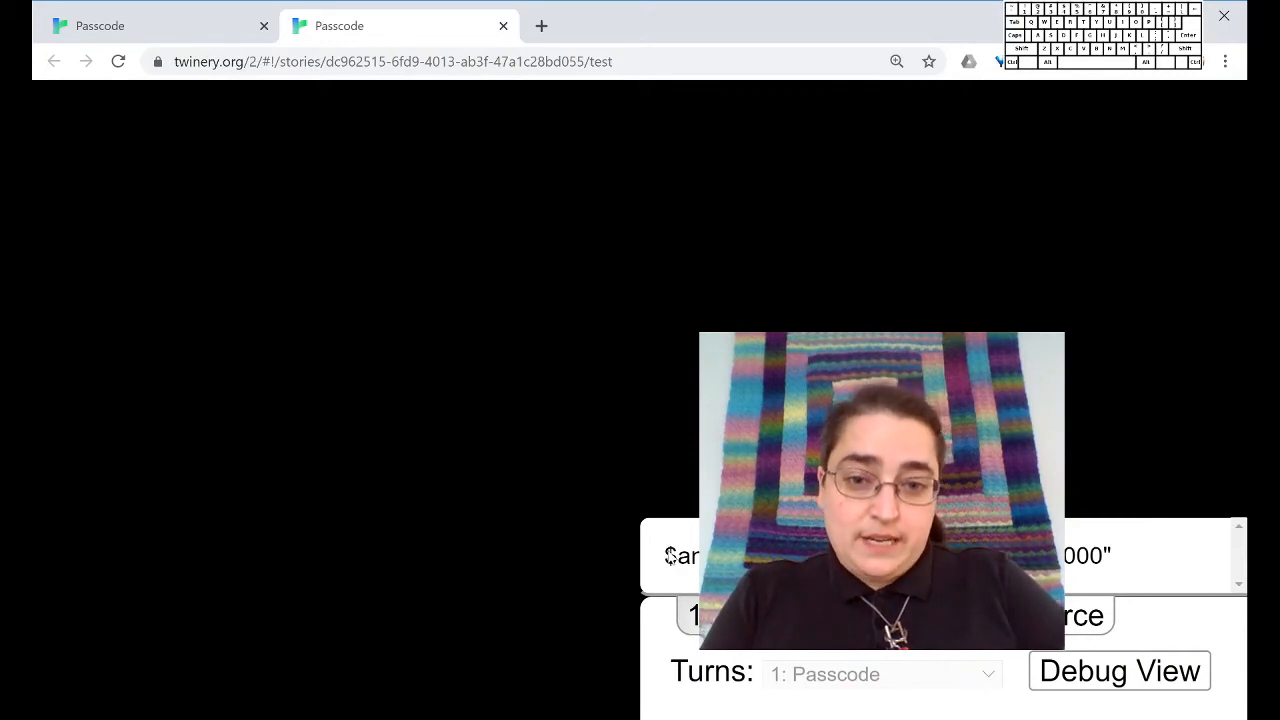
double_click(687, 556)
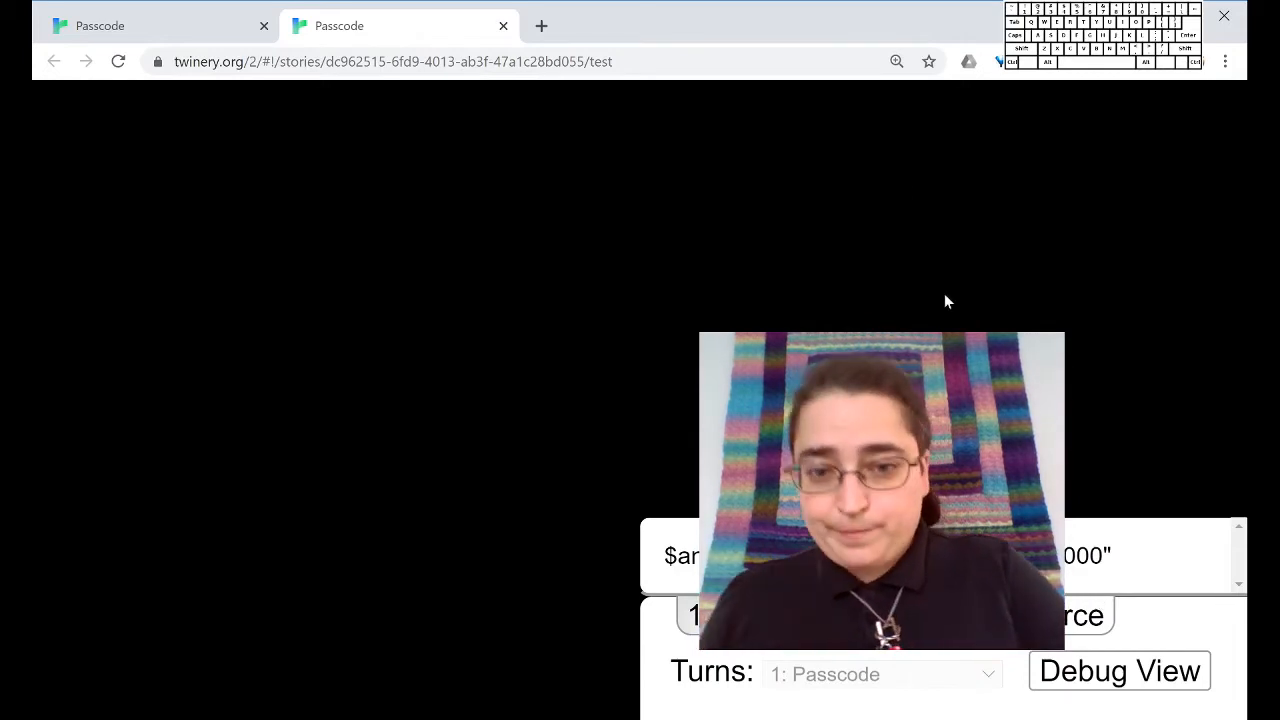
mouse_move(492, 88)
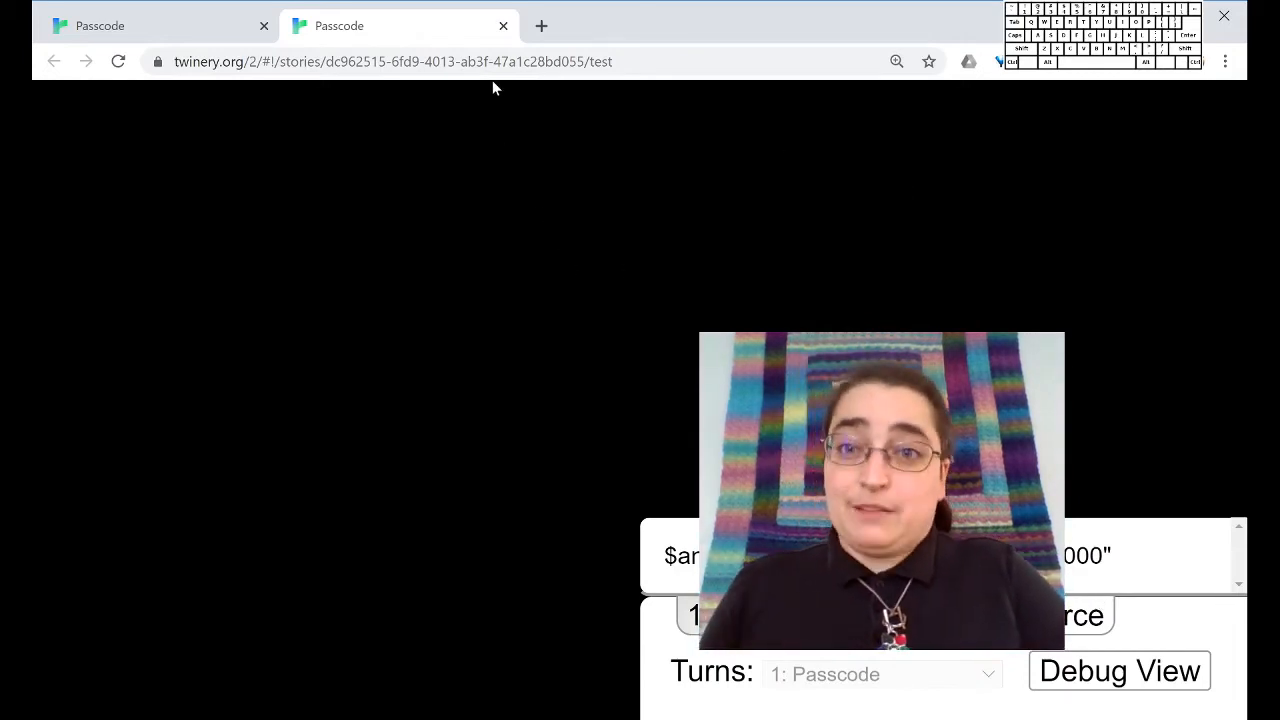
- Add a second line (if: $answer is "0711") to the Passcode passage
left_click(503, 25)
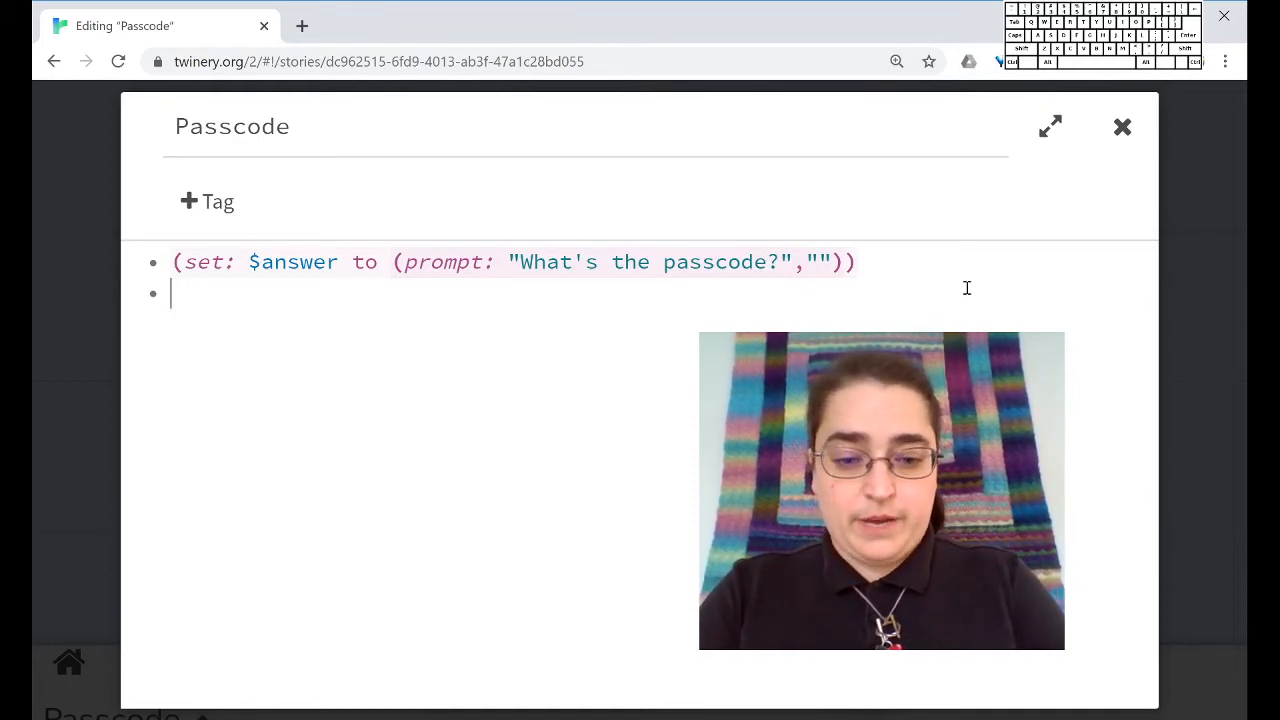
type("(")
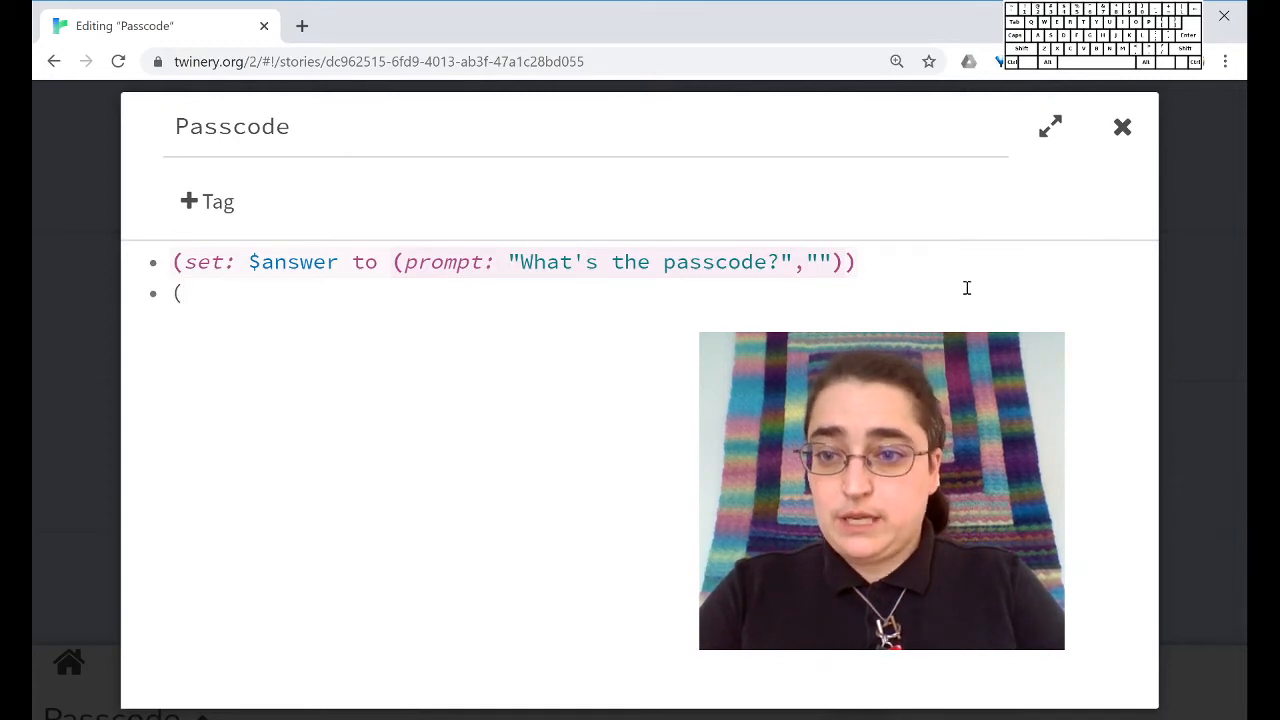
type("if:")
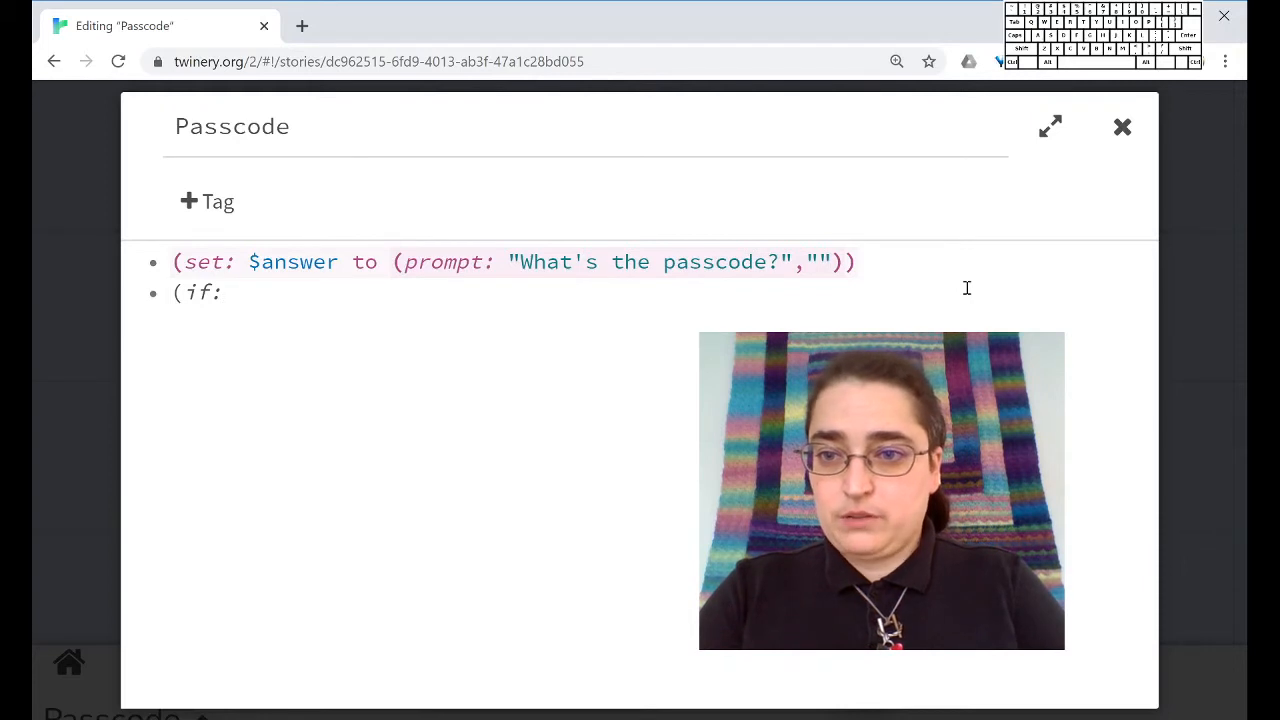
type("$a")
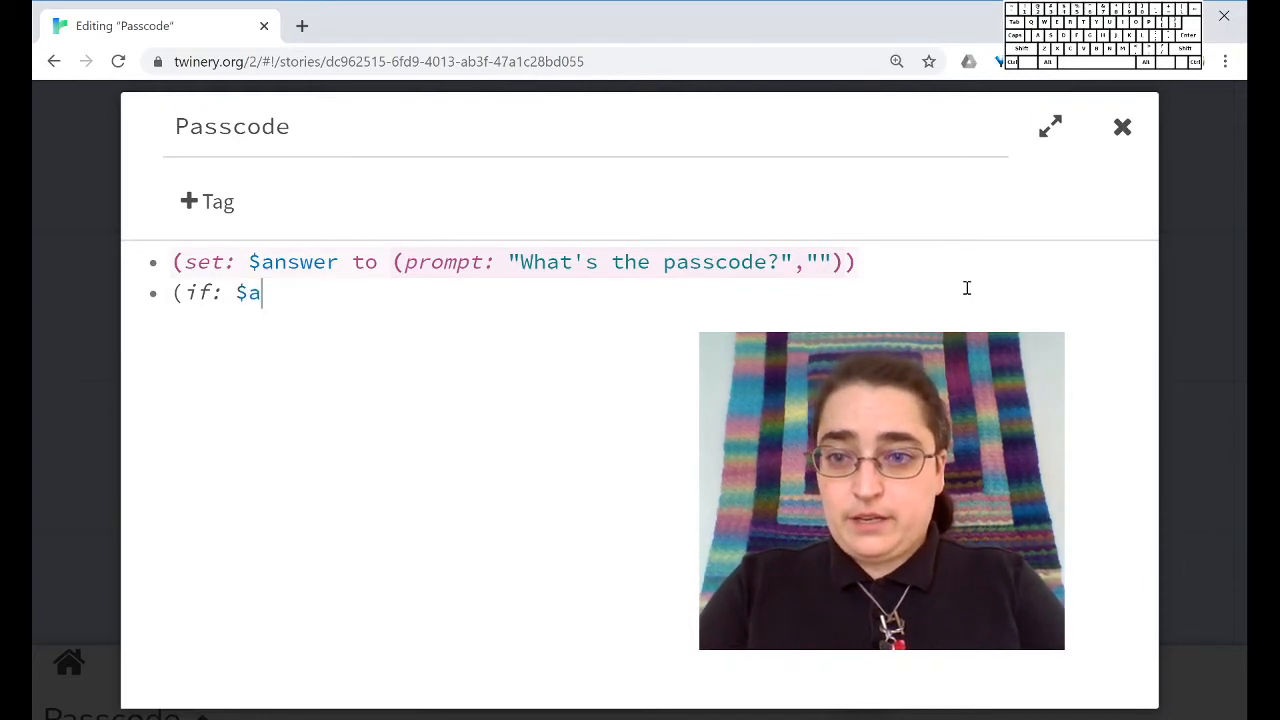
type("nswer i")
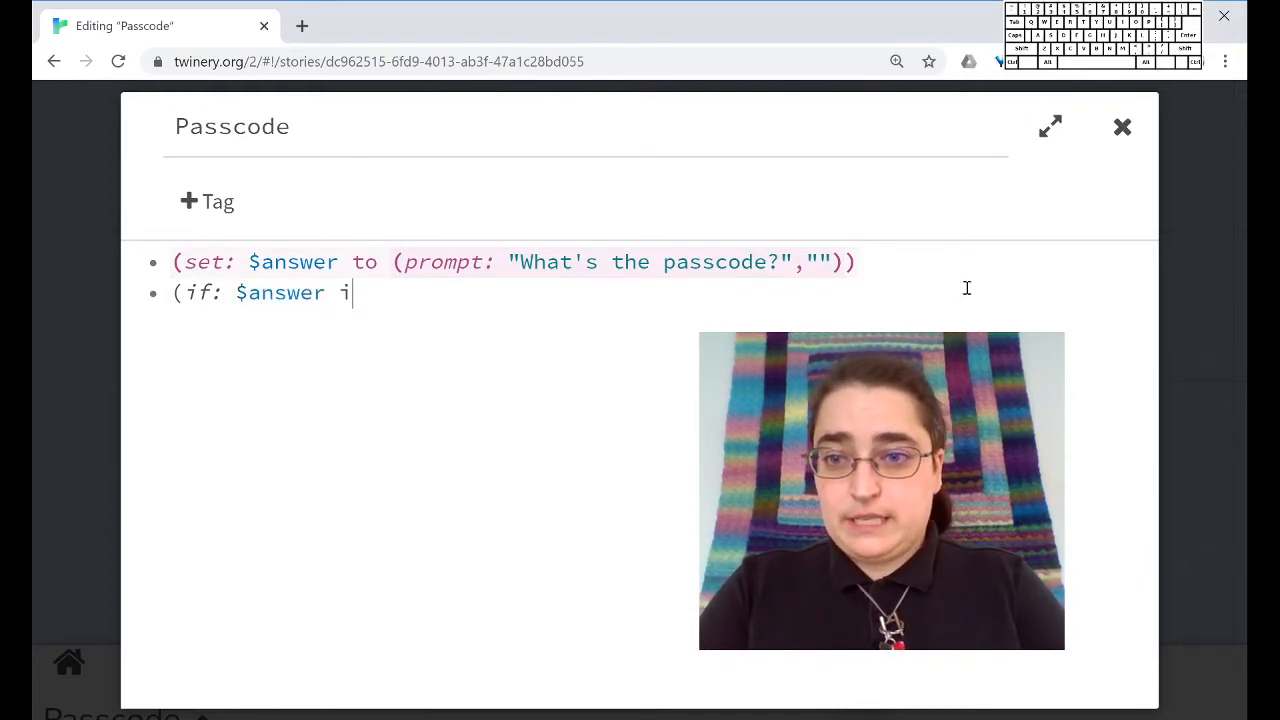
type("s")
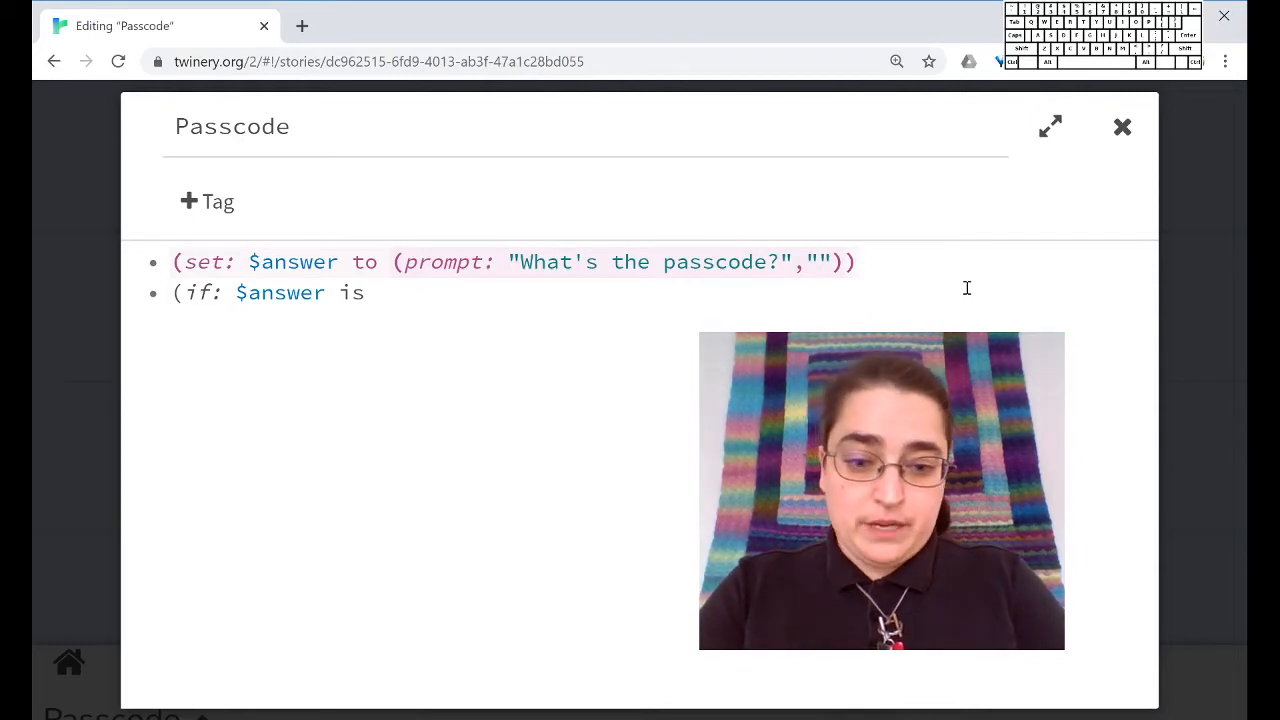
type("\"")
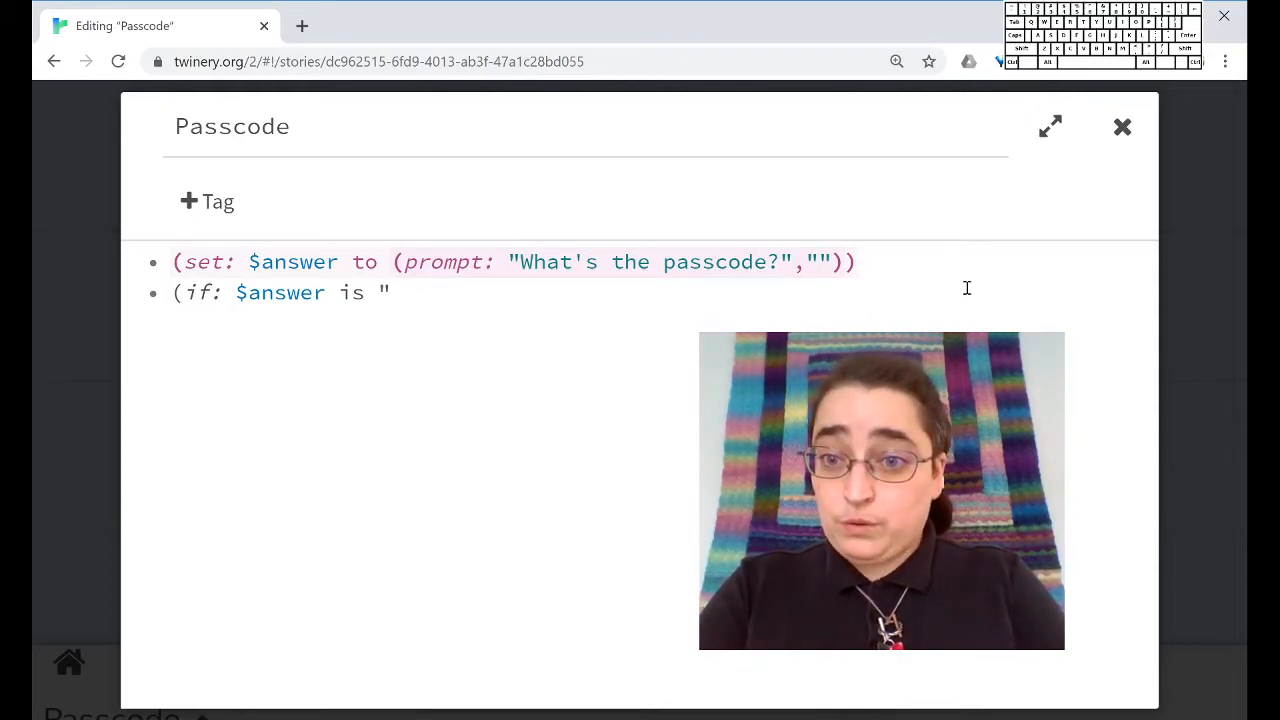
type("07")
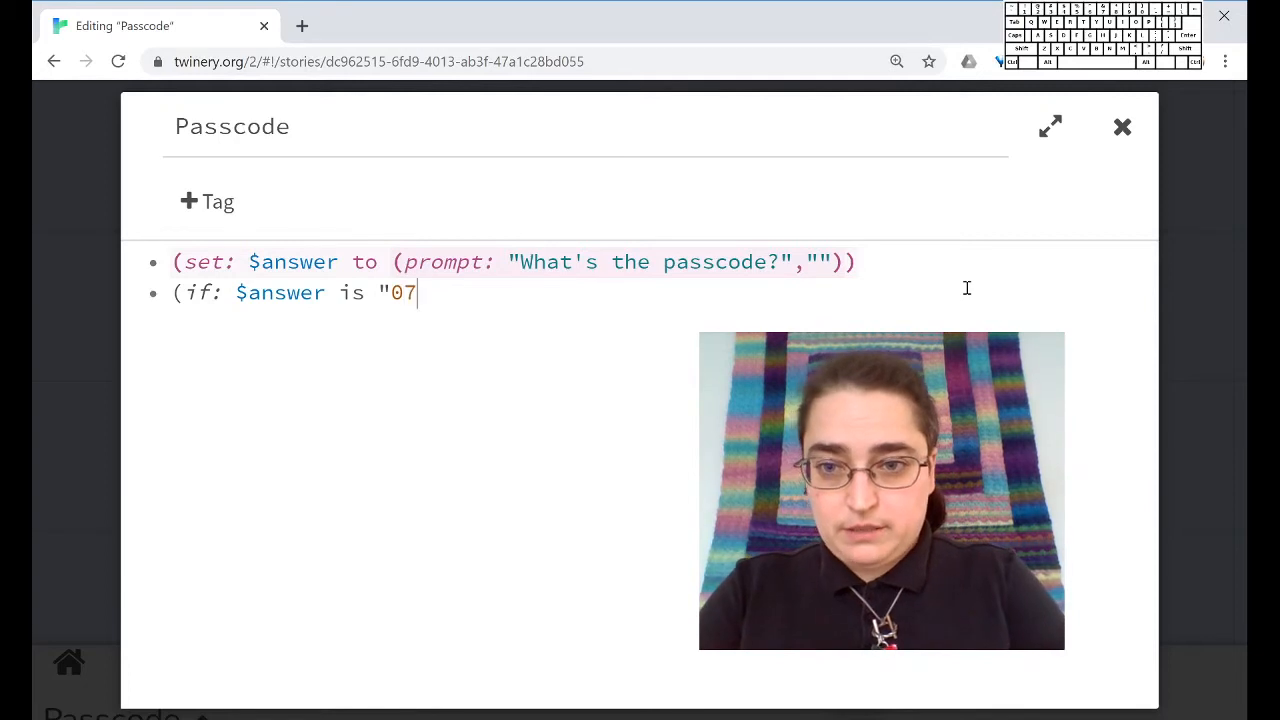
type("11")
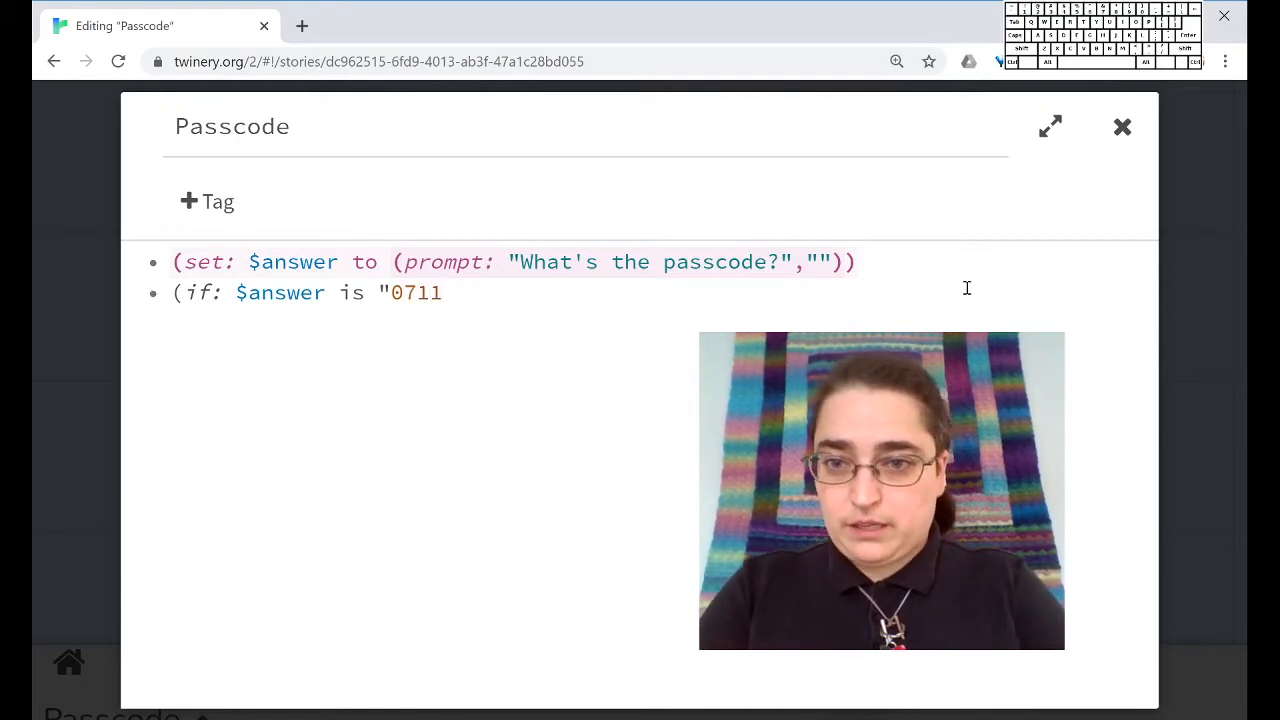
type("\"")
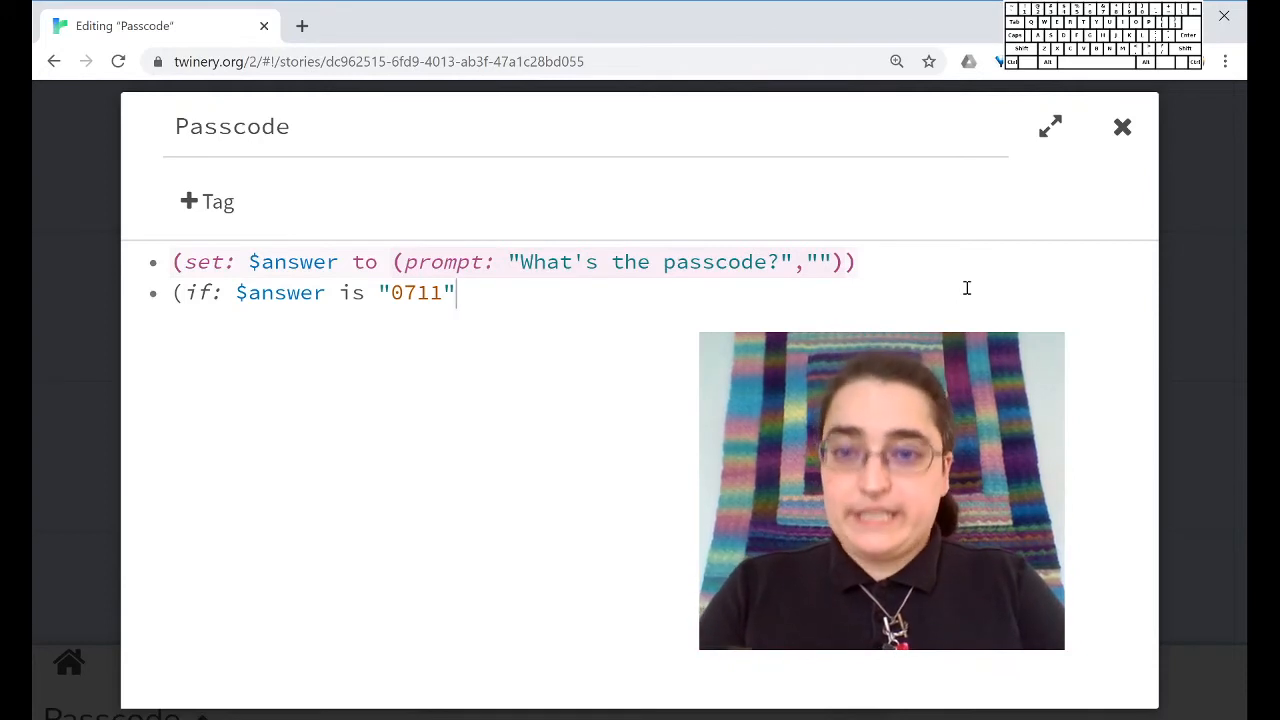
type(")")
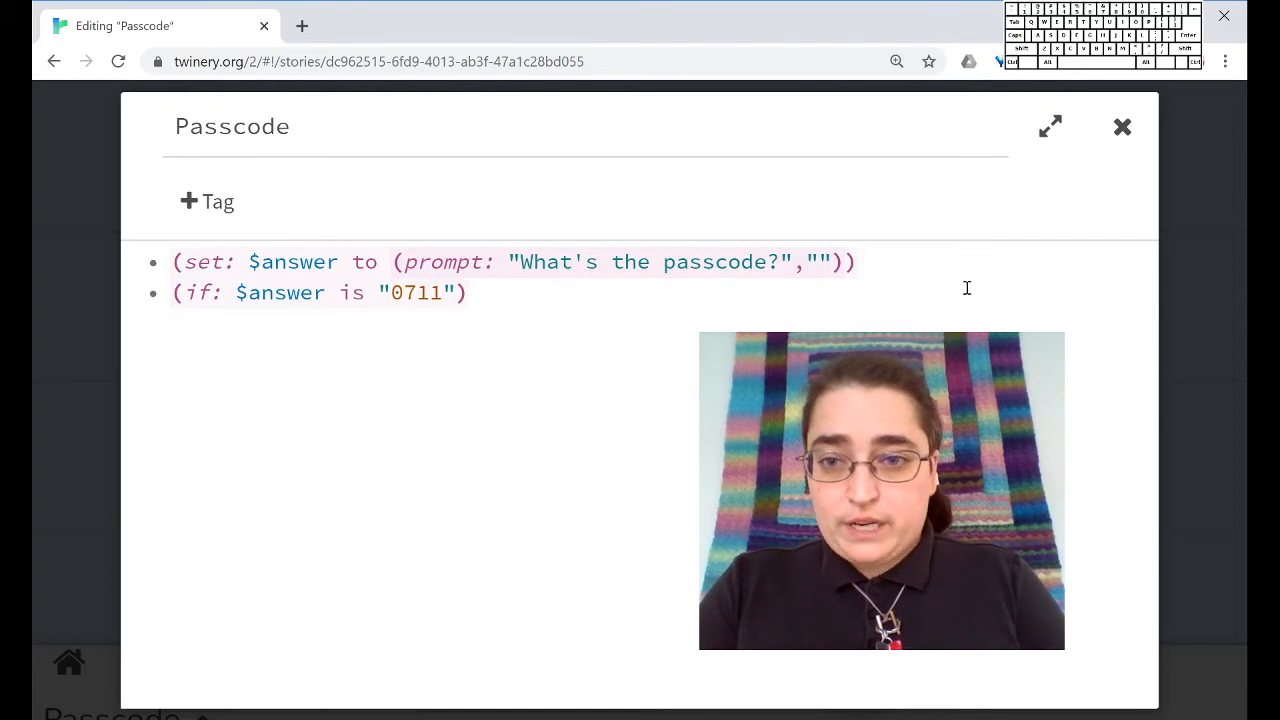
- Attach the hook [That's correct! to the (if:) check, fixing a typo
type("[That'")
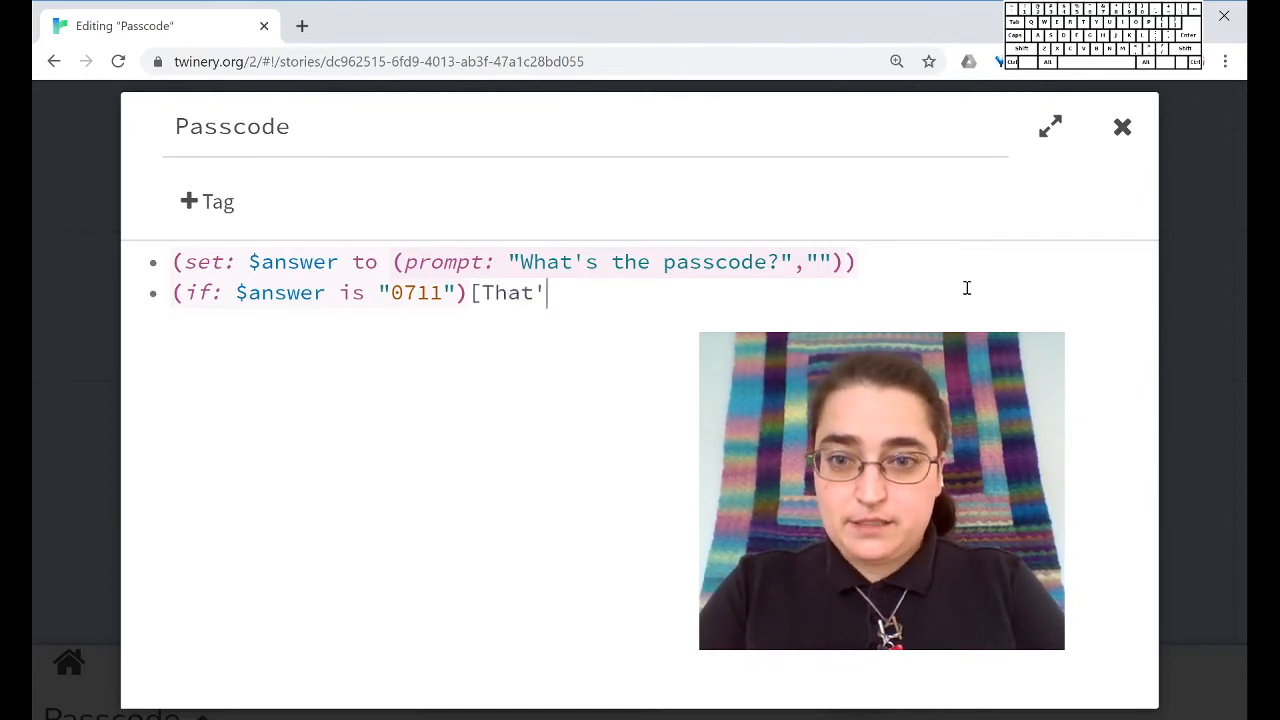
type("s corecc")
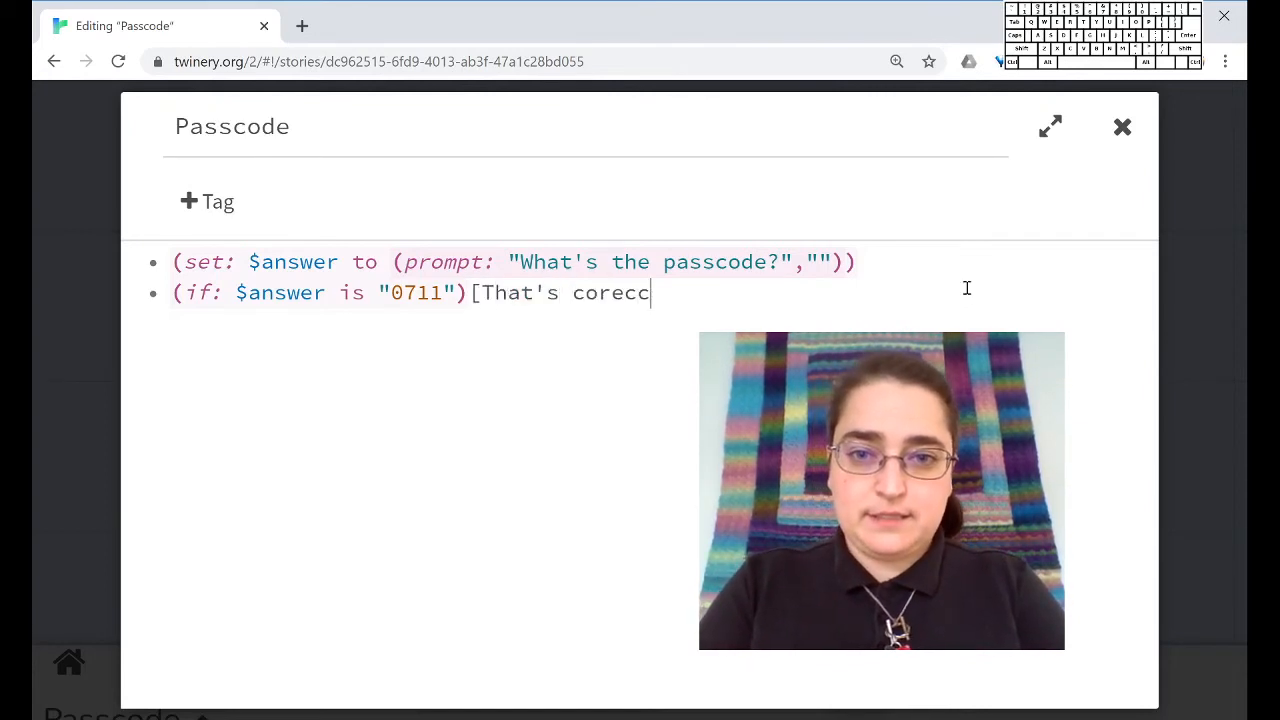
key("Backspace")
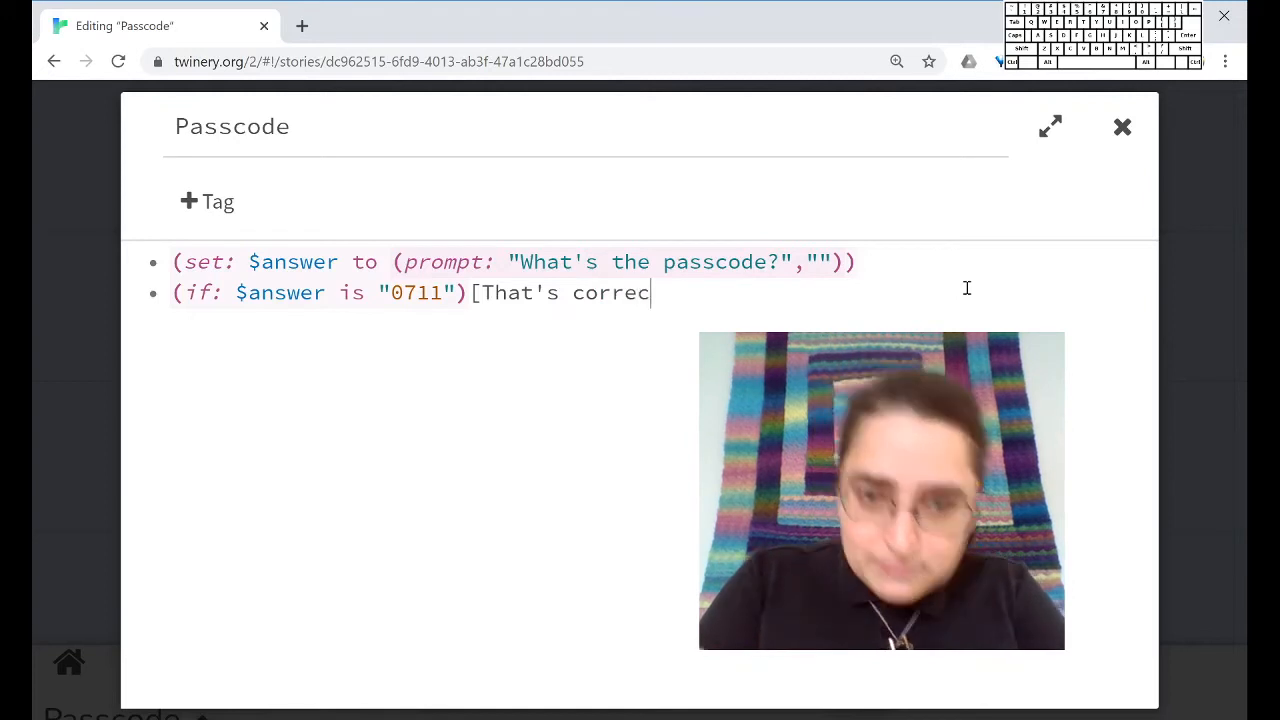
type("t!")
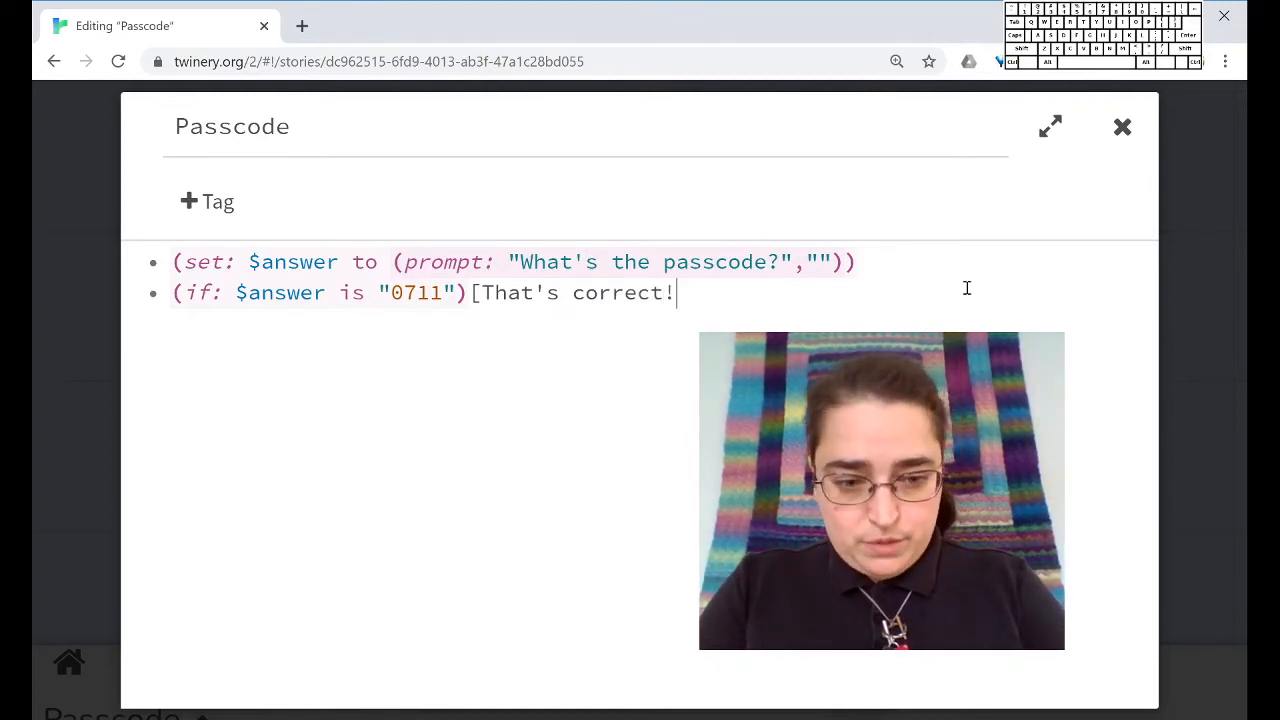
mouse_move(829, 305)
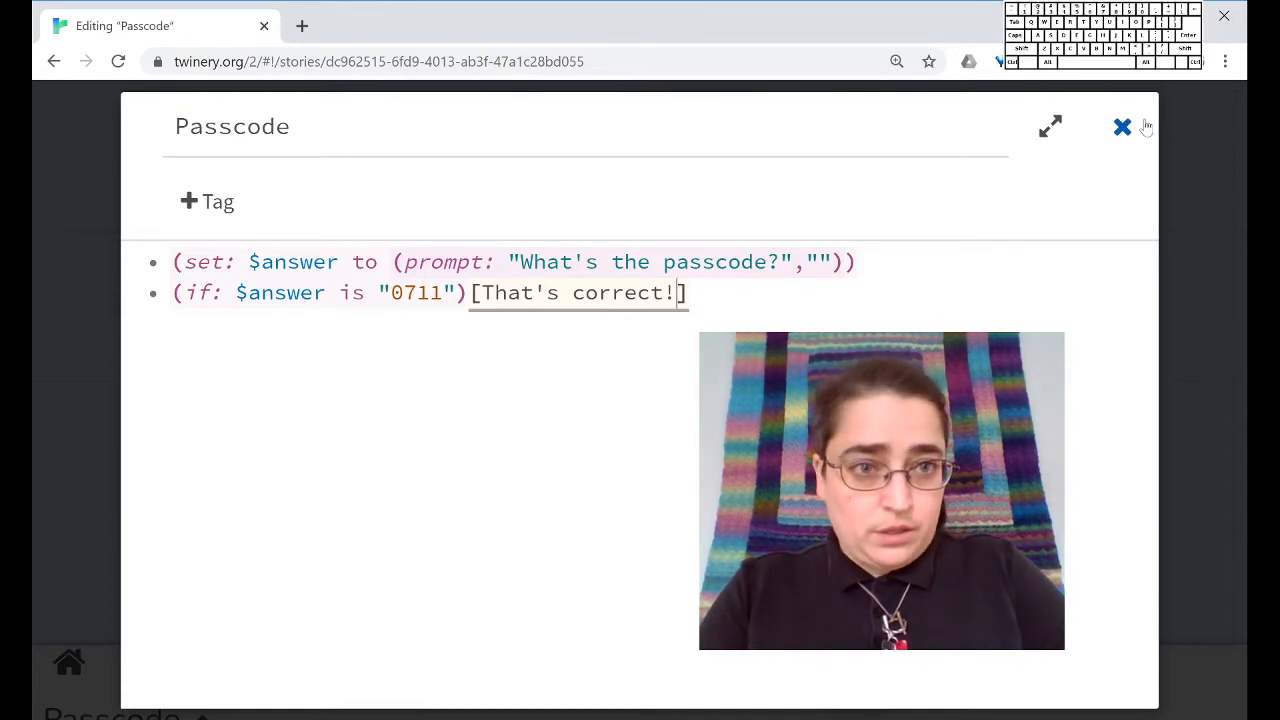
left_click(1122, 128)
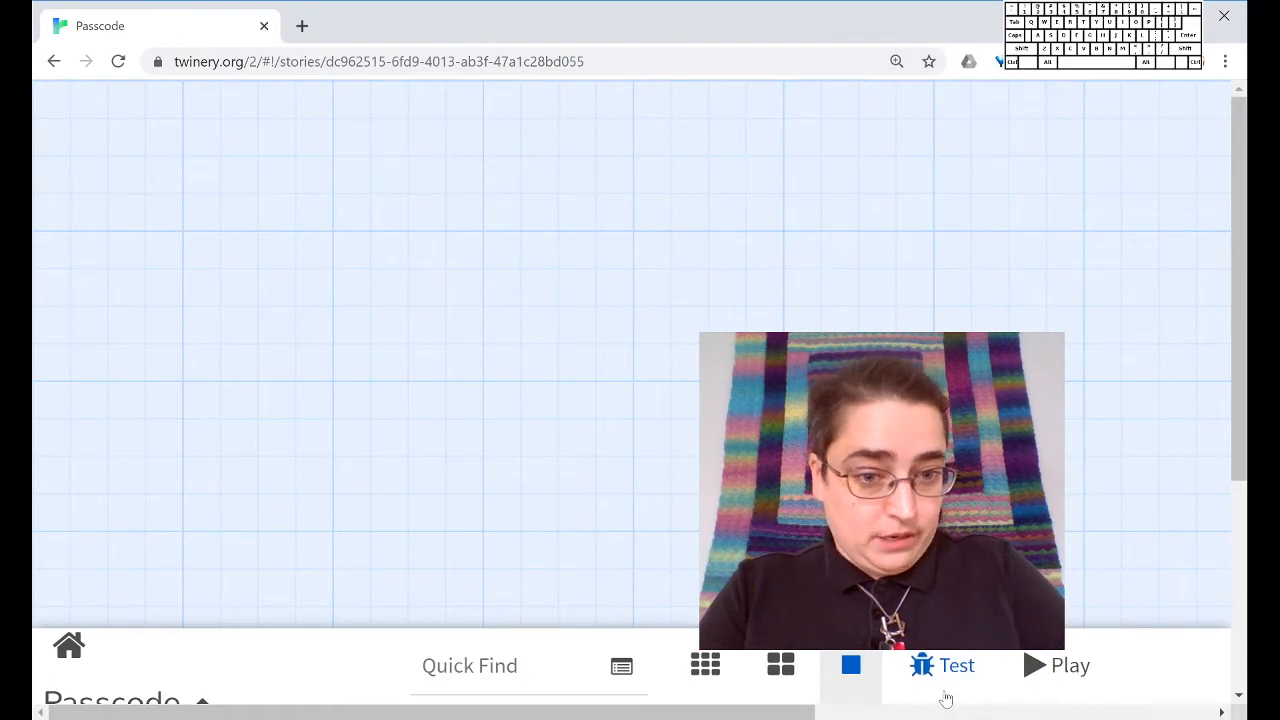
left_click(941, 665)
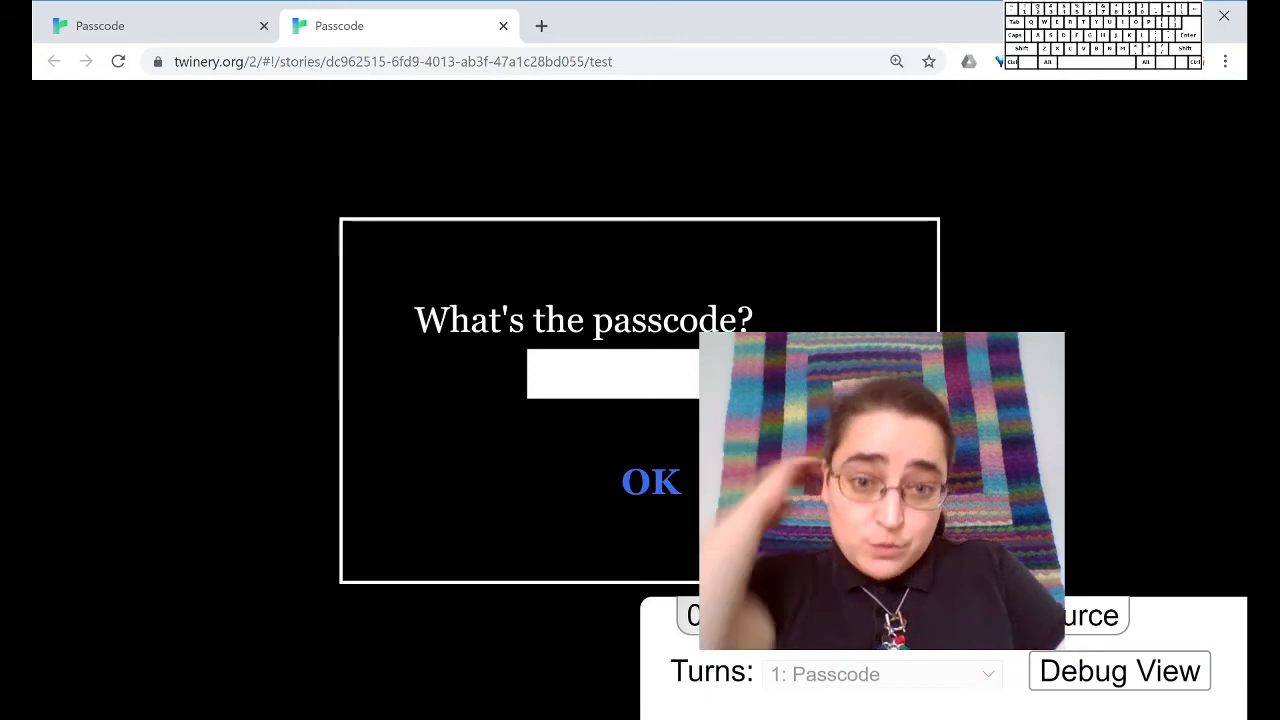
left_click(610, 373)
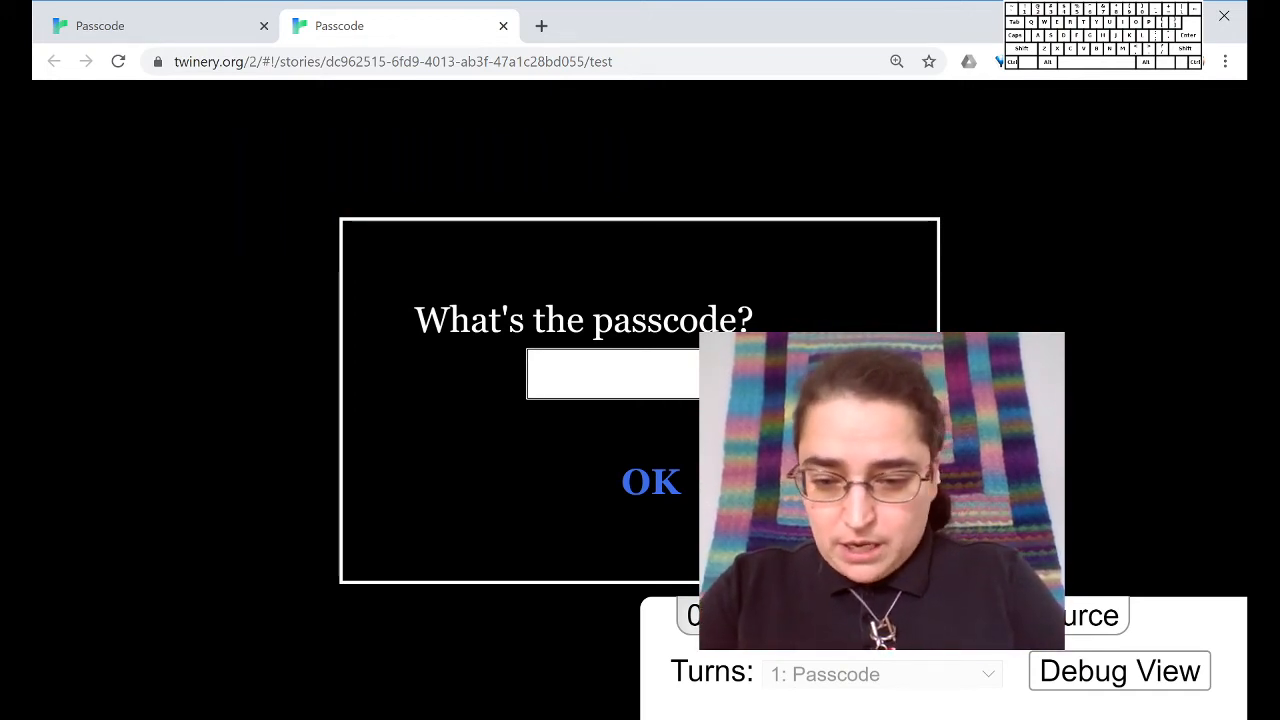
type("0711")
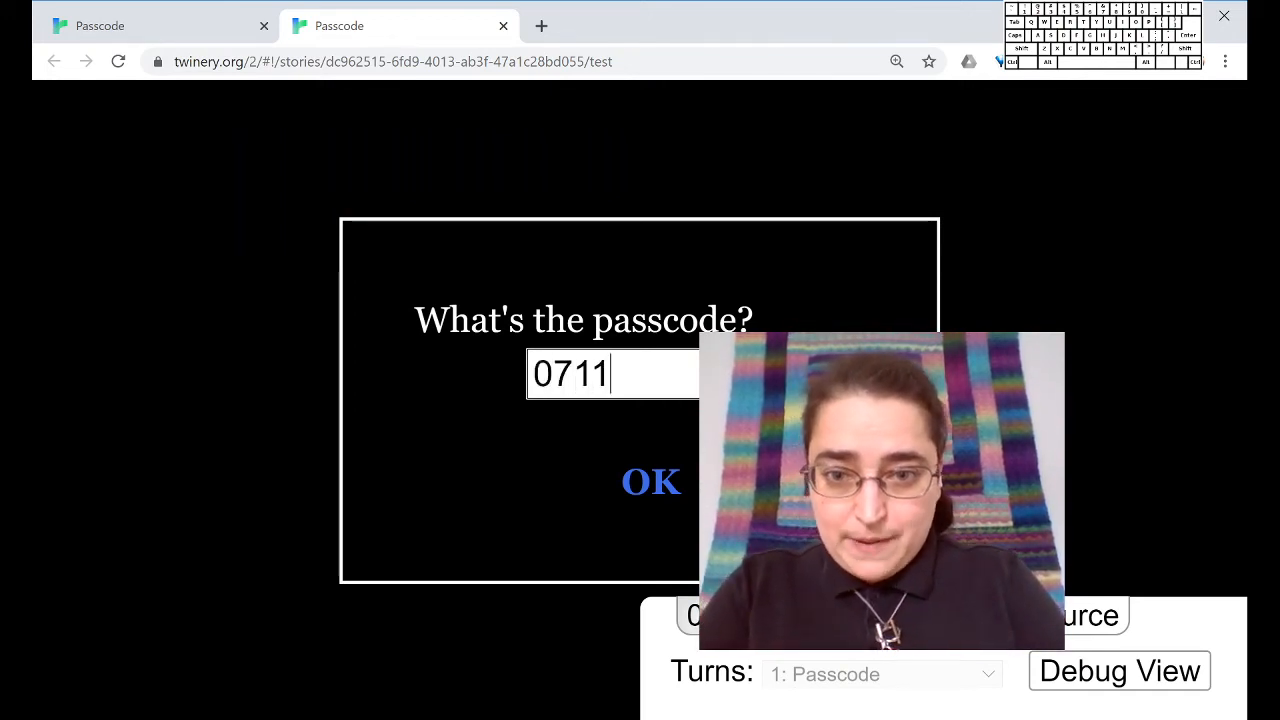
left_click(651, 481)
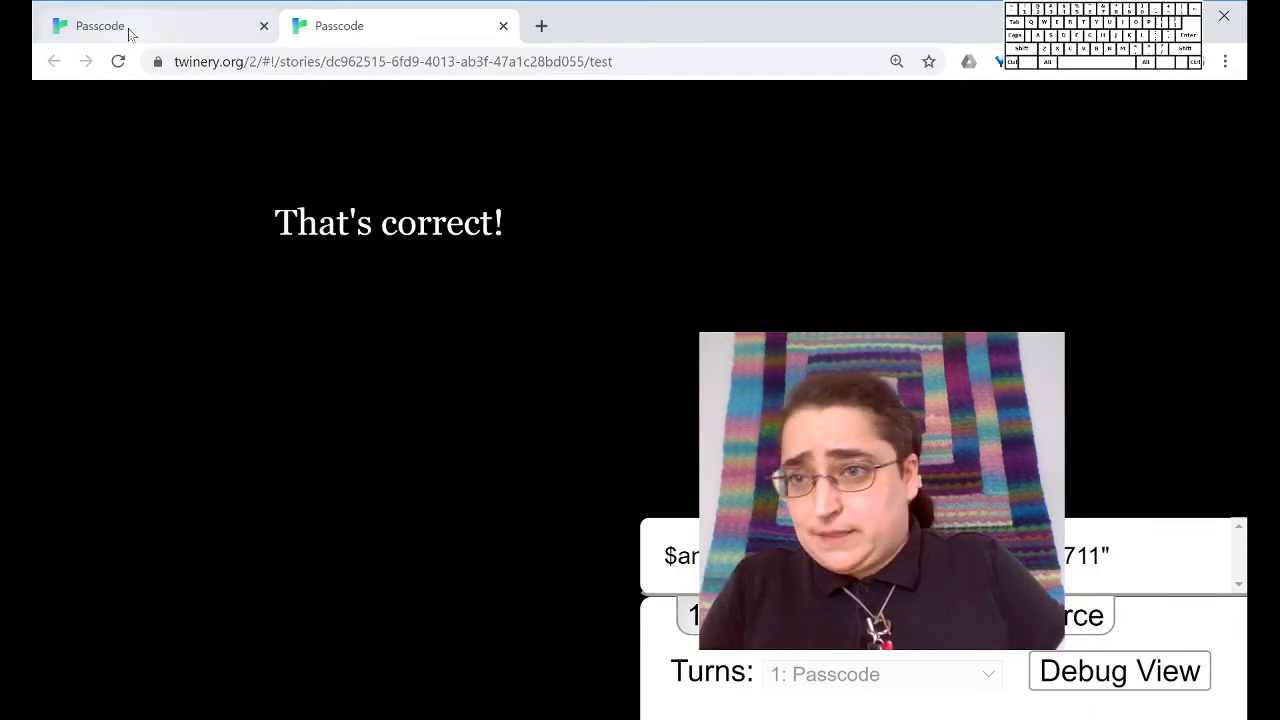
left_click(118, 61)
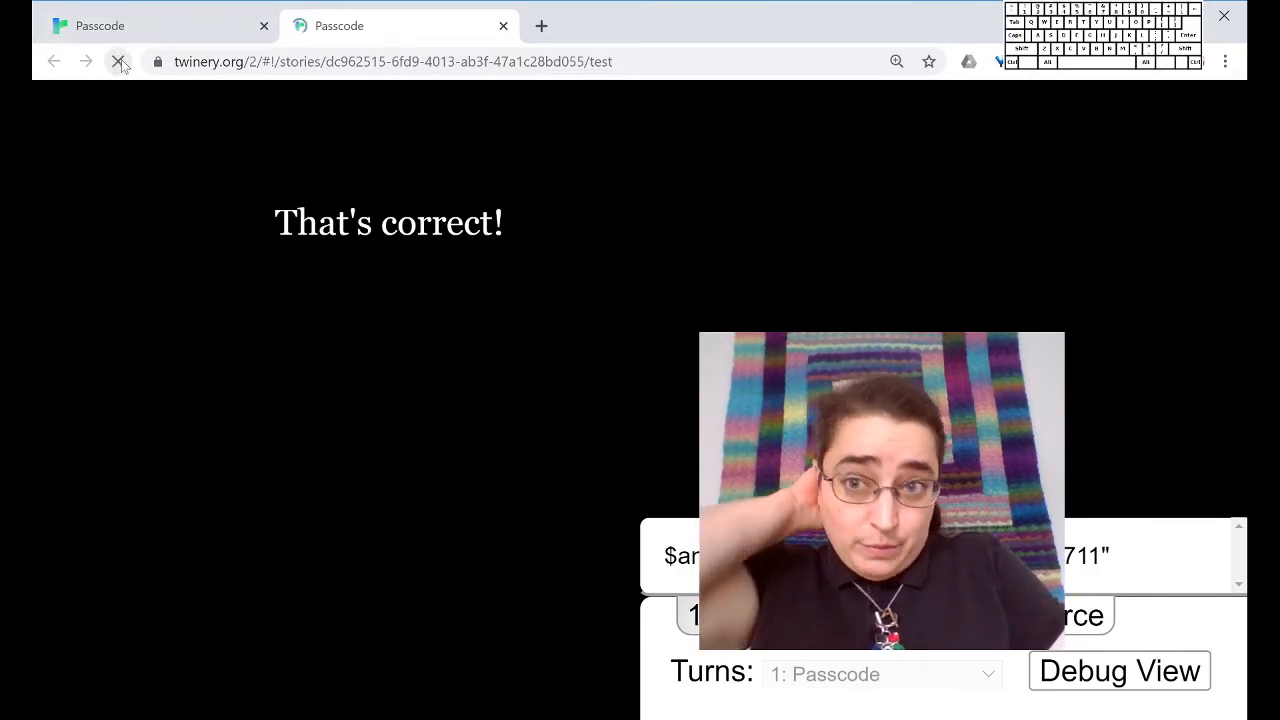
- Submit wrong passcode 1234, see no message, then hide the source and exit the test
left_click(118, 61)
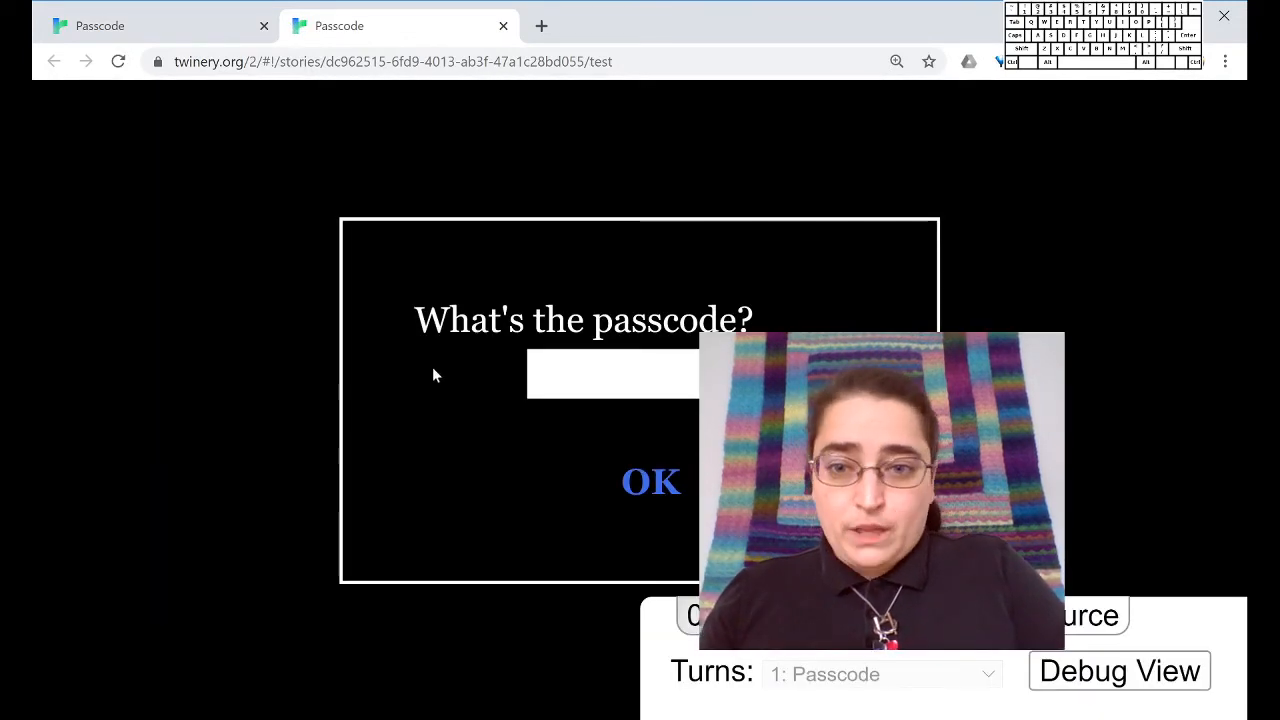
type("1234")
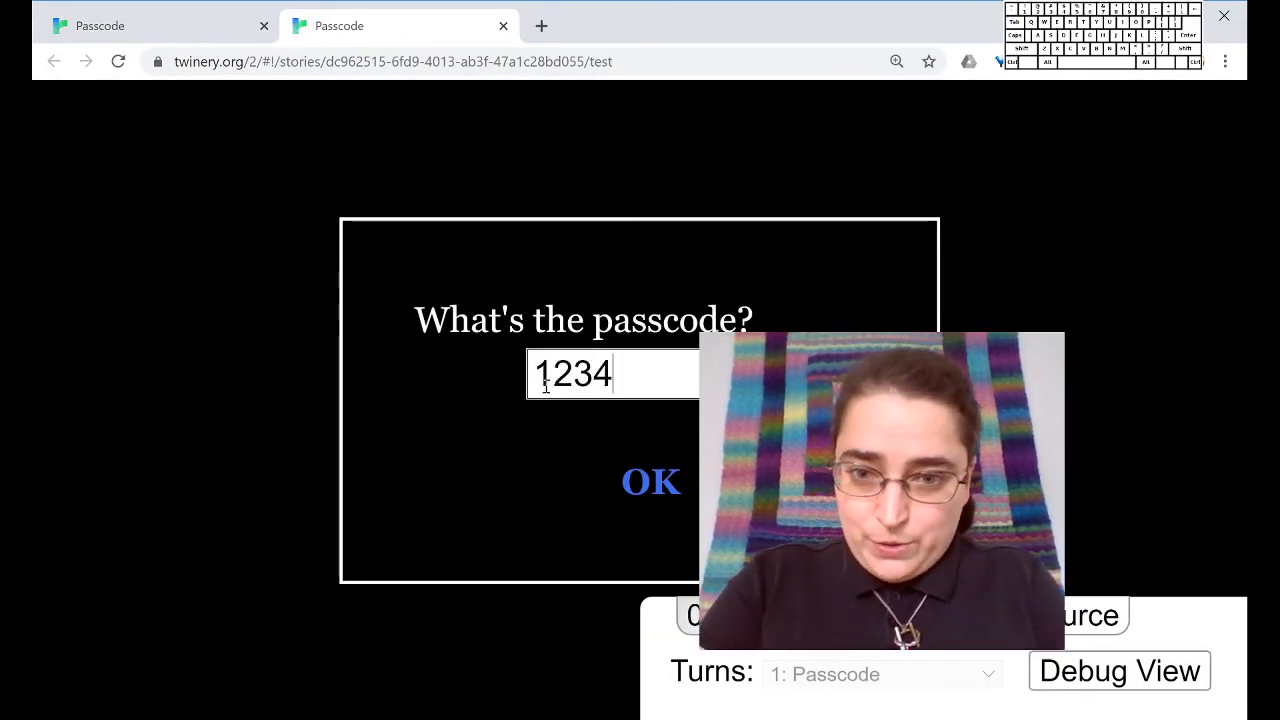
left_click(651, 481)
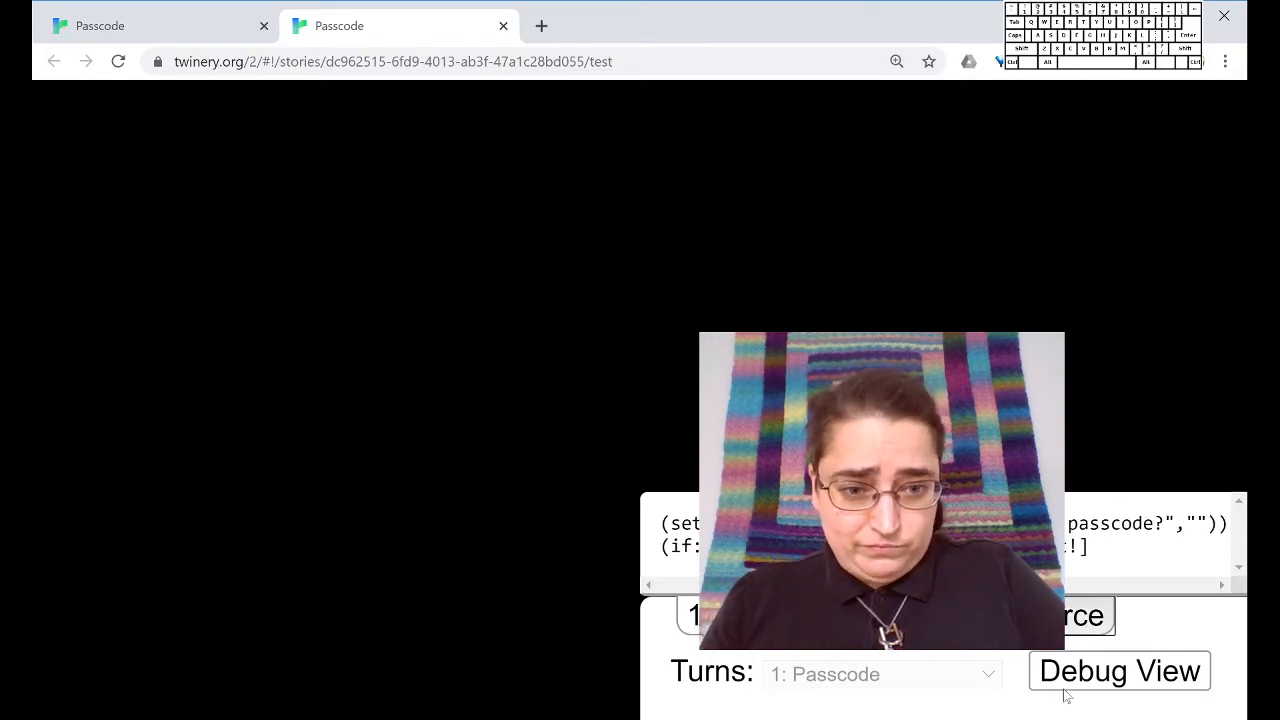
left_click(1119, 671)
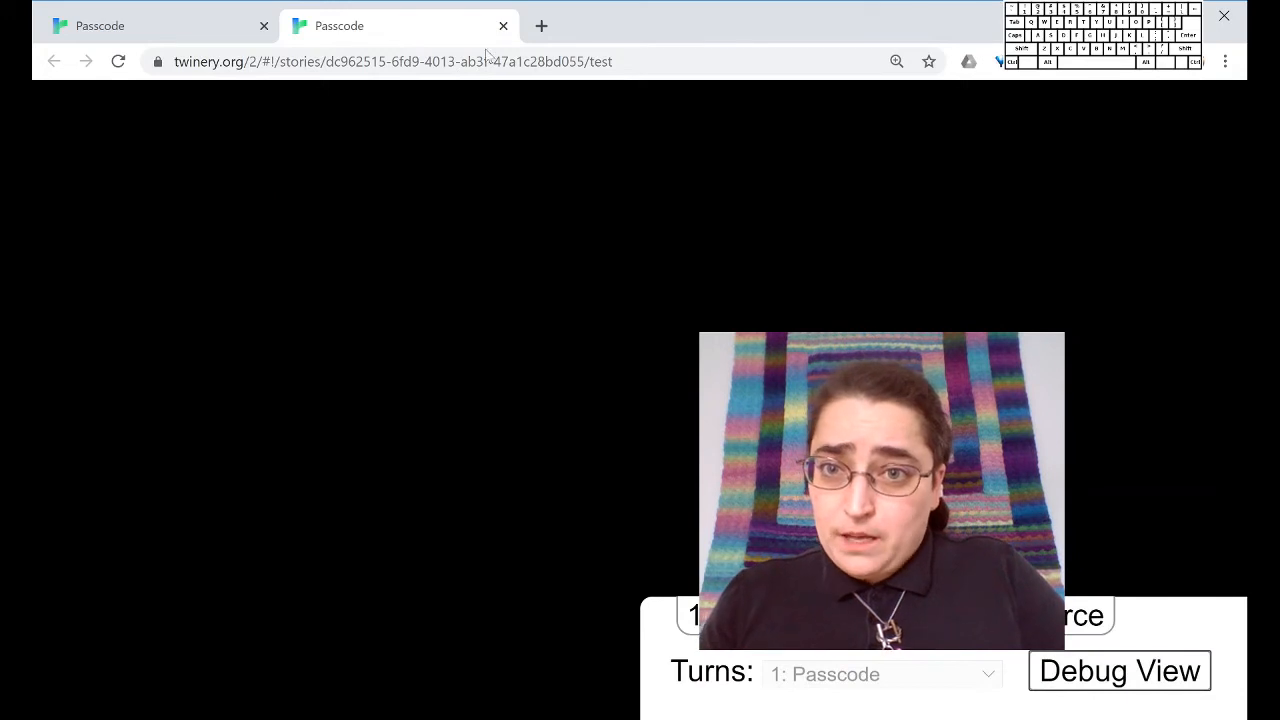
left_click(503, 25)
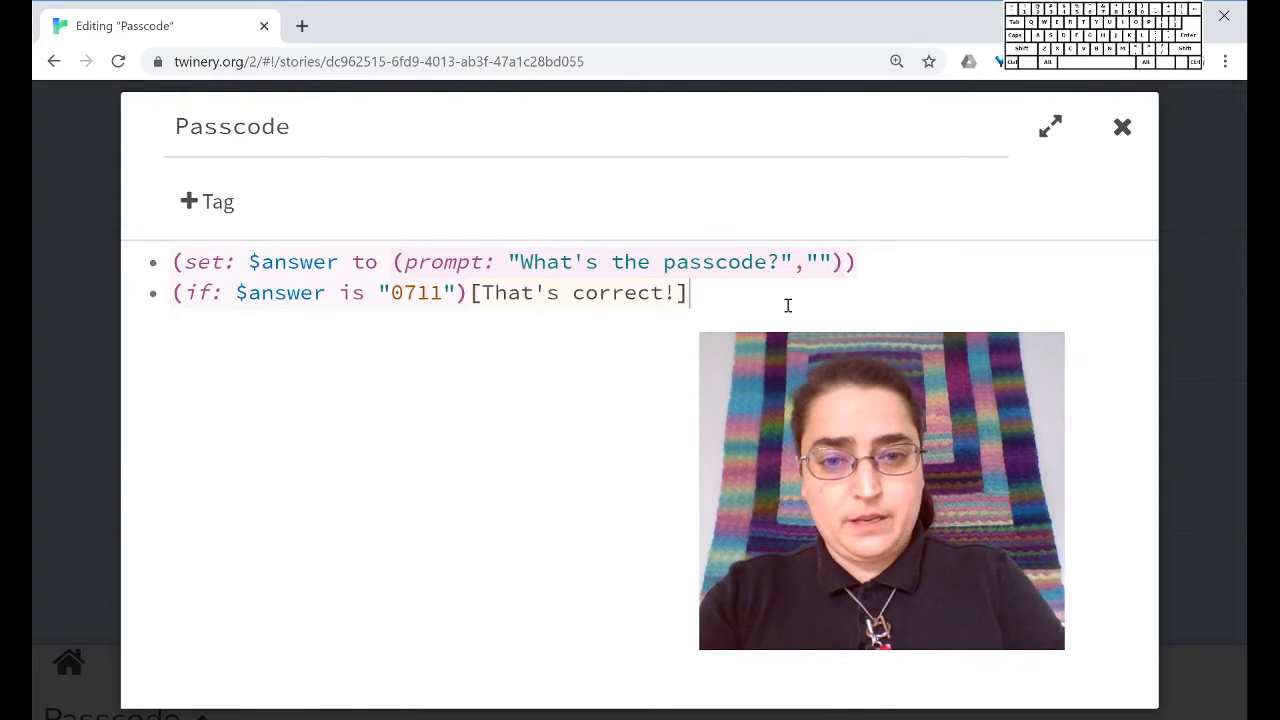
- Type (else:)[That's incorrect. after the correct hook in the Passcode passage
type("(e")
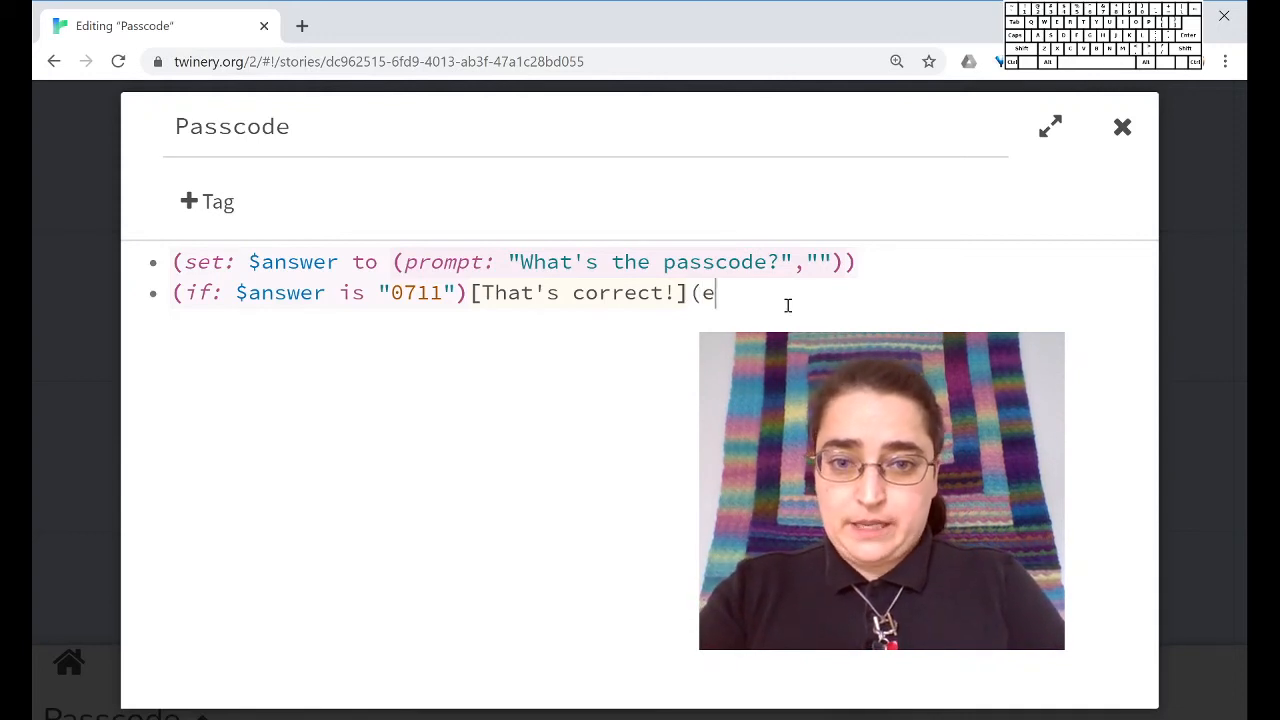
type("lse:")
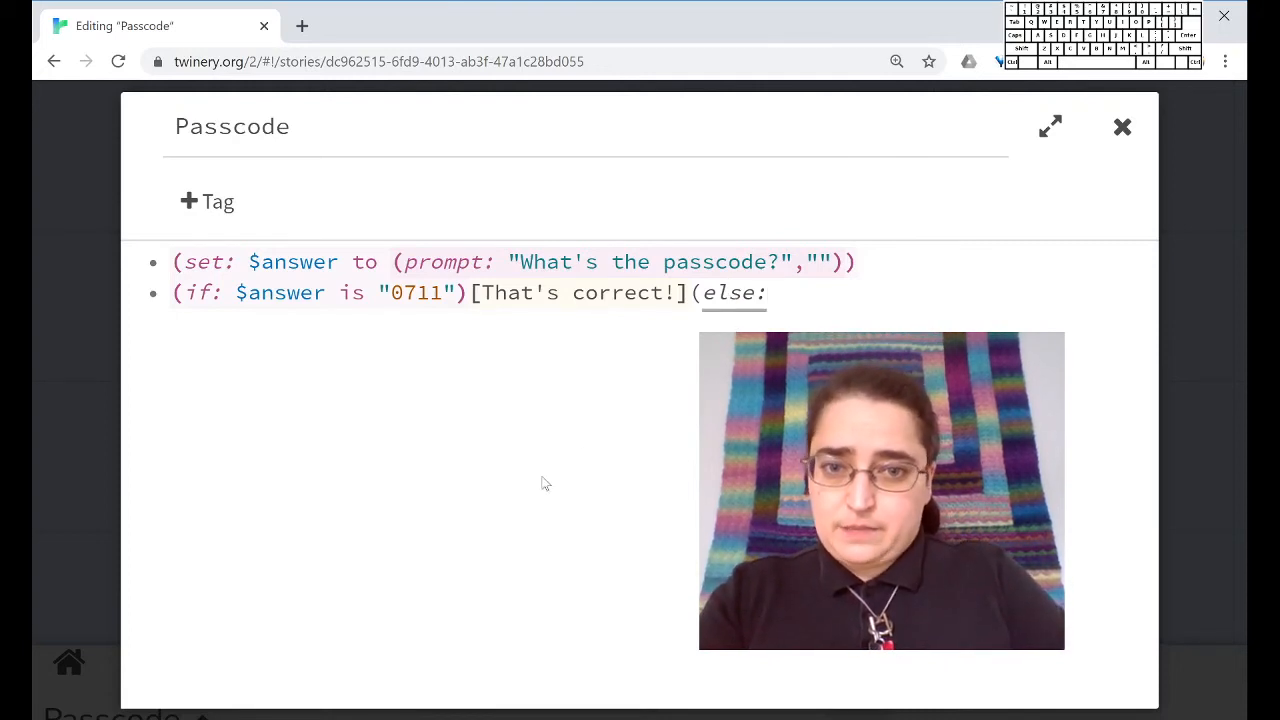
double_click(293, 262)
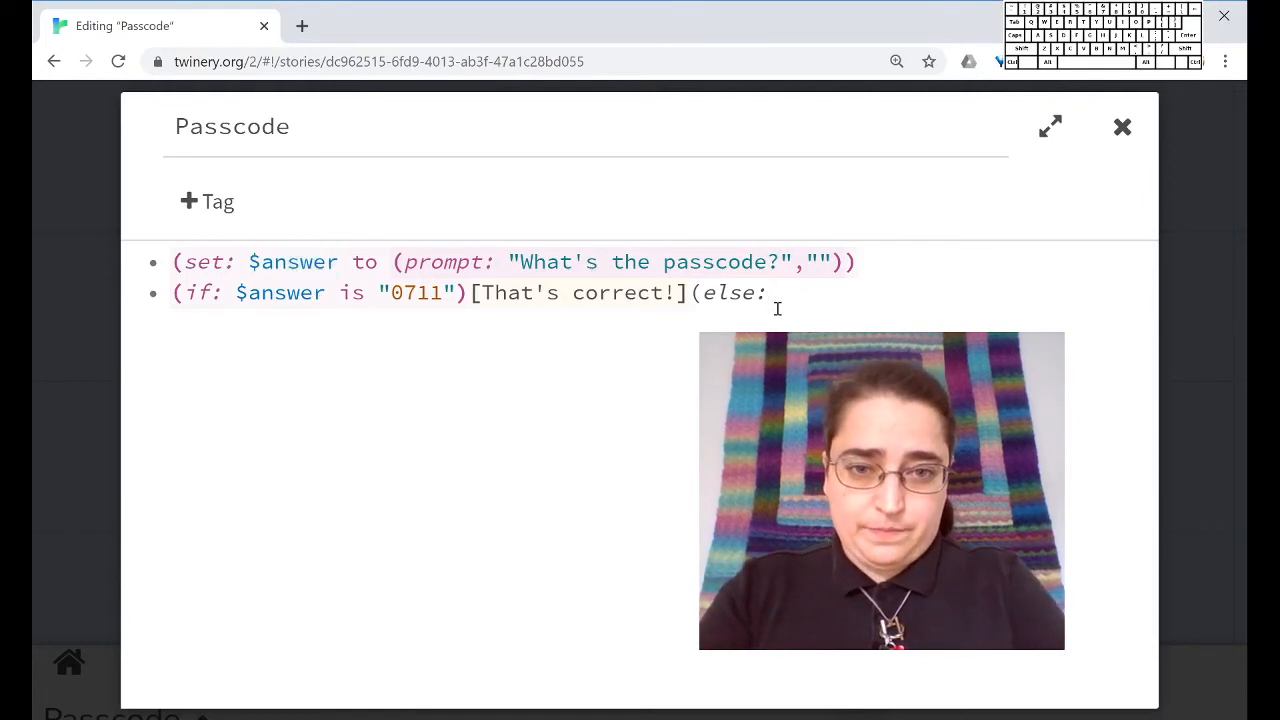
type(")")
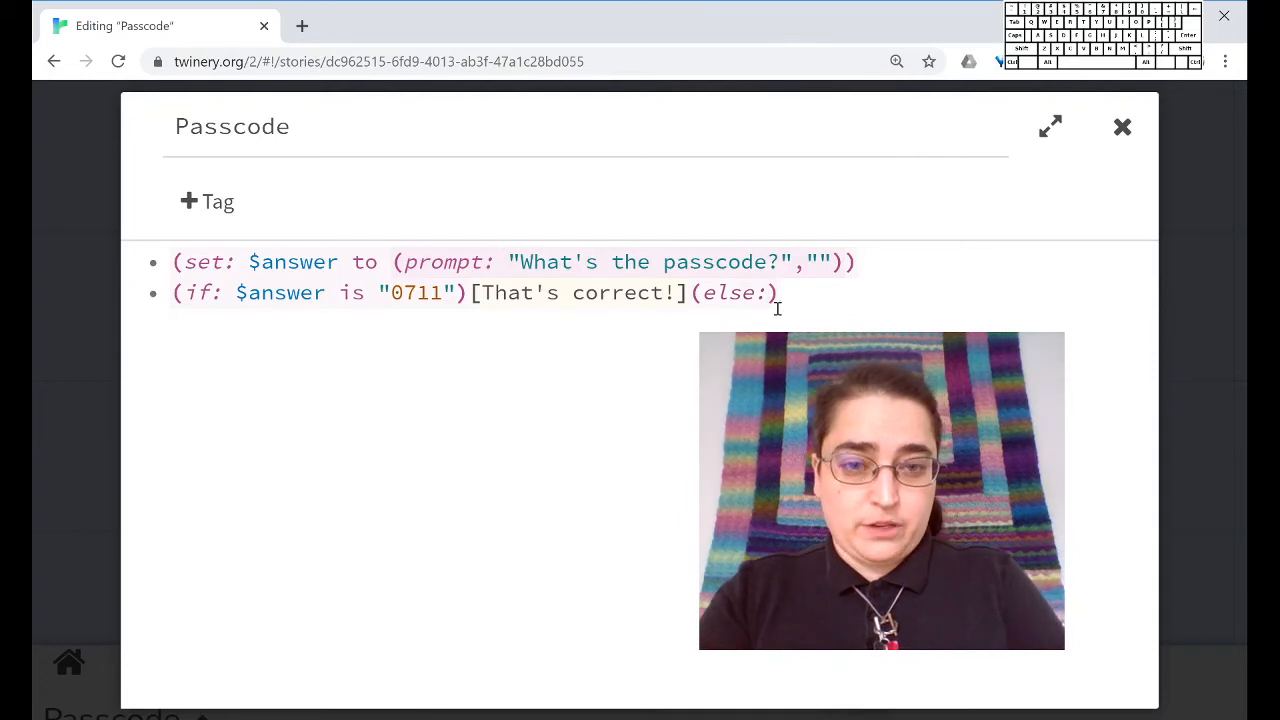
type("[T")
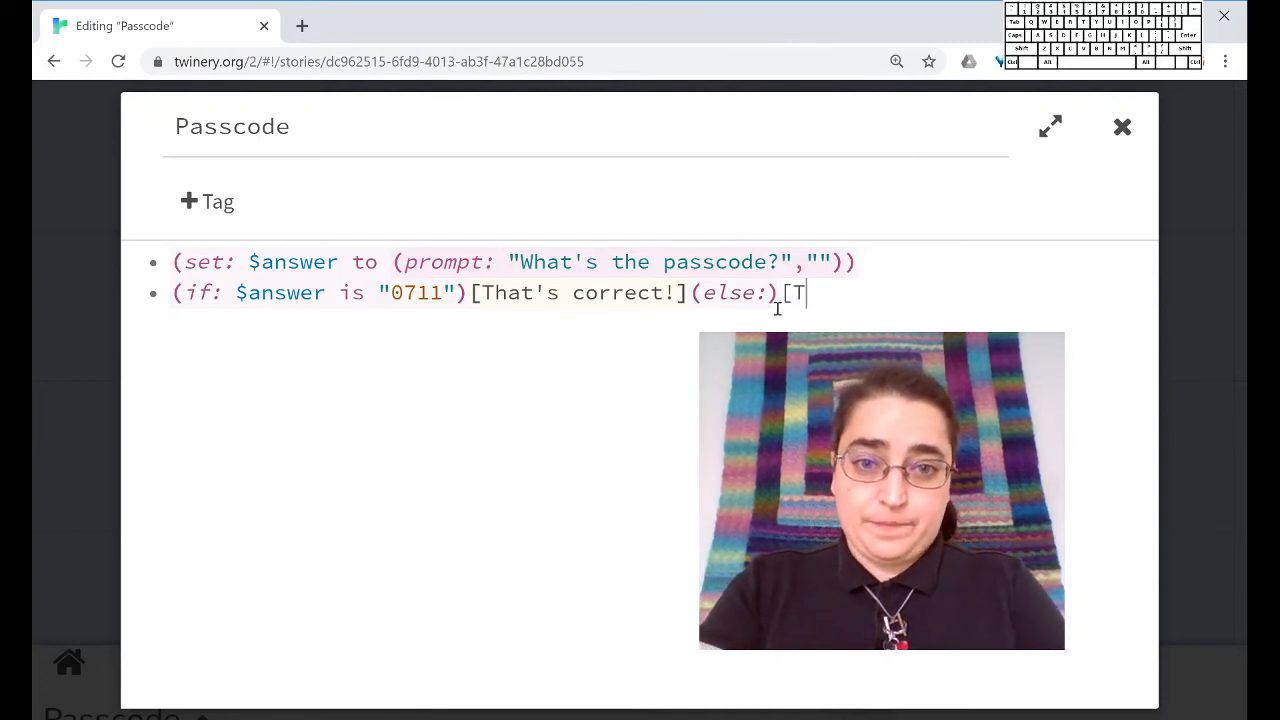
type("hat's")
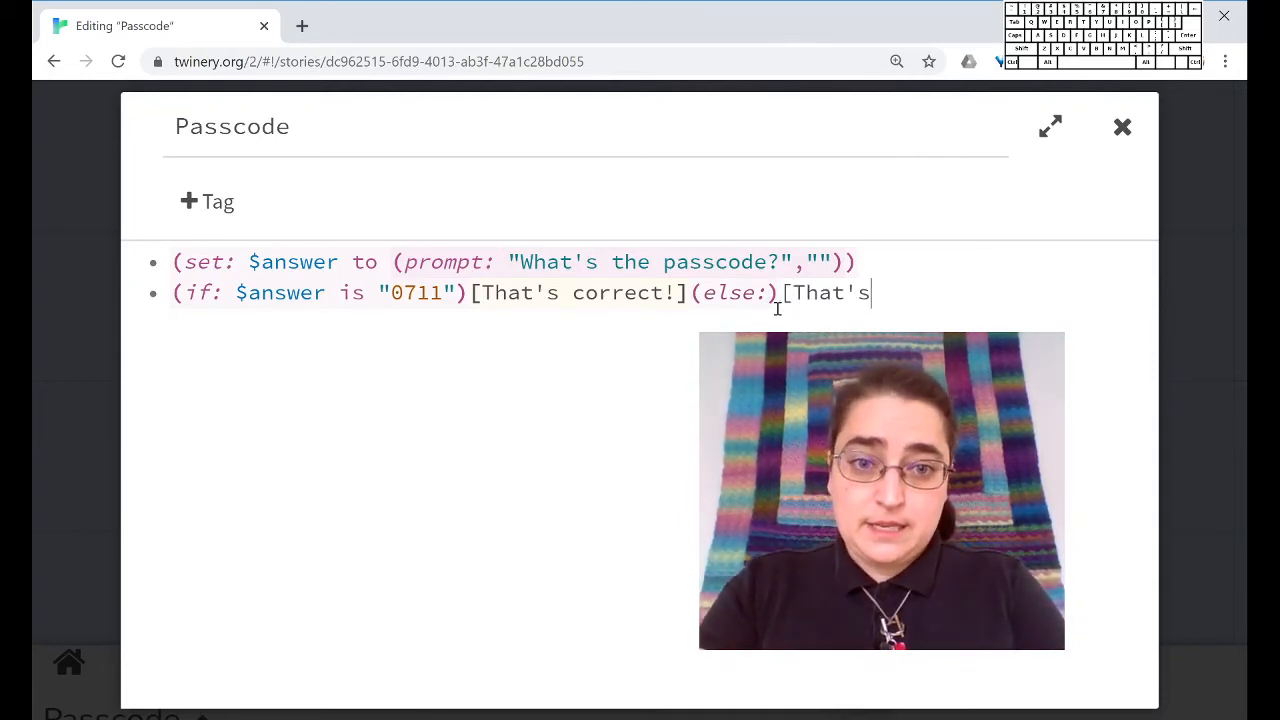
type("inco")
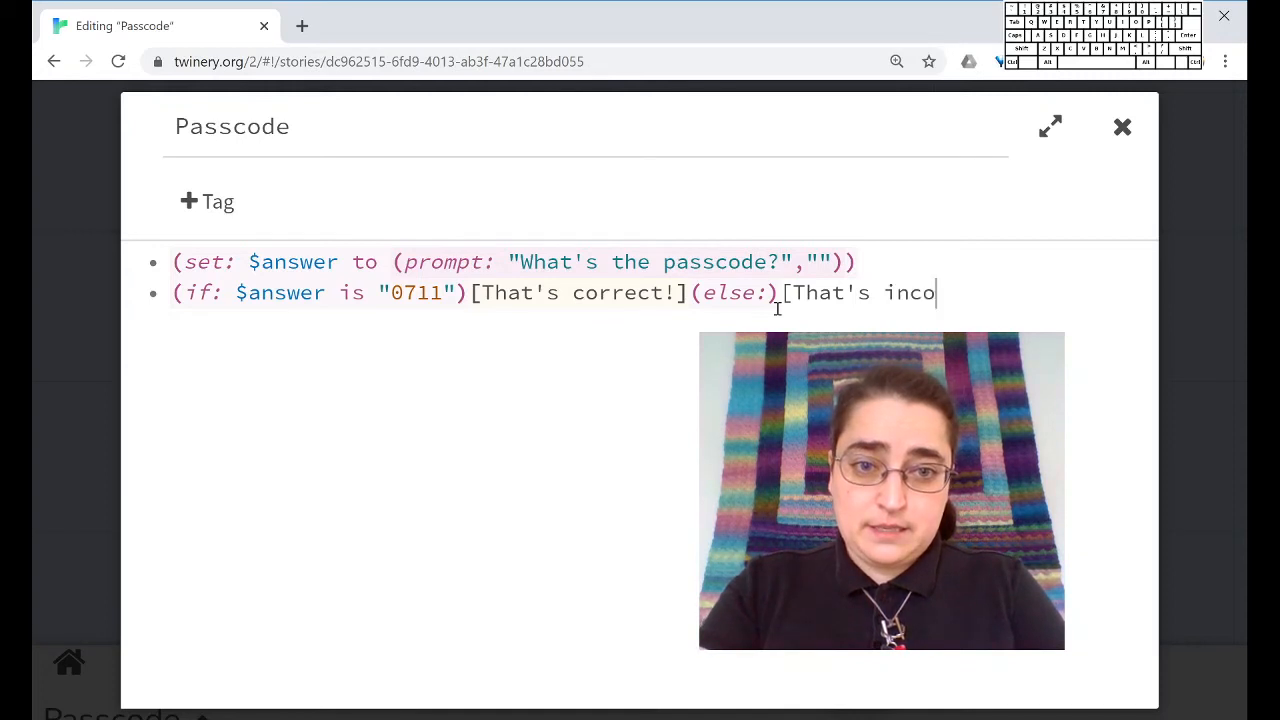
type("rrect")
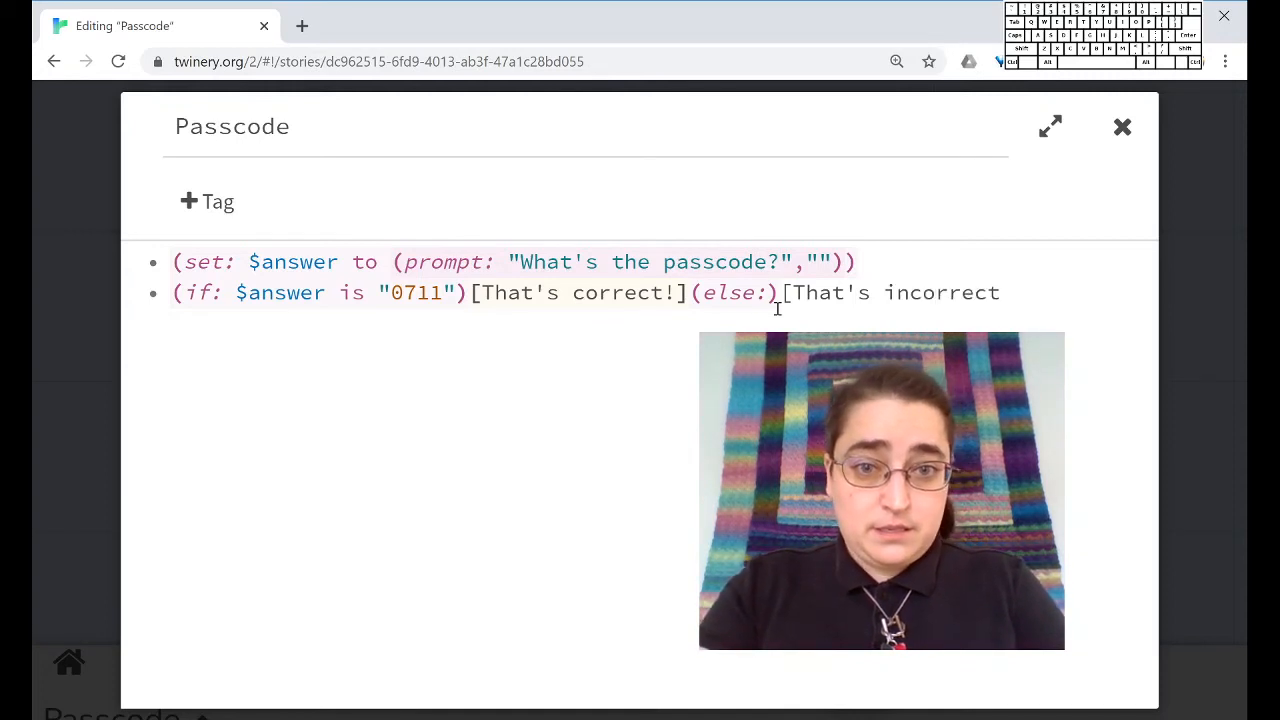
type(".")
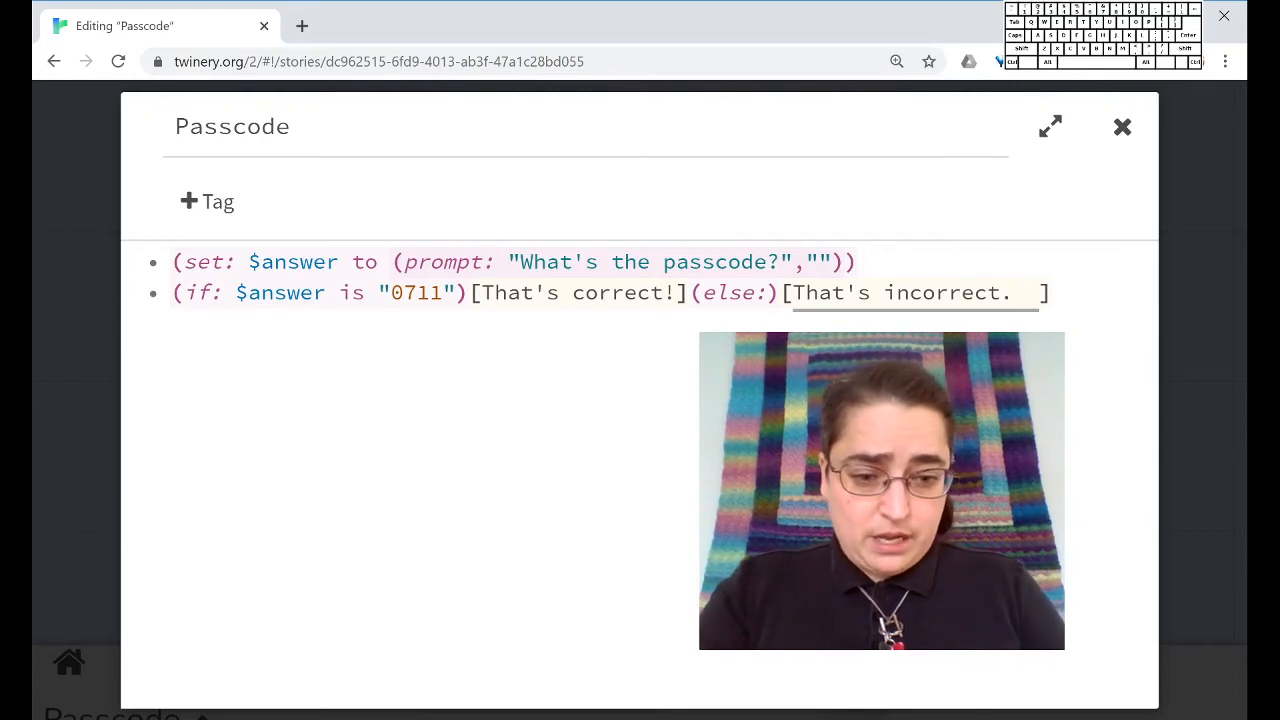
- Add the [[Try again->Passcode]] link inside the else hook
type("[[")
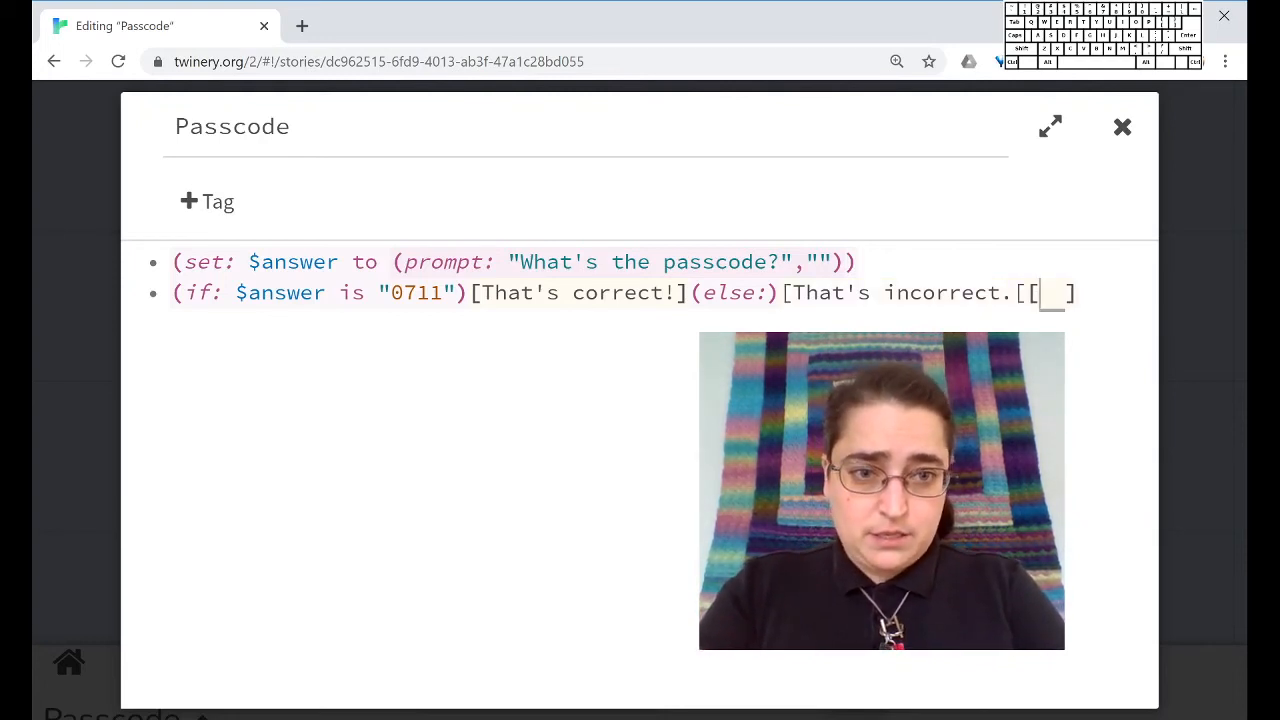
type("Try")
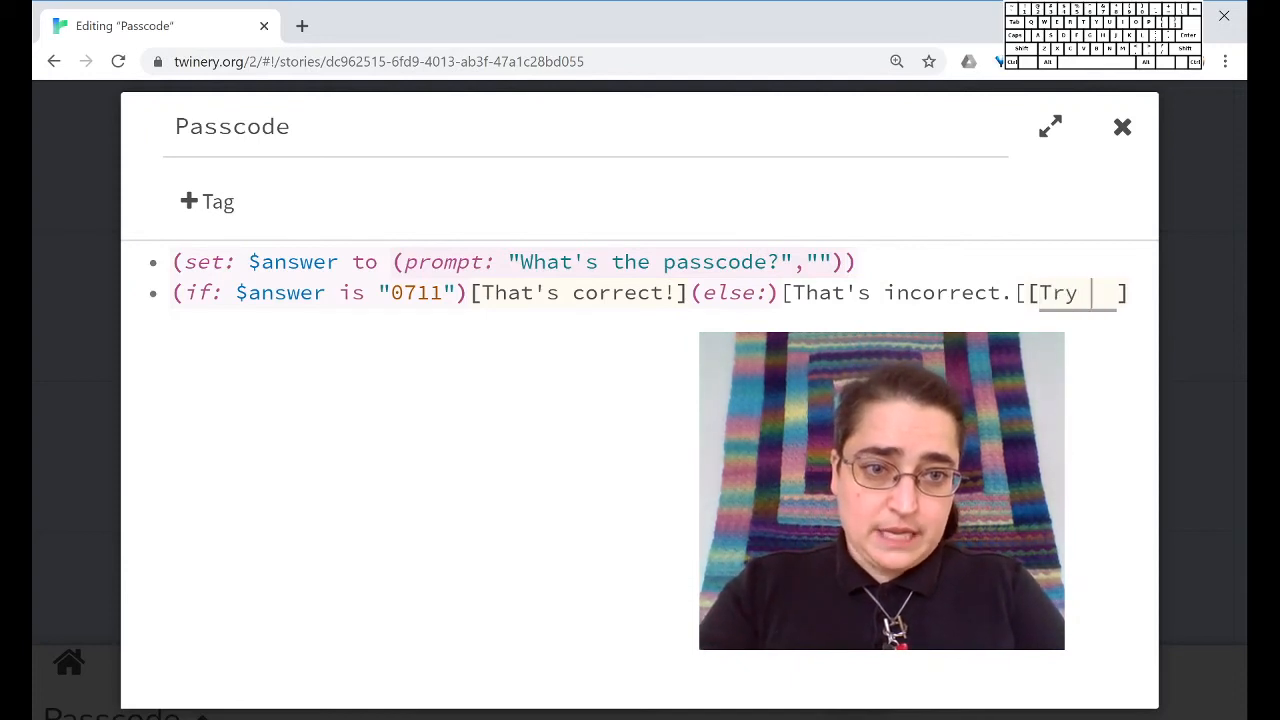
type("again")
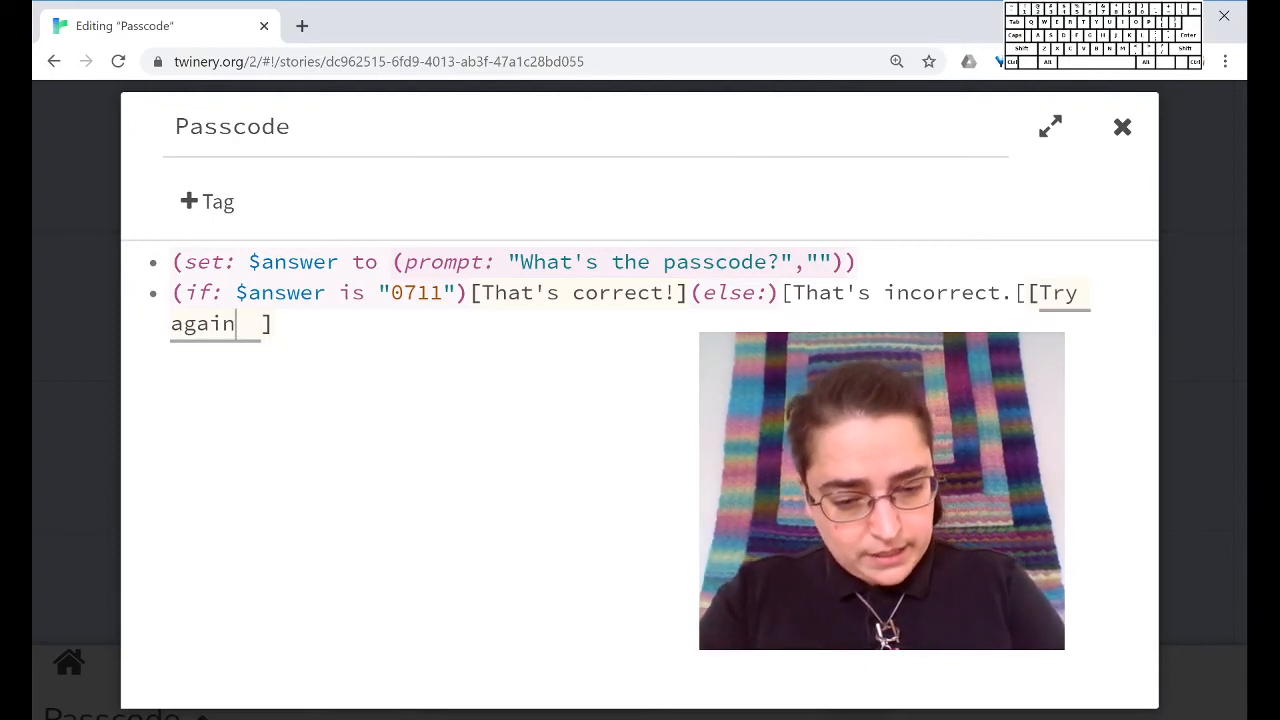
type("-")
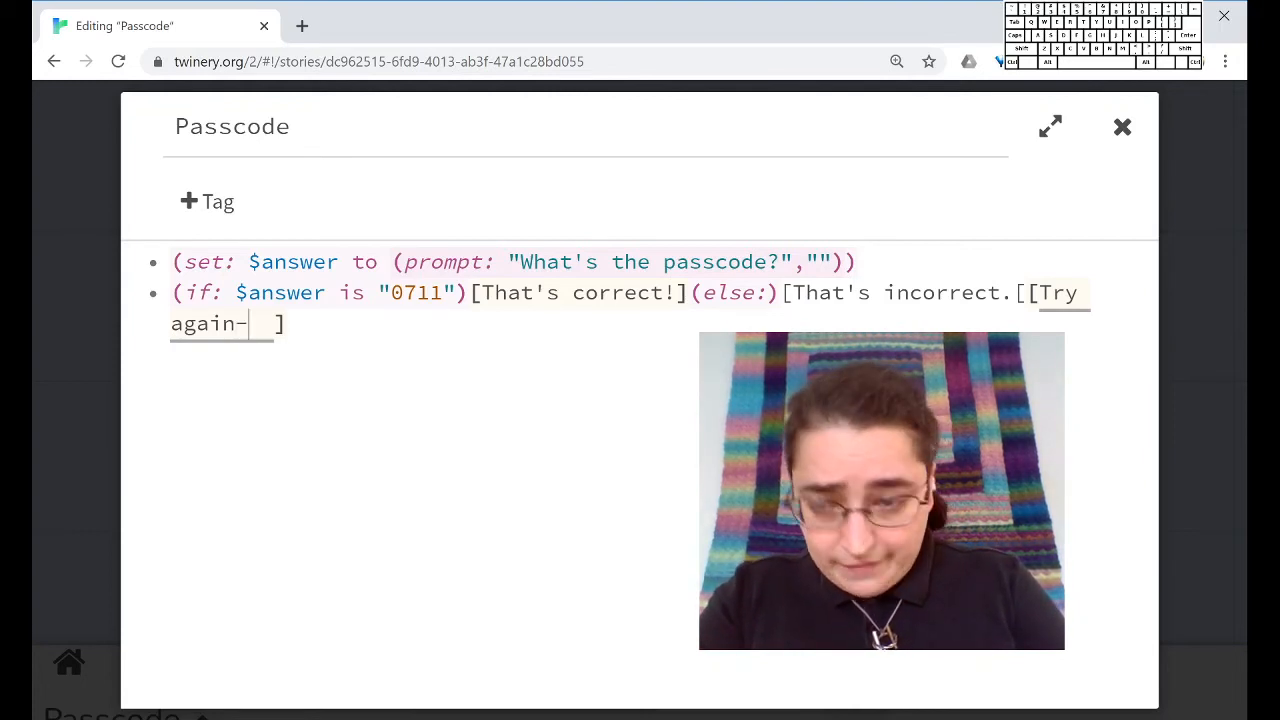
type(">")
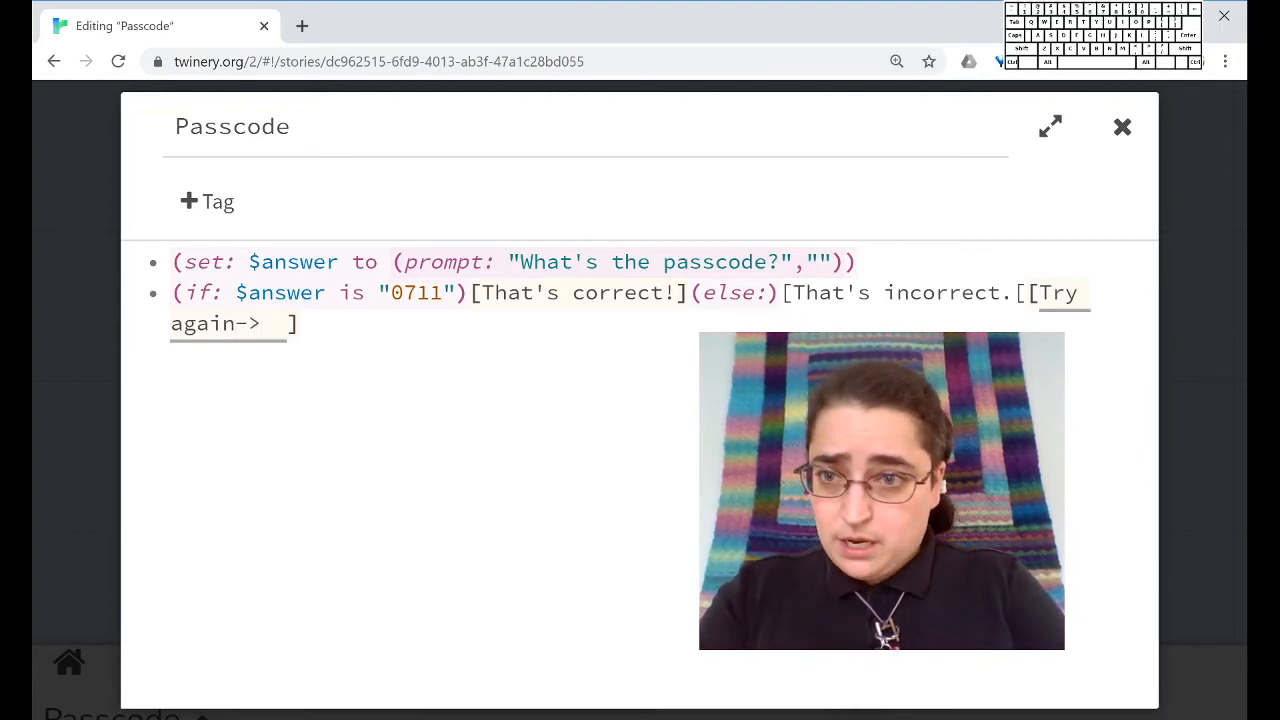
type("P")
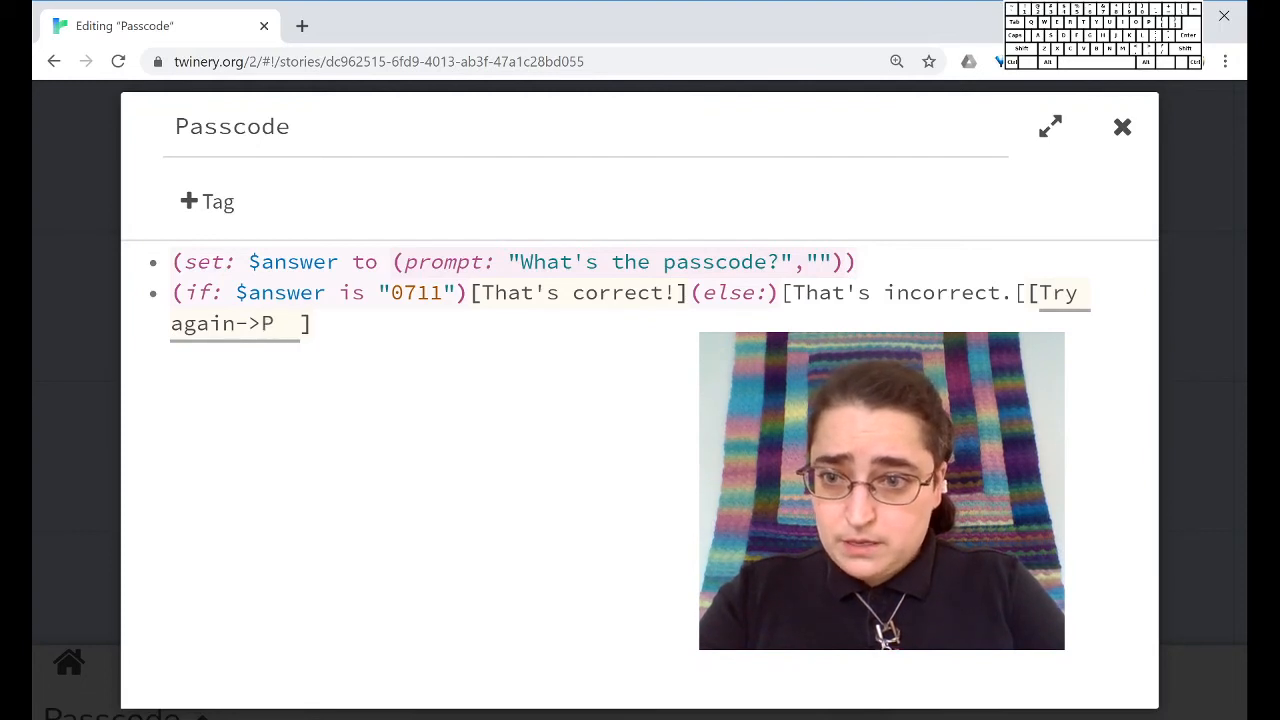
type("a")
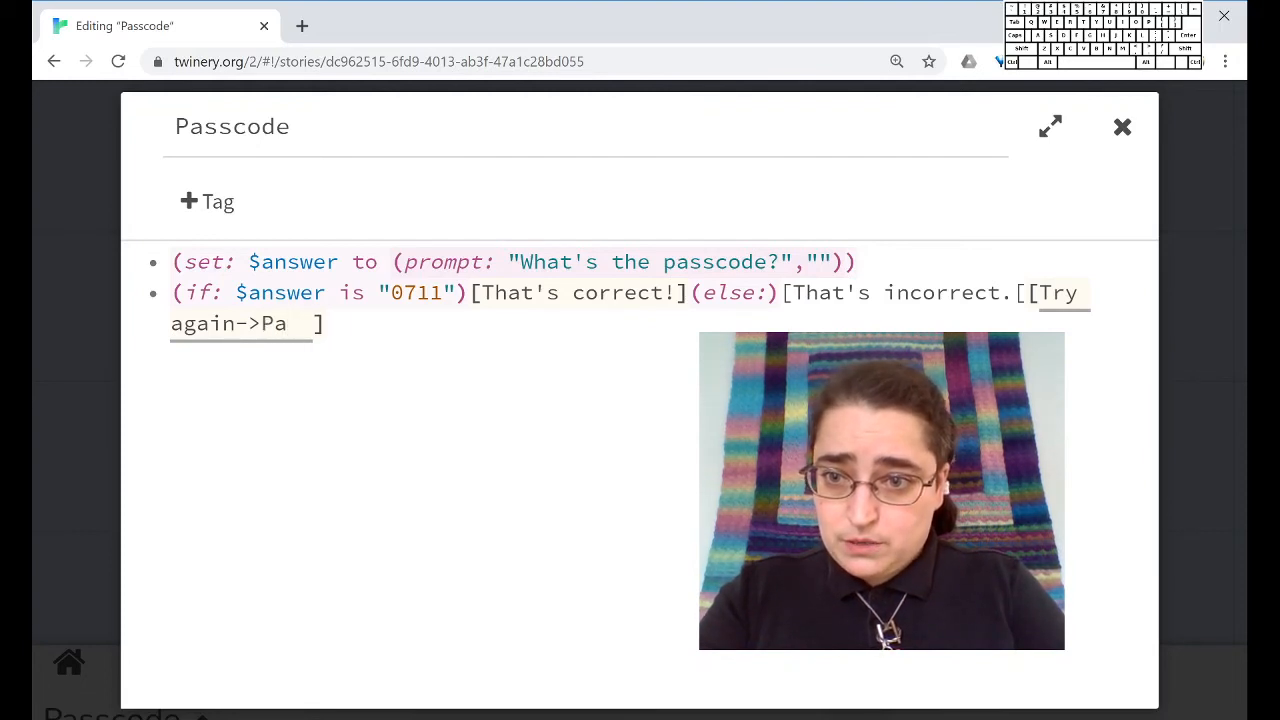
type("sscode")
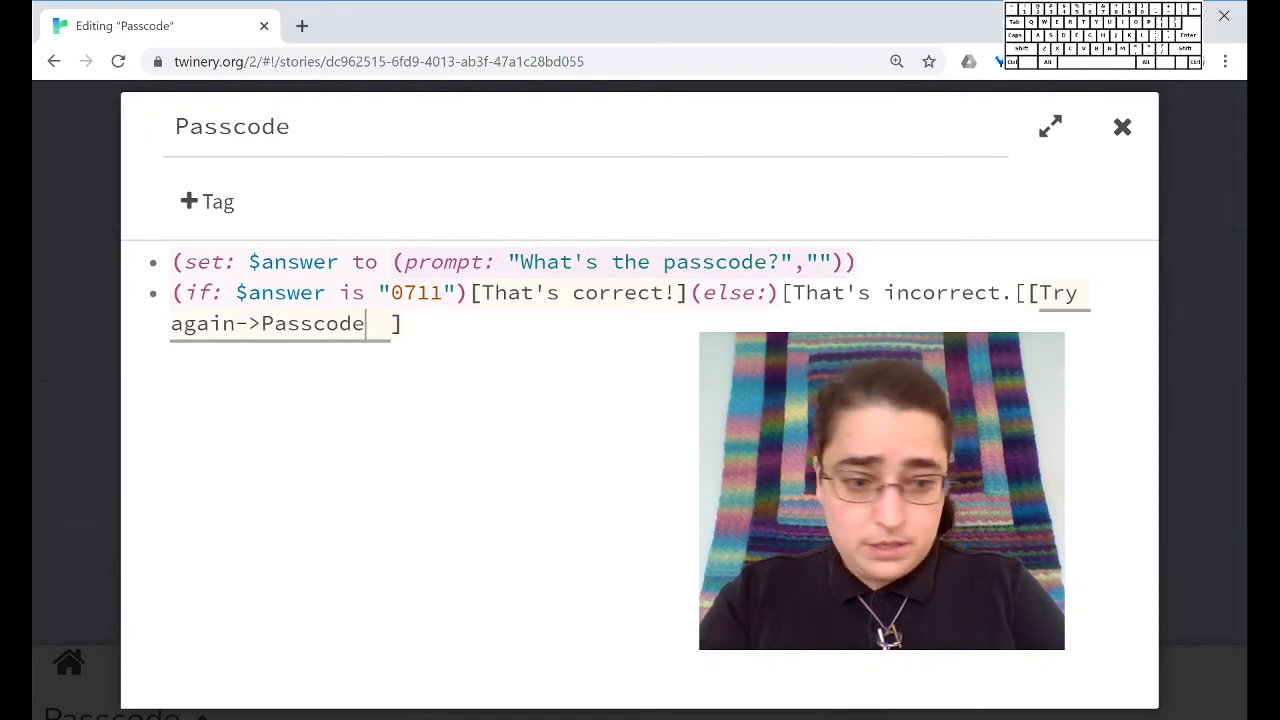
type("]")
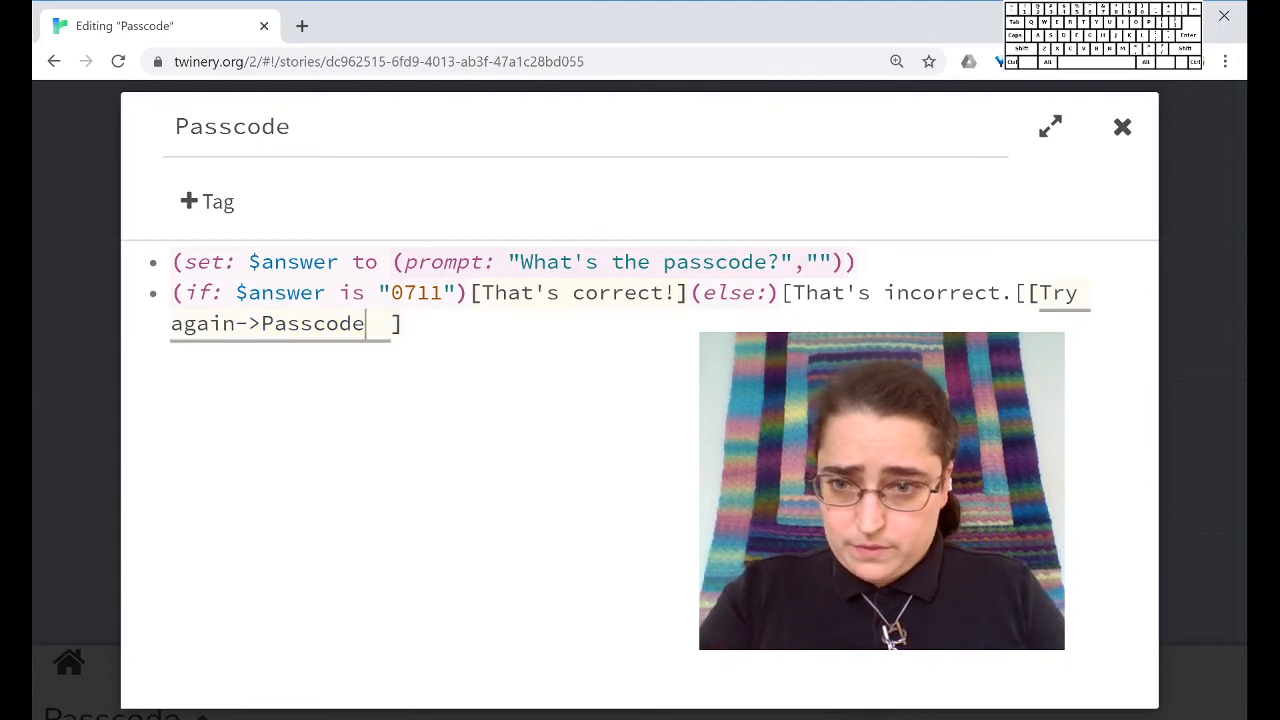
type("]")
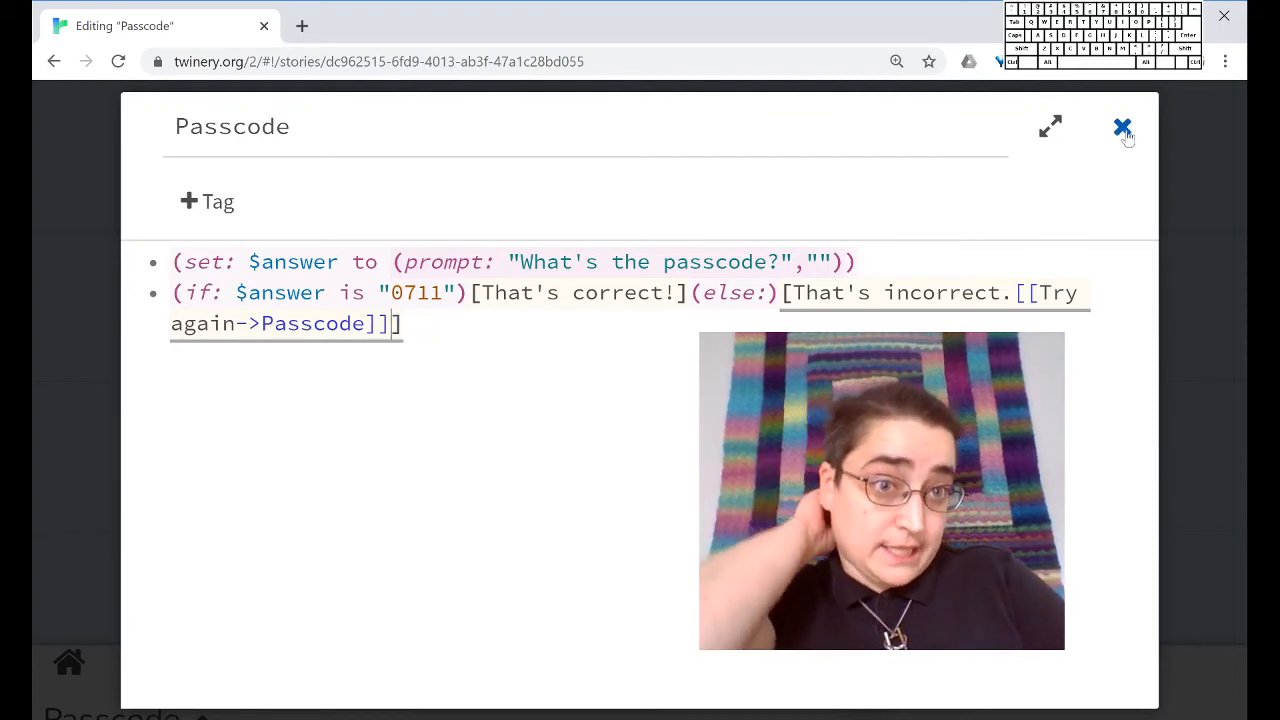
- Close the passage editor and launch a Test run of the Passcode story
left_click(1122, 129)
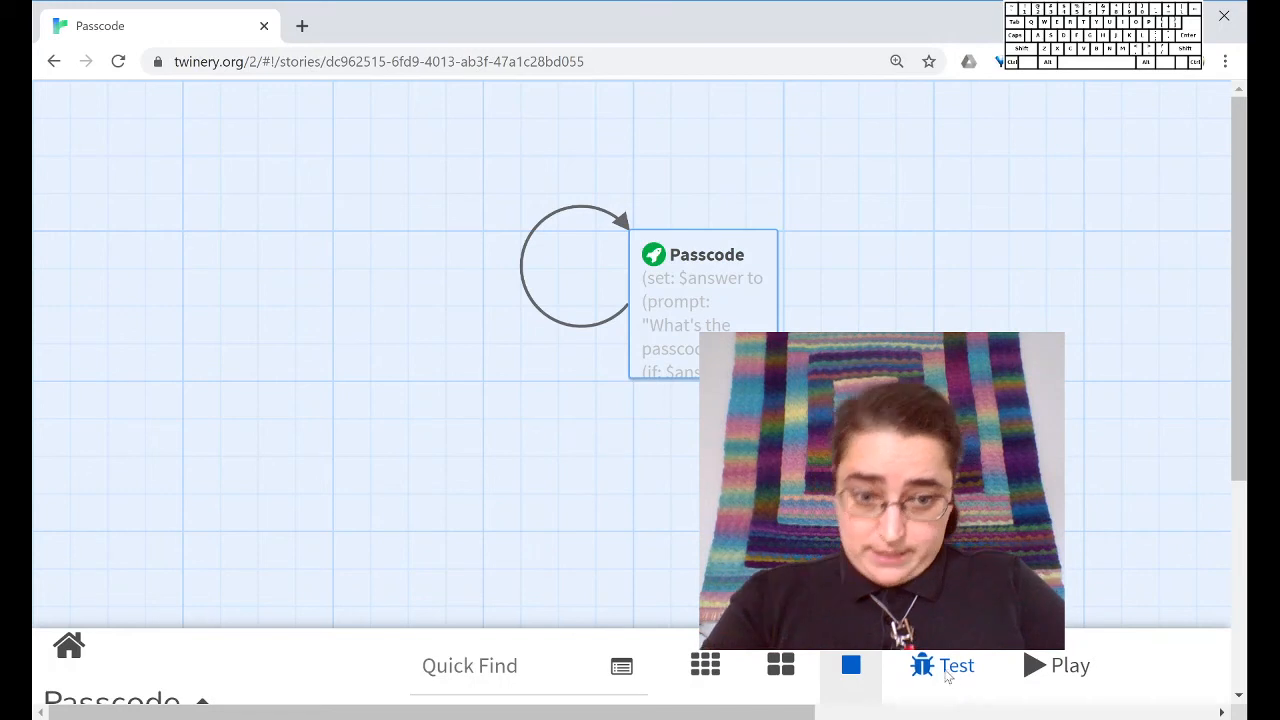
left_click(941, 665)
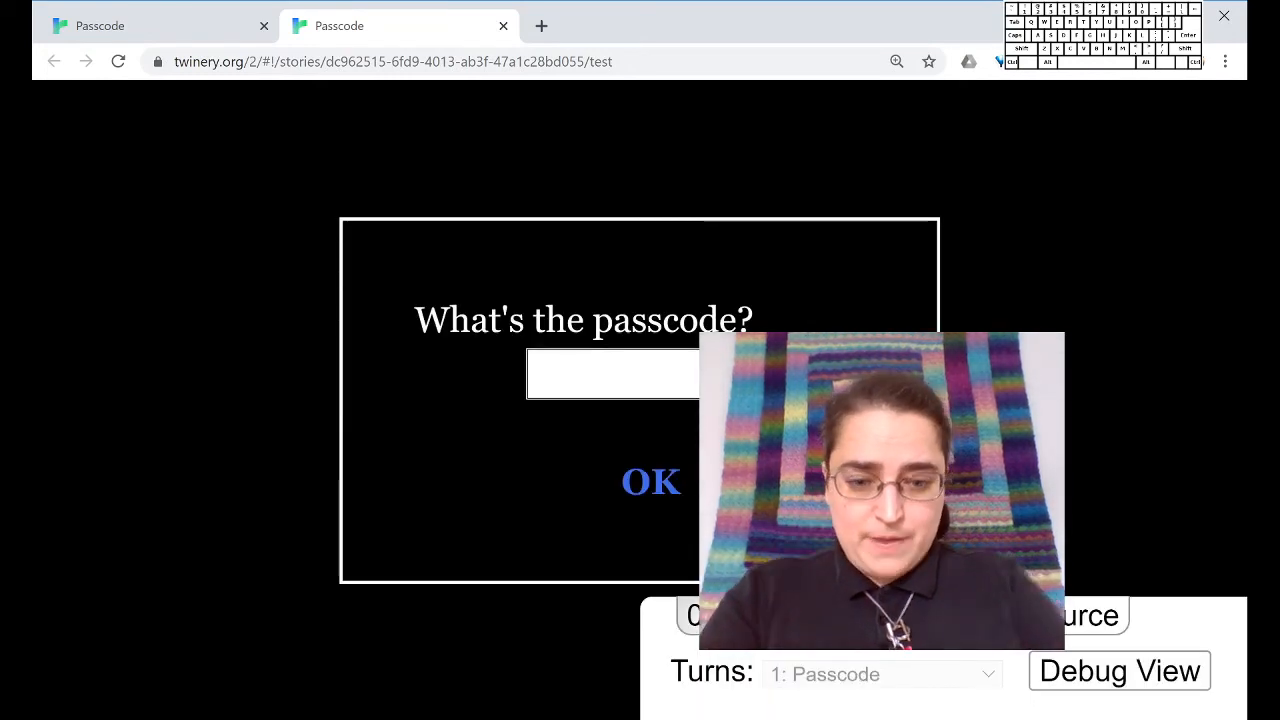
- Submit wrong passcodes 'oiehlknskl' and 'passcode', following Try again back to the prompt
type("oiehlknskl")
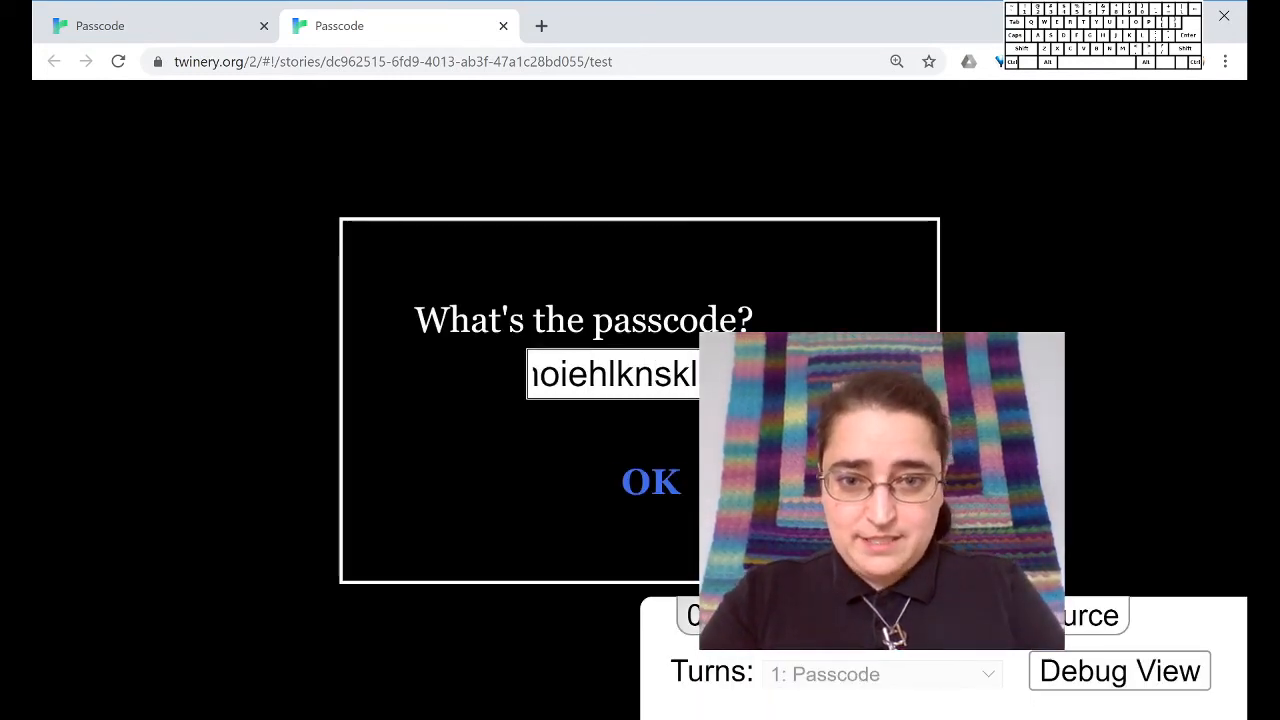
left_click(651, 482)
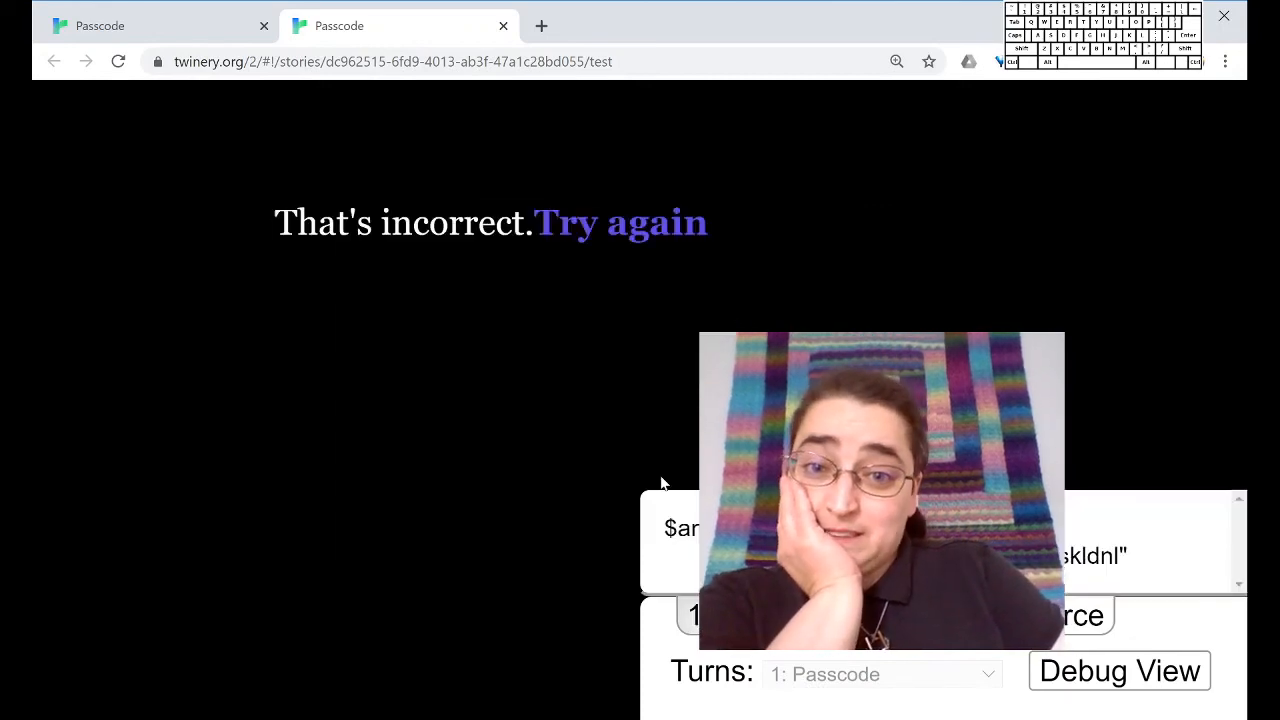
mouse_move(650, 248)
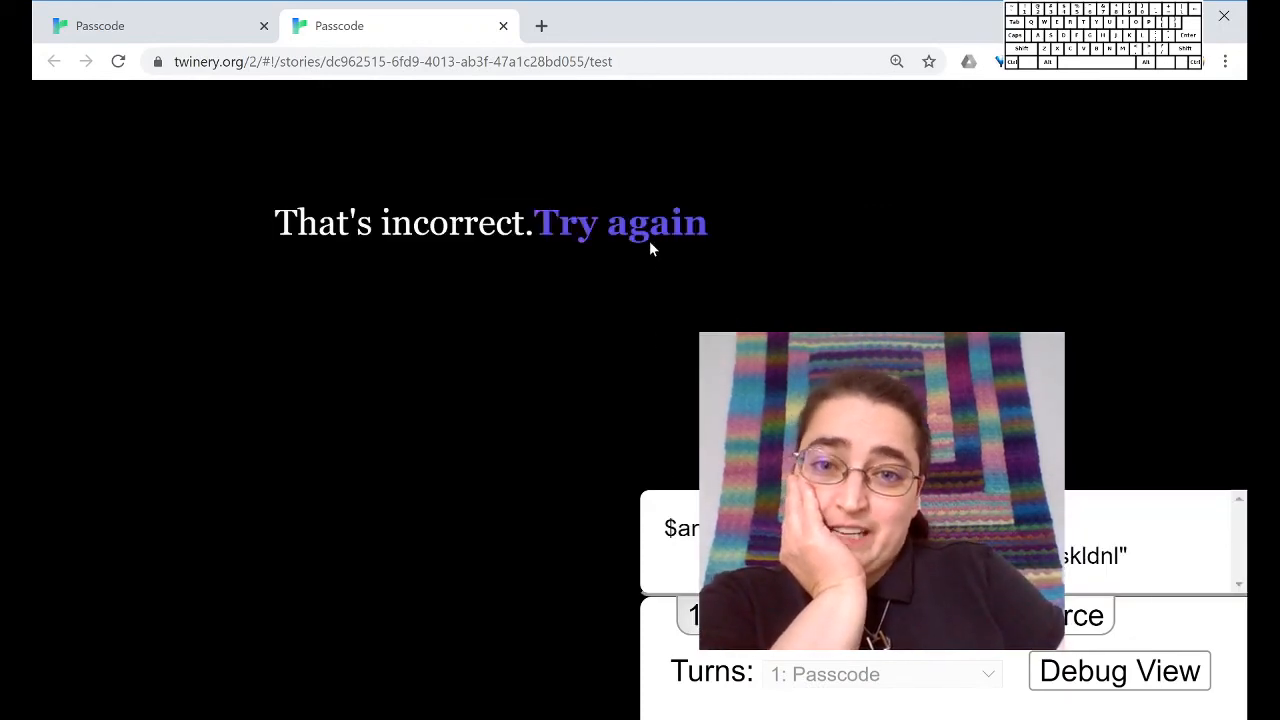
left_click(620, 222)
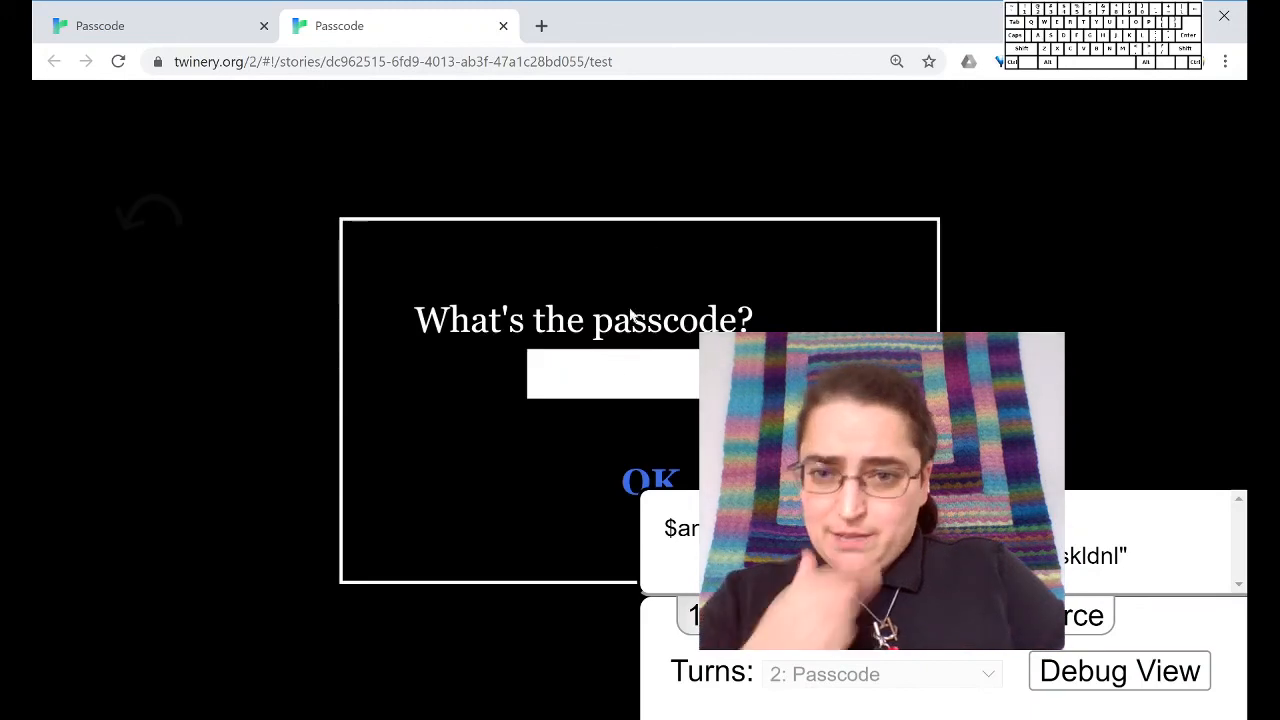
left_click(615, 373)
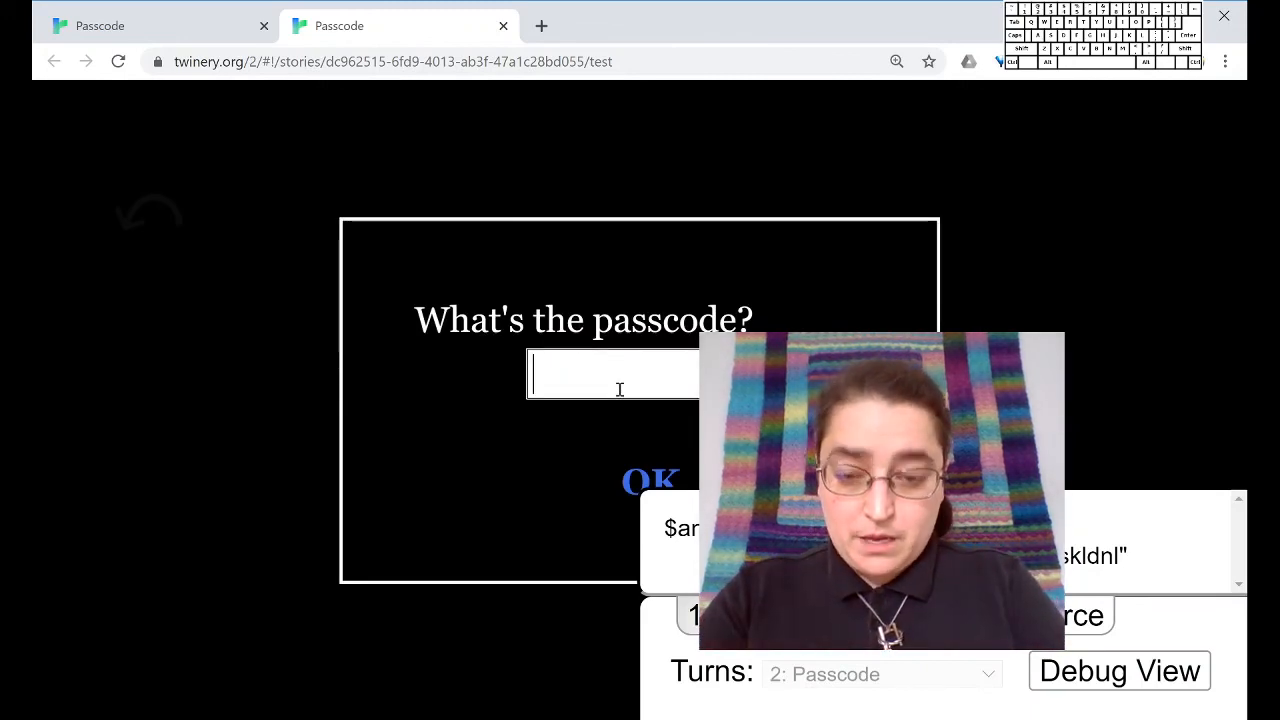
type("passcode")
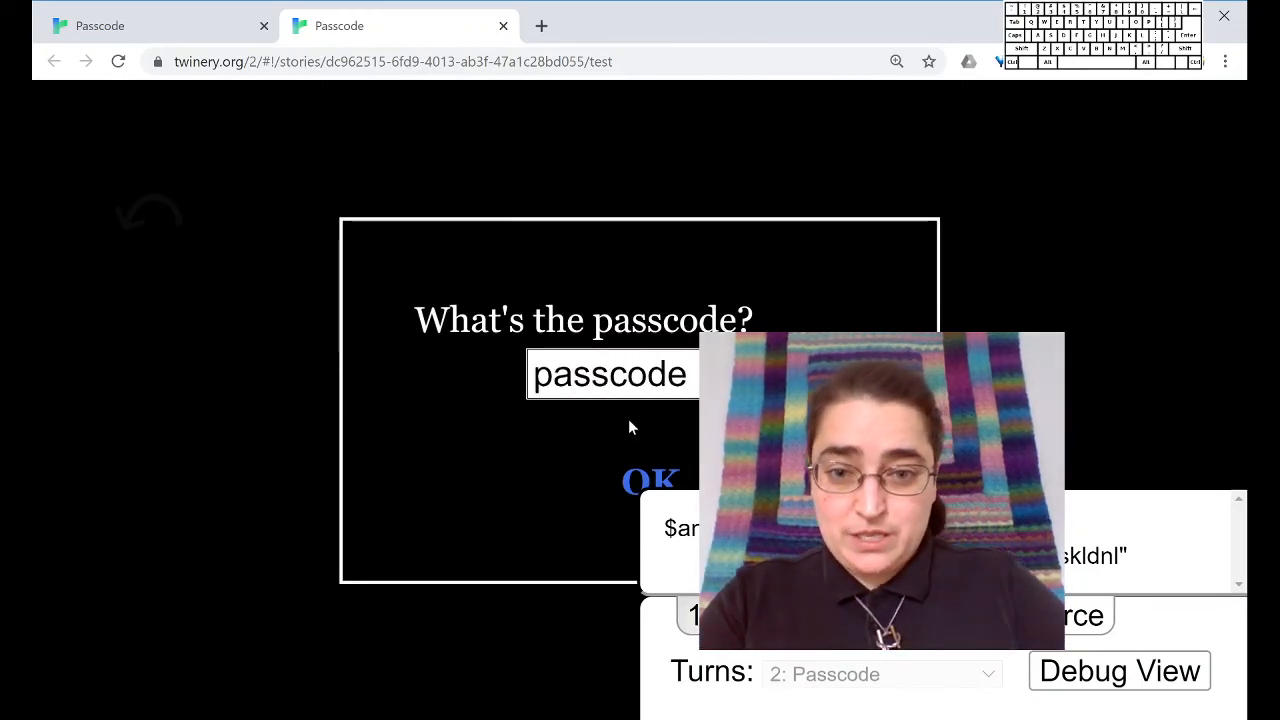
left_click(651, 481)
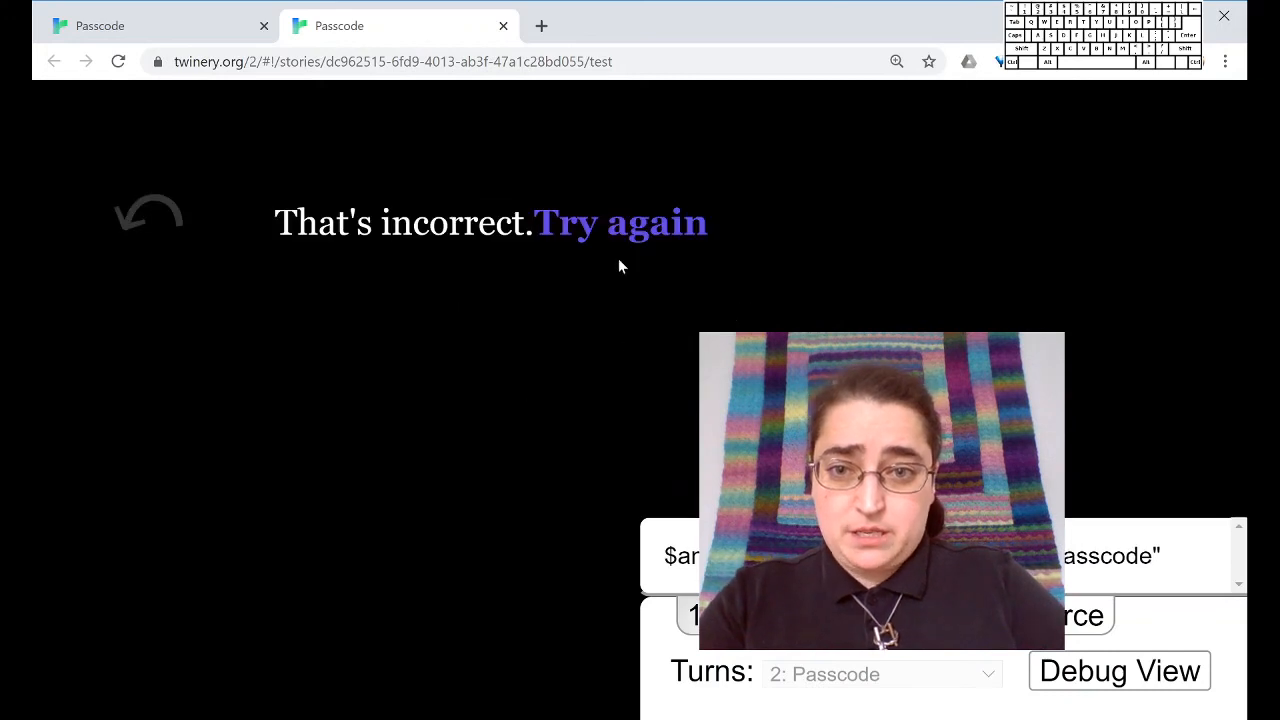
left_click(620, 222)
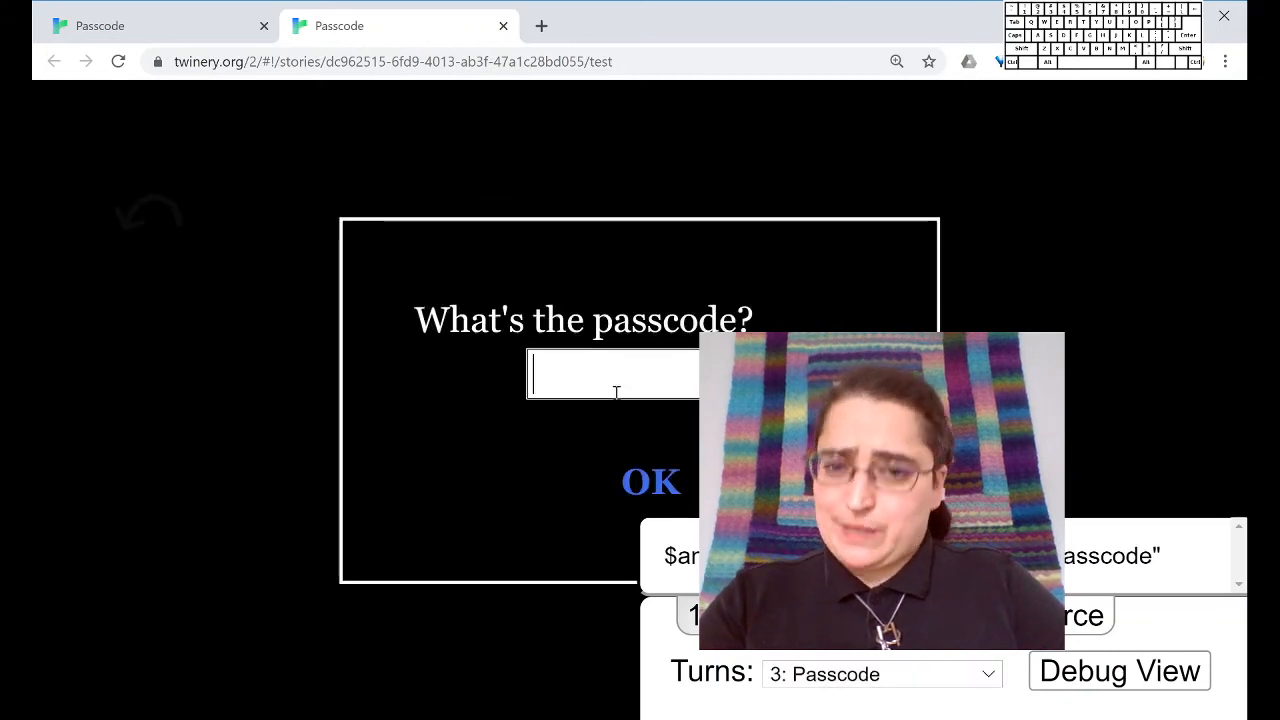
- Enter 0711 to get 'That's correct!', then close the test and reopen Passcode
type("0711")
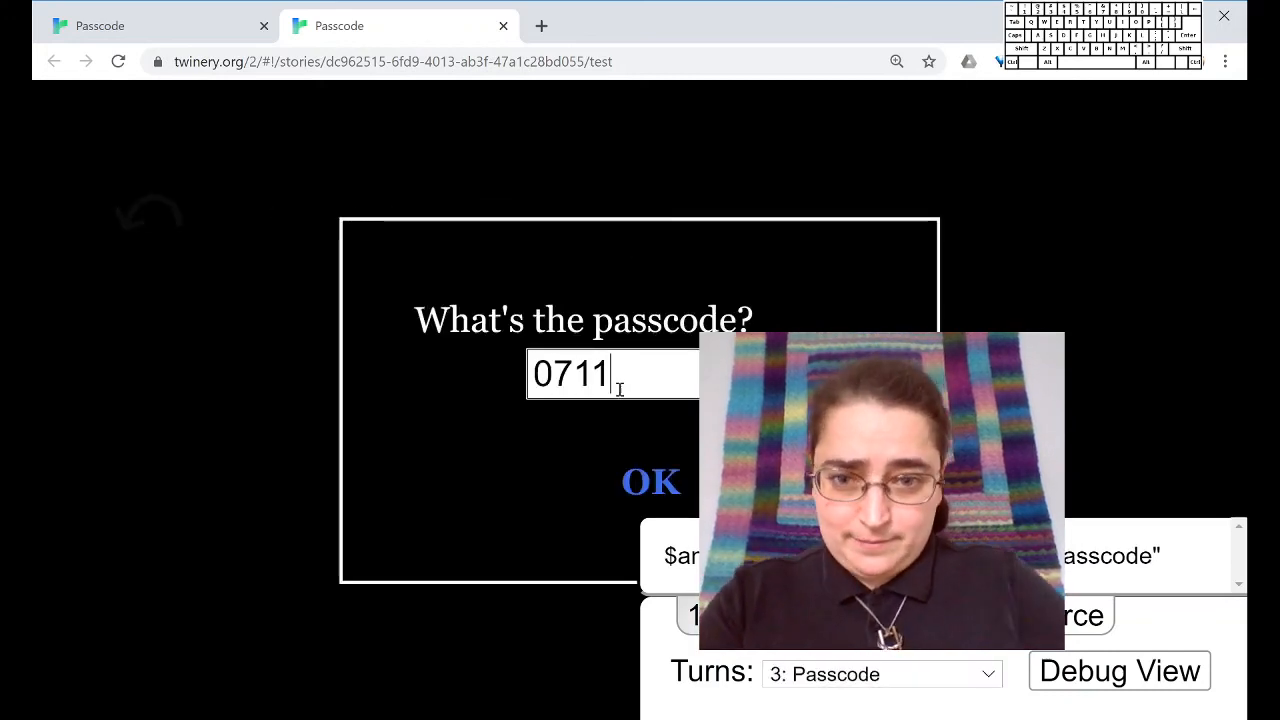
left_click(651, 481)
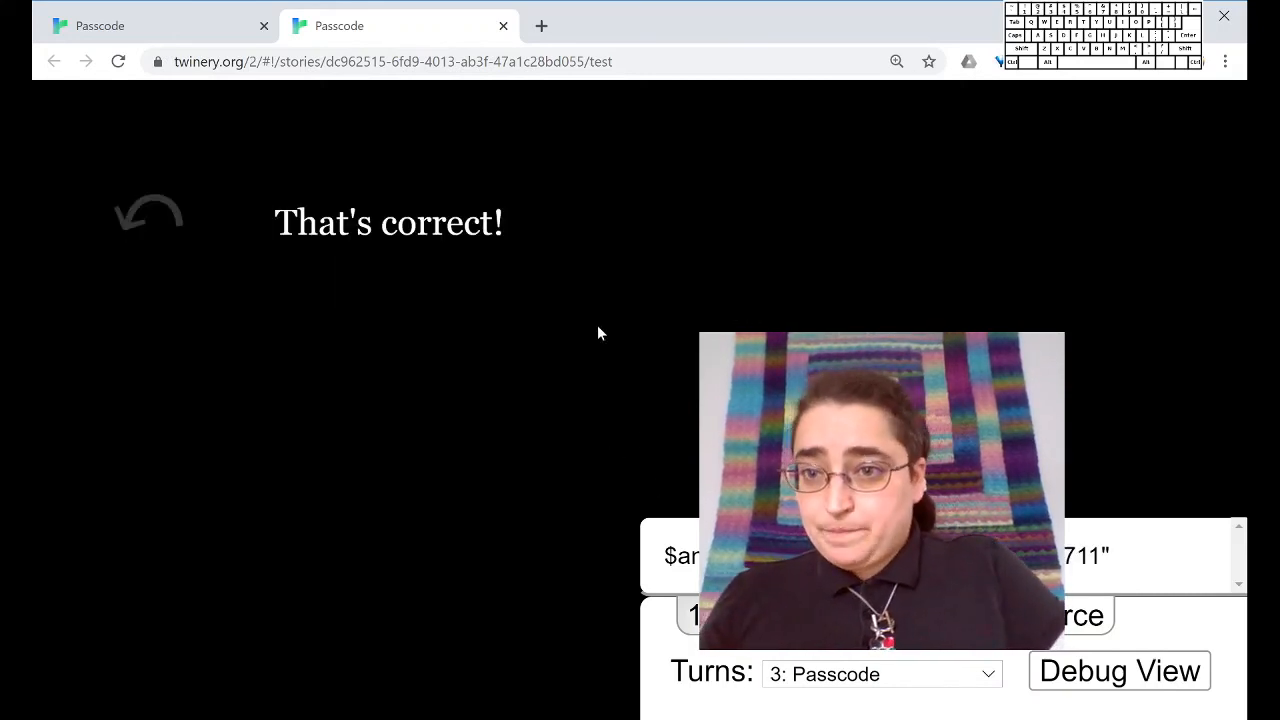
mouse_move(177, 240)
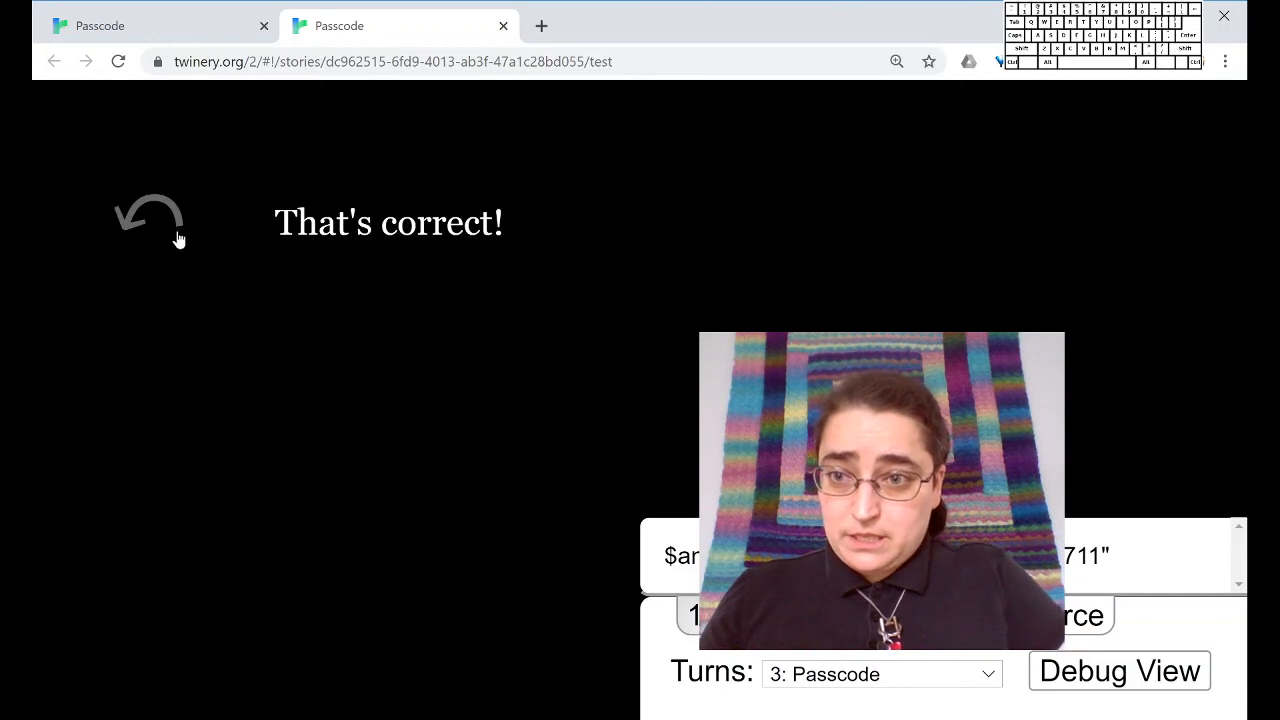
left_click(150, 215)
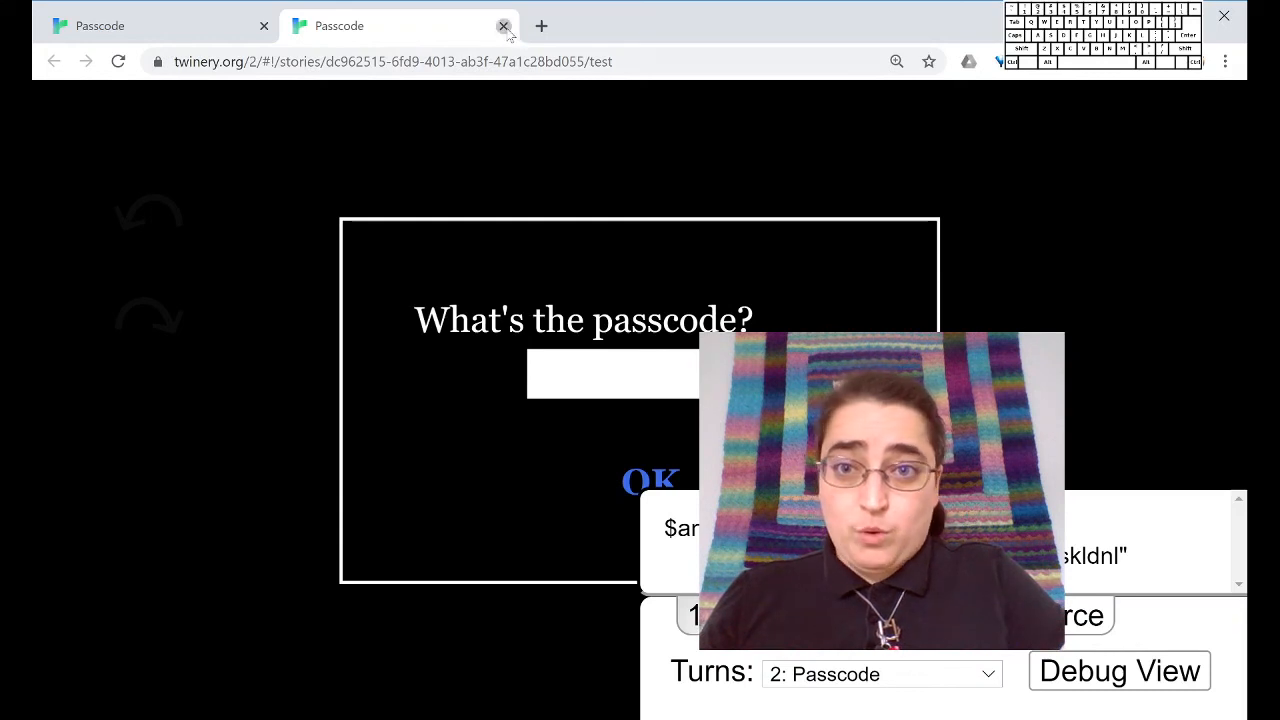
left_click(503, 25)
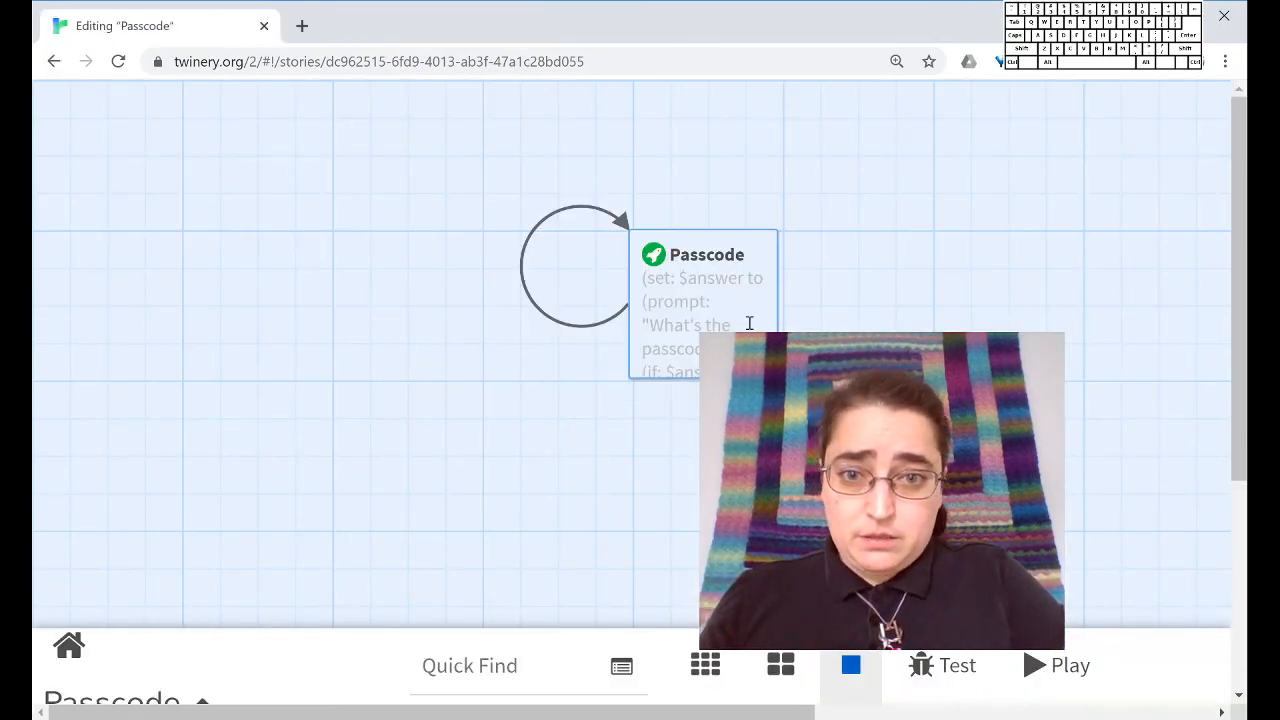
double_click(705, 300)
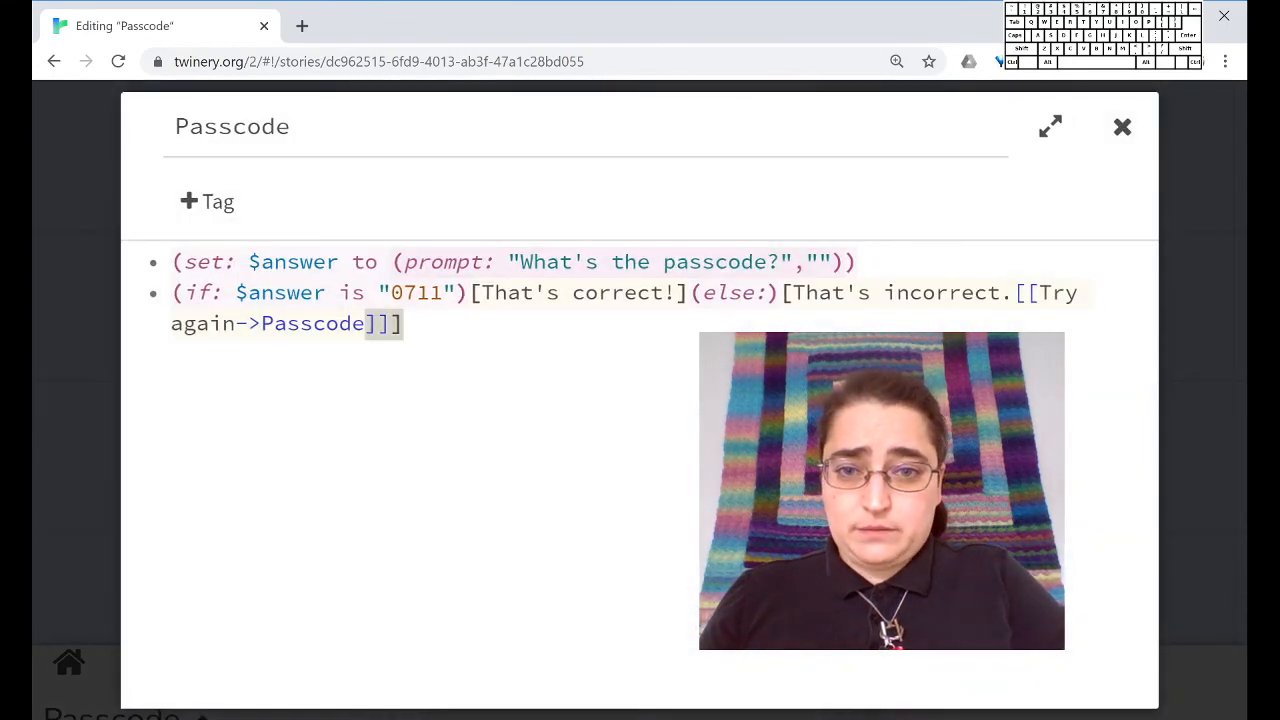